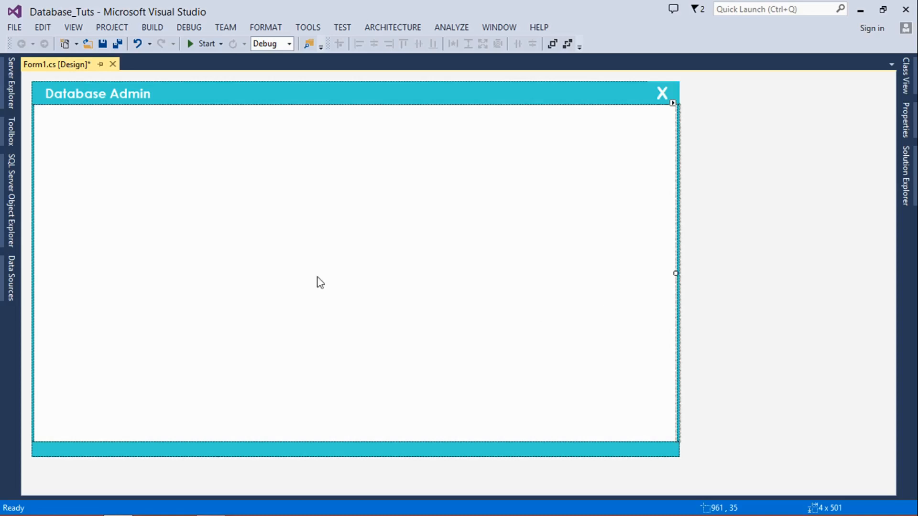
Place a DataGridView on the form and a Button near its bottom right corner.
click(9, 137)
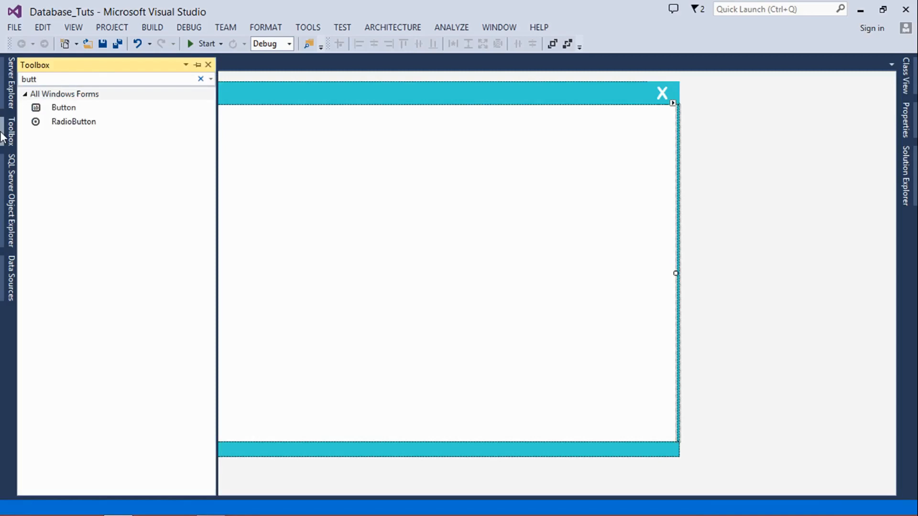
text(data)
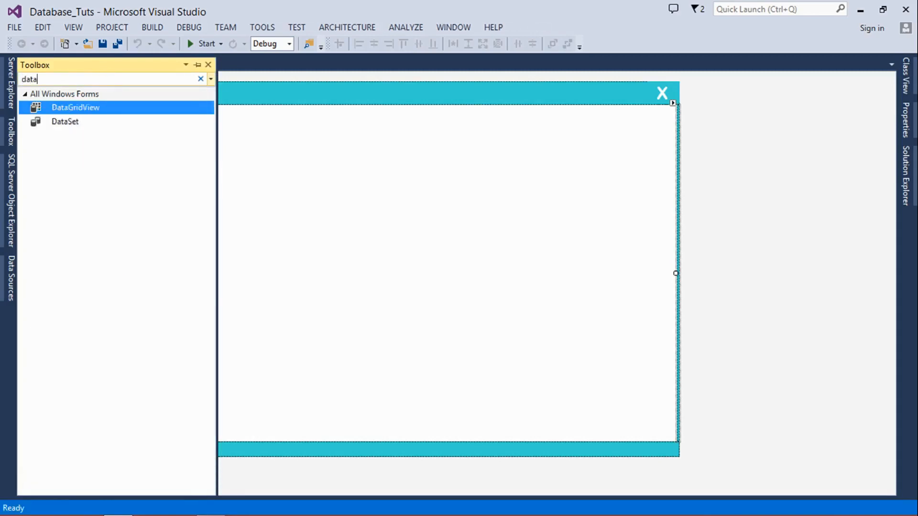
drag(74, 107, 339, 232)
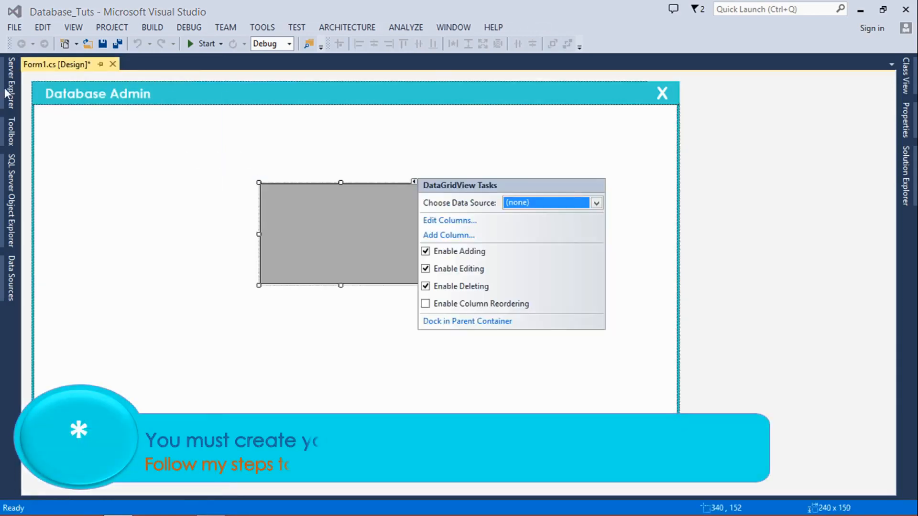
click(9, 134)
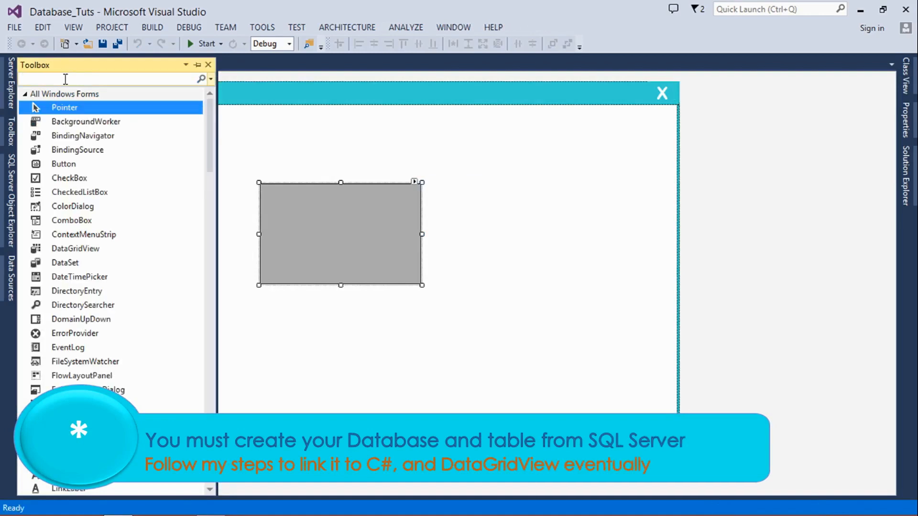
text(butt)
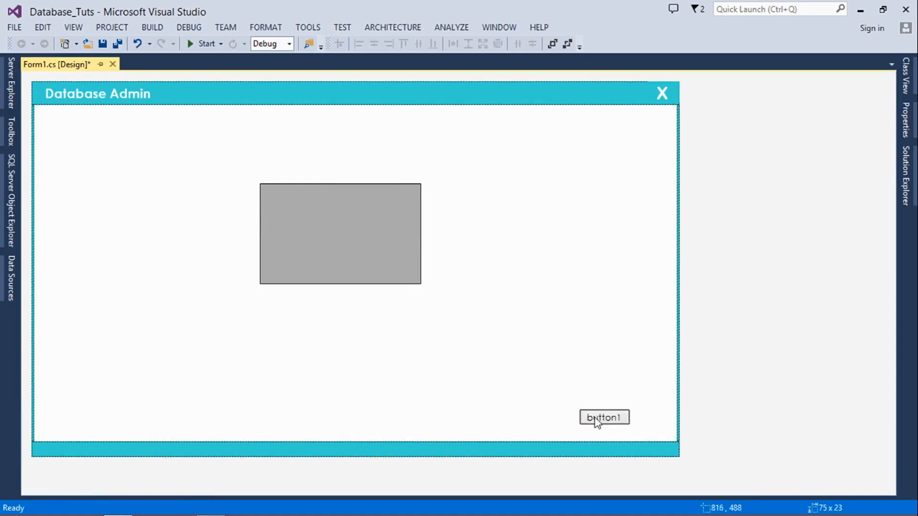
click(603, 418)
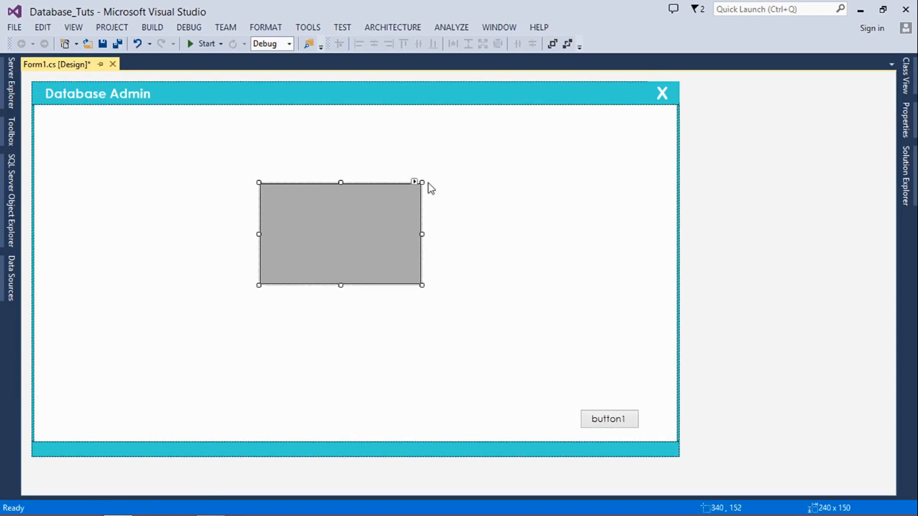
Resize the data grid to fill the form above the button.
drag(416, 181, 671, 119)
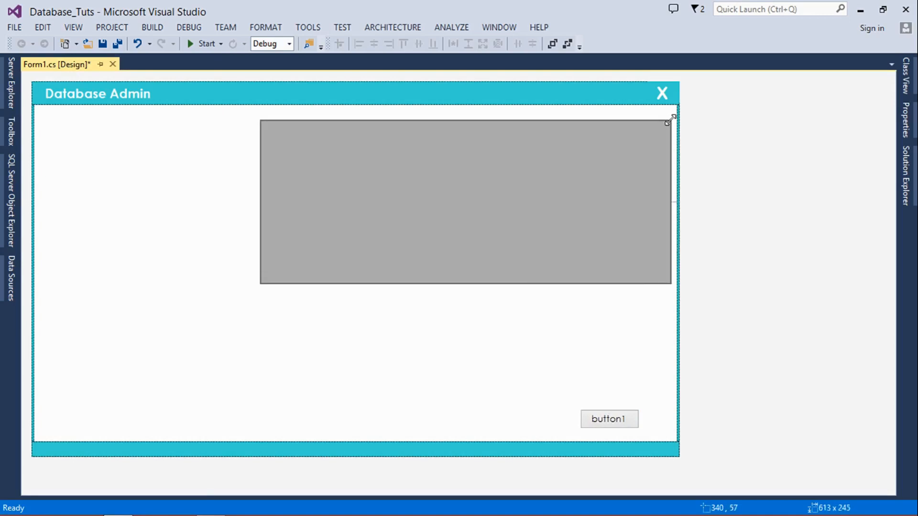
click(465, 202)
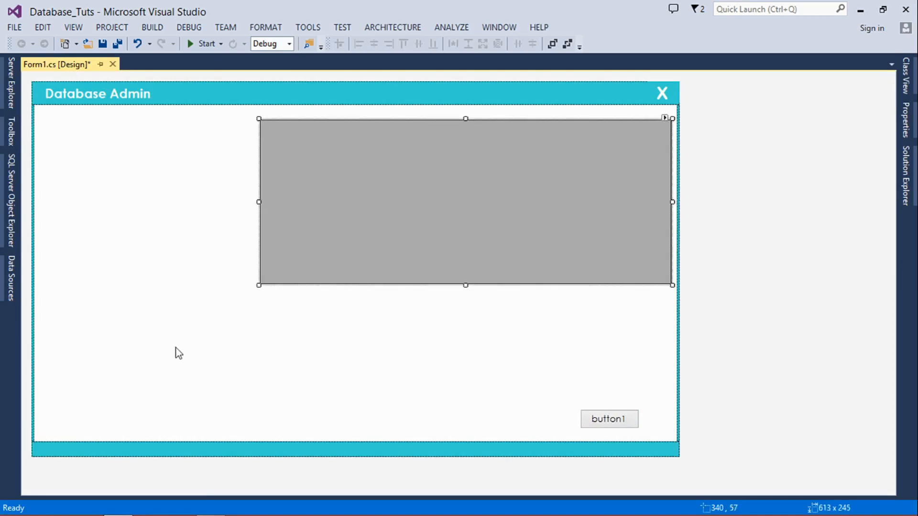
mouse_move(259, 288)
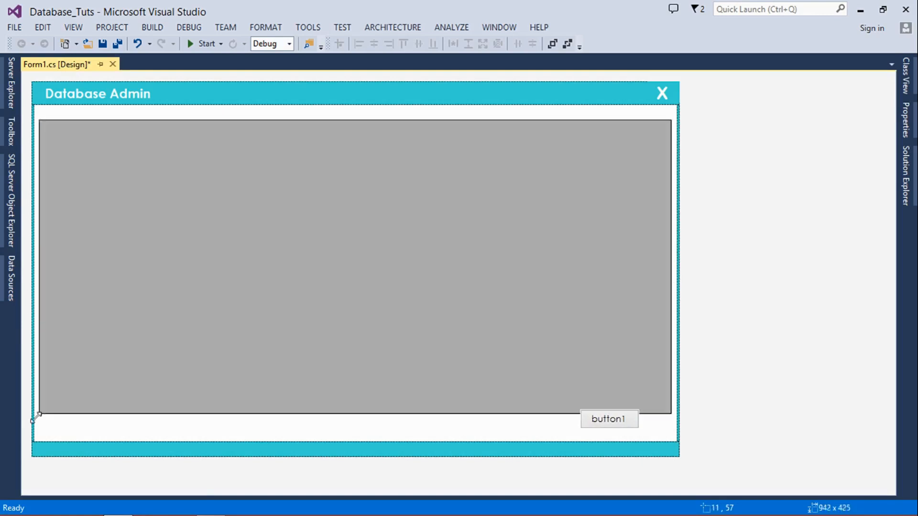
drag(36, 416, 43, 416)
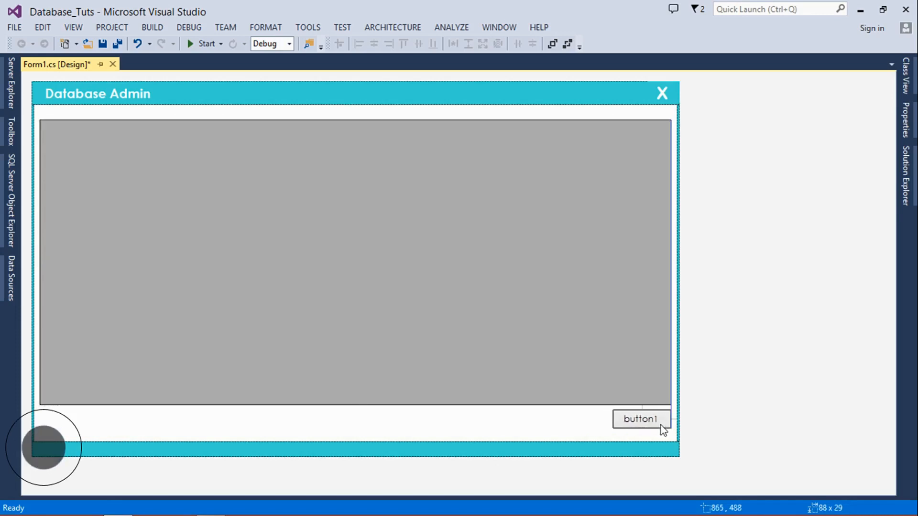
Give the button a bold 12pt Century Gothic font and the text Refresh.
click(640, 418)
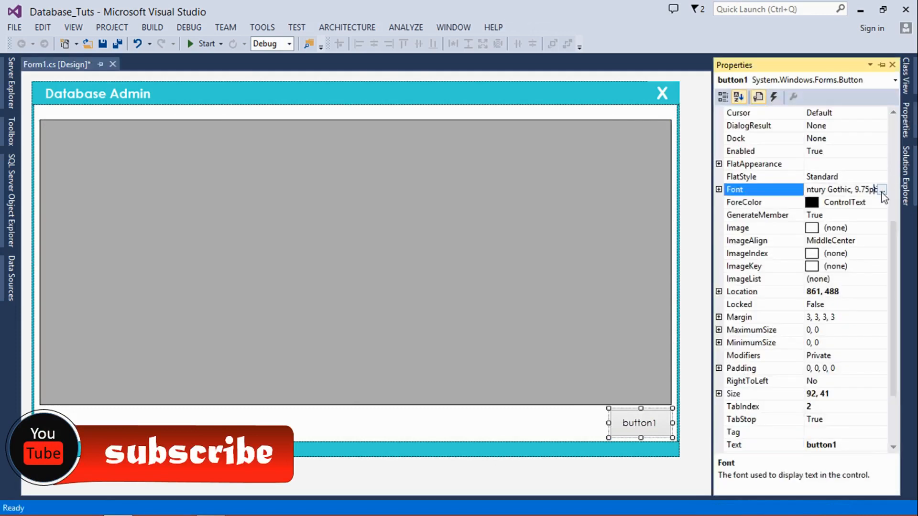
click(883, 189)
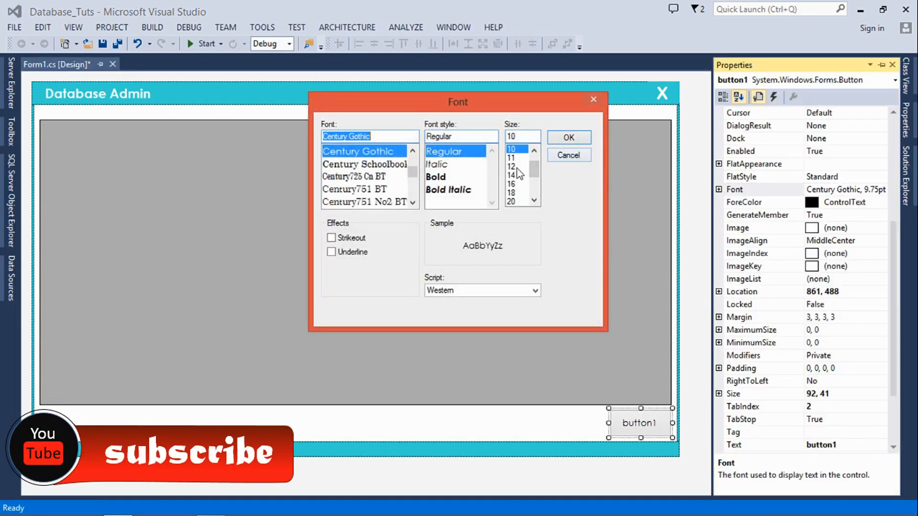
click(511, 166)
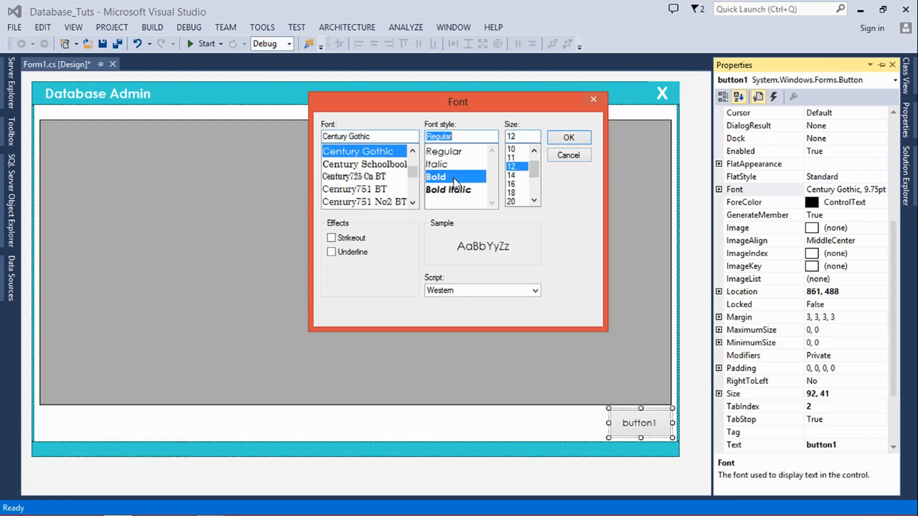
click(567, 137)
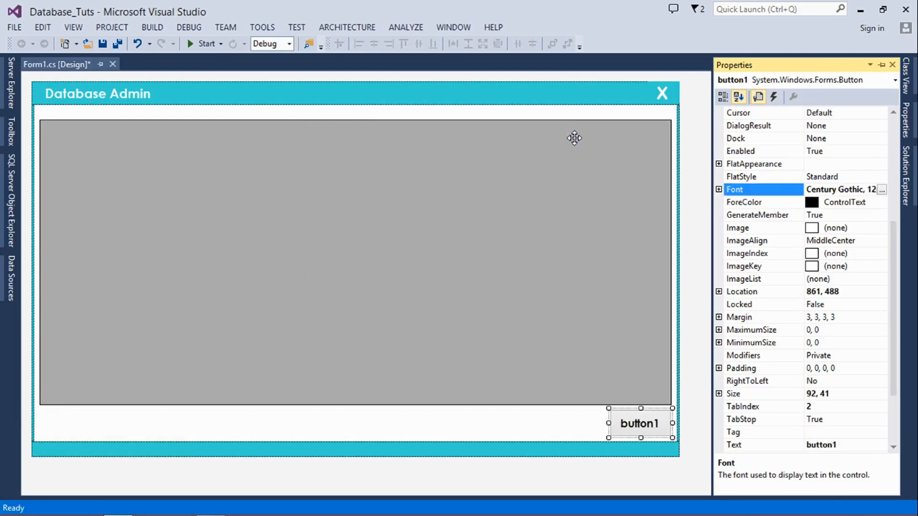
mouse_move(850, 228)
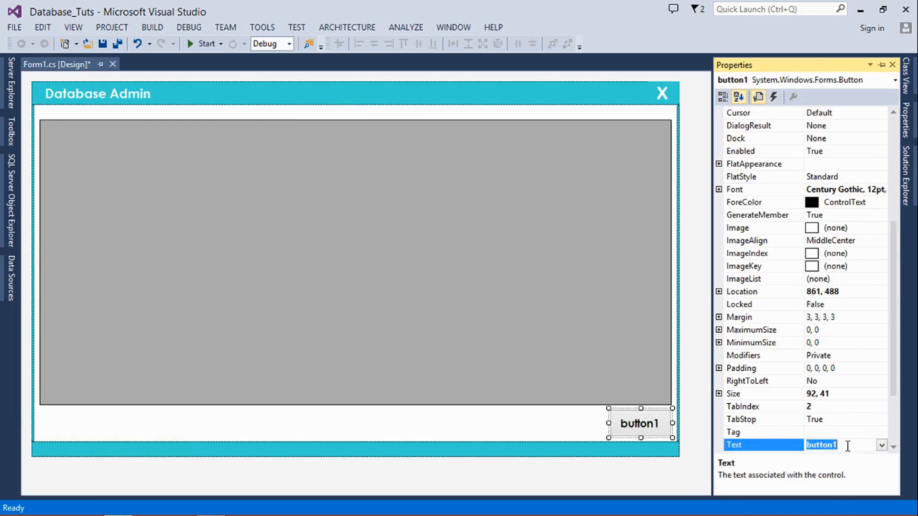
text(Refresh)
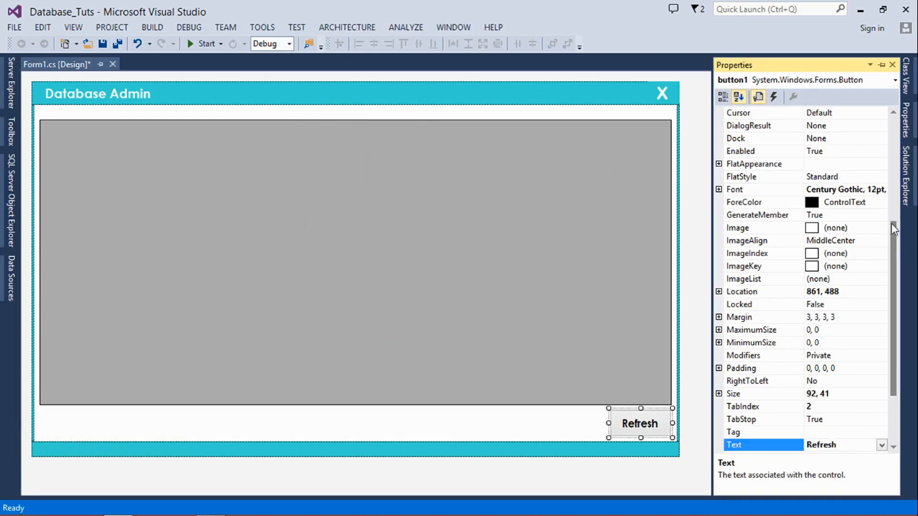
Make the button flat with white text, border size 0 and a cyan background.
click(882, 202)
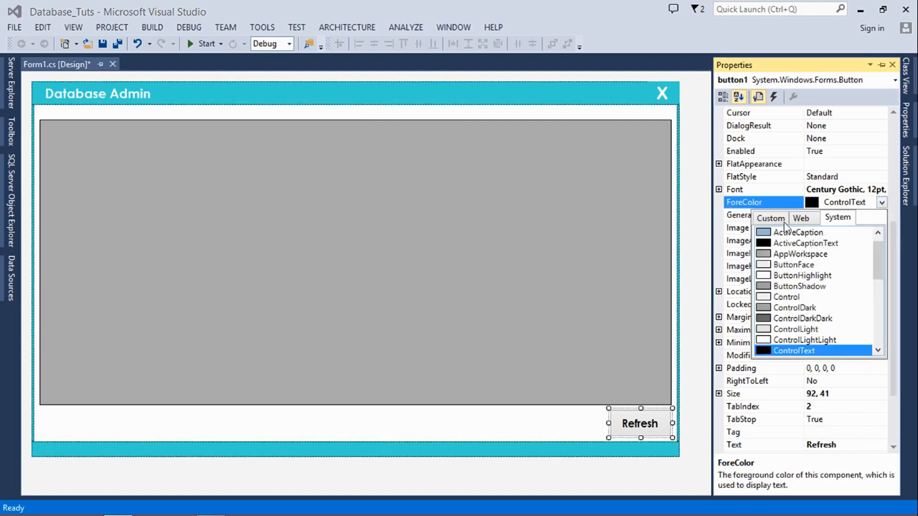
click(771, 217)
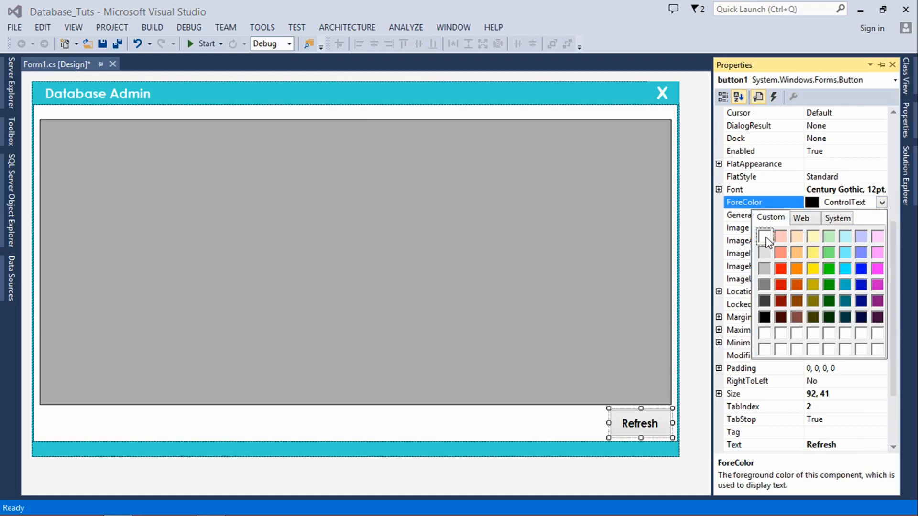
click(765, 236)
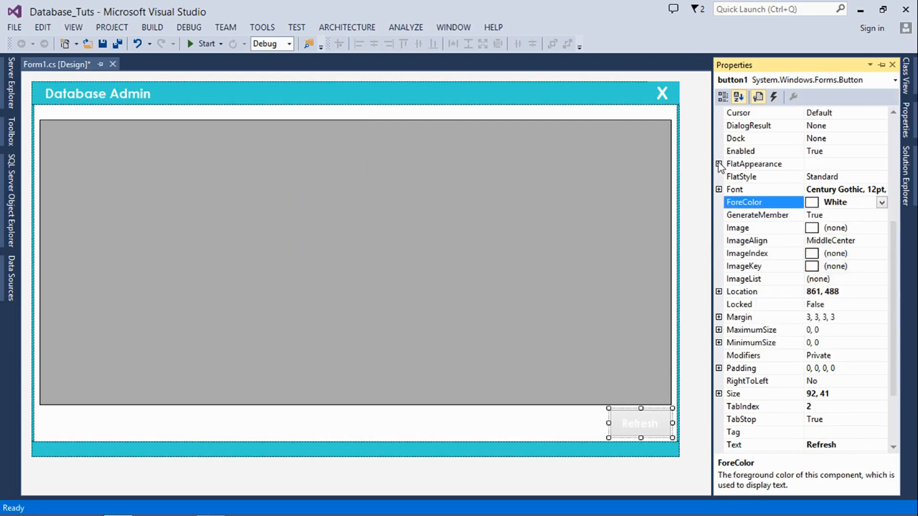
click(719, 163)
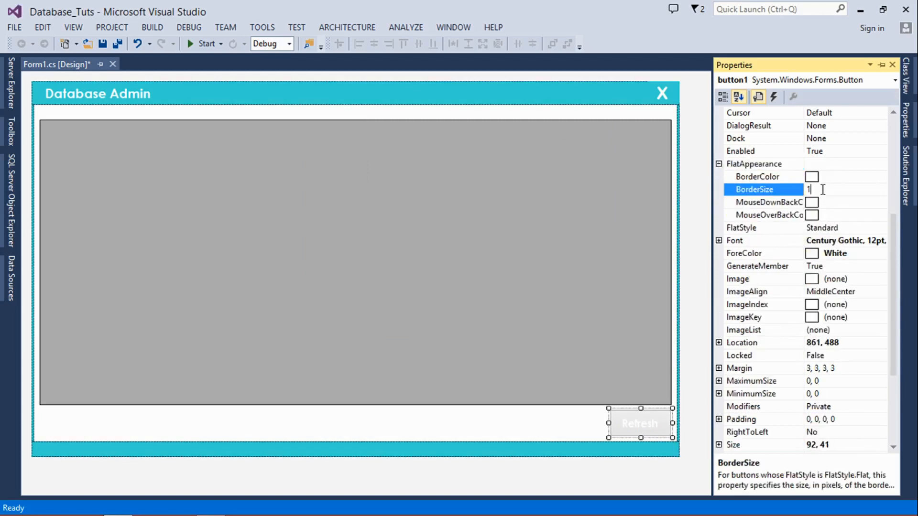
text(0)
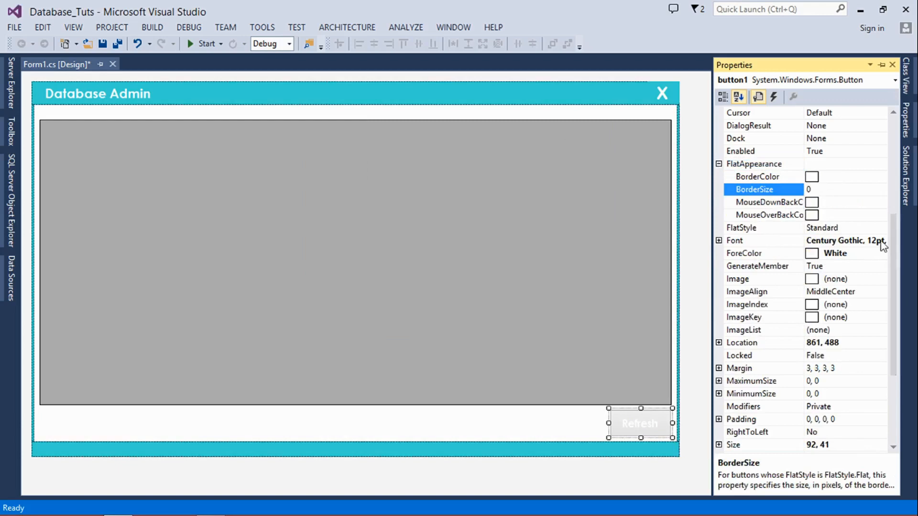
click(881, 227)
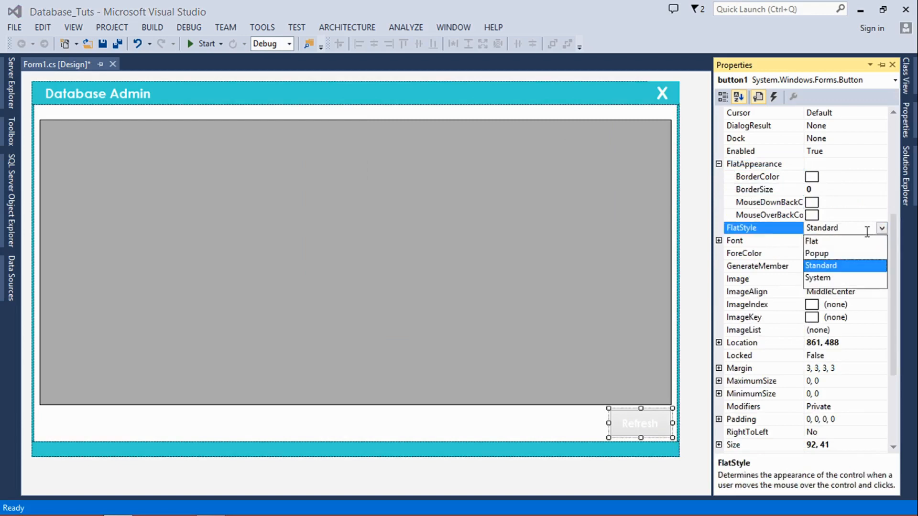
click(811, 241)
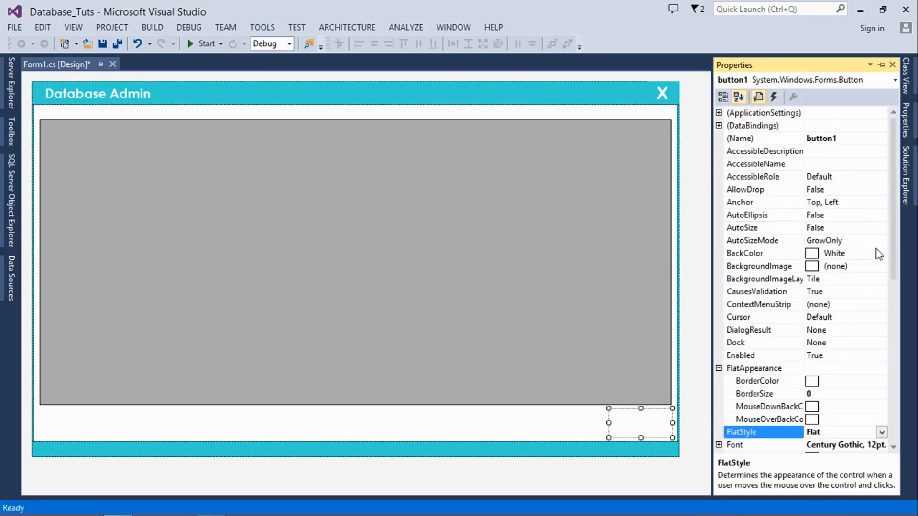
click(881, 252)
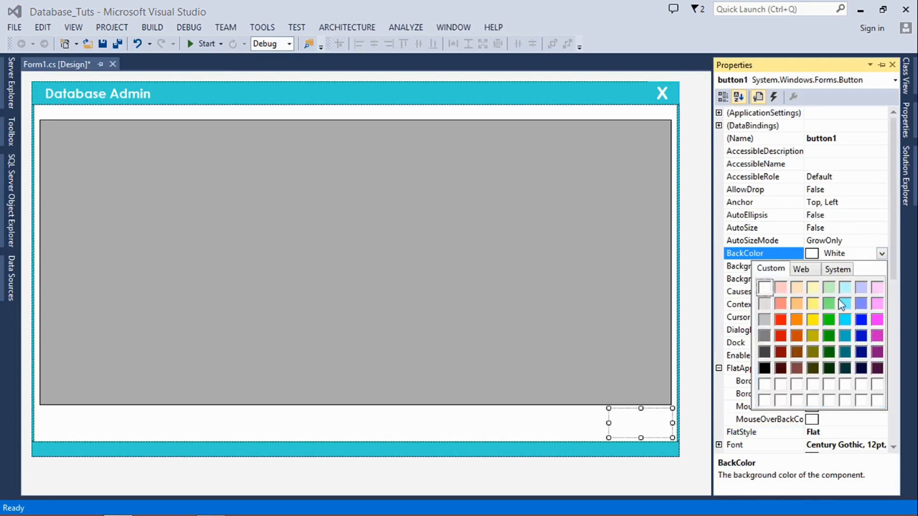
click(844, 320)
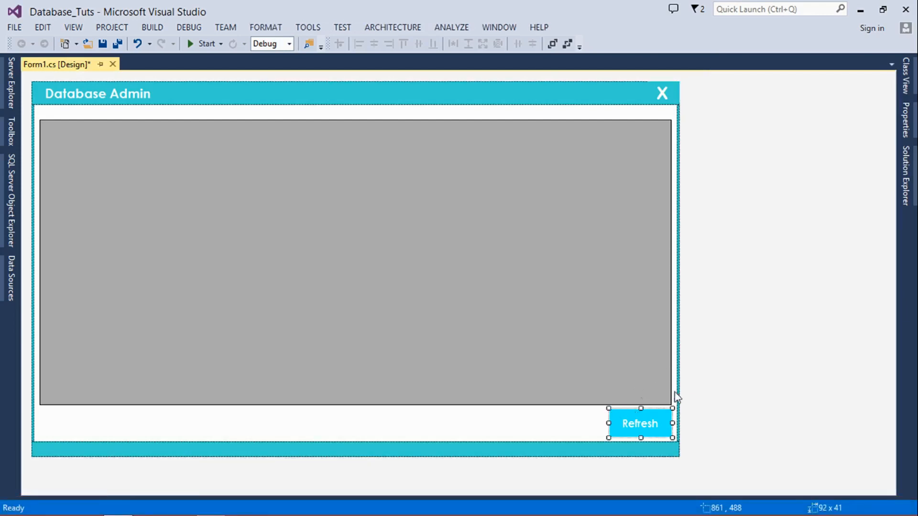
mouse_move(784, 206)
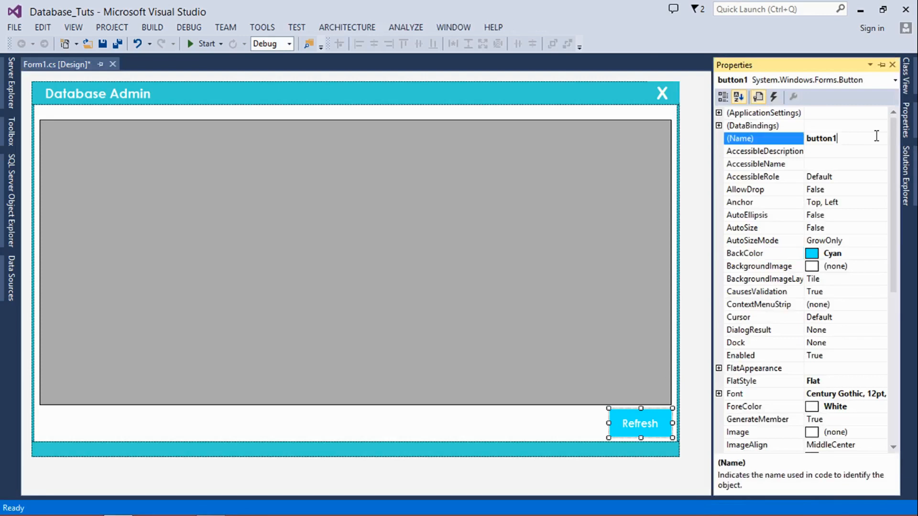
Name the button btn_Refresh and rename the data grid with a dgv prefix.
text(btn_Refresh)
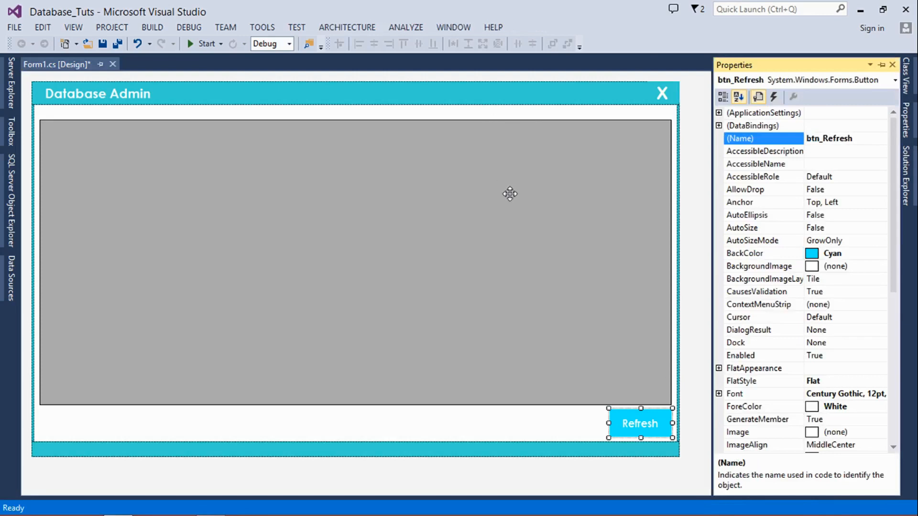
click(351, 264)
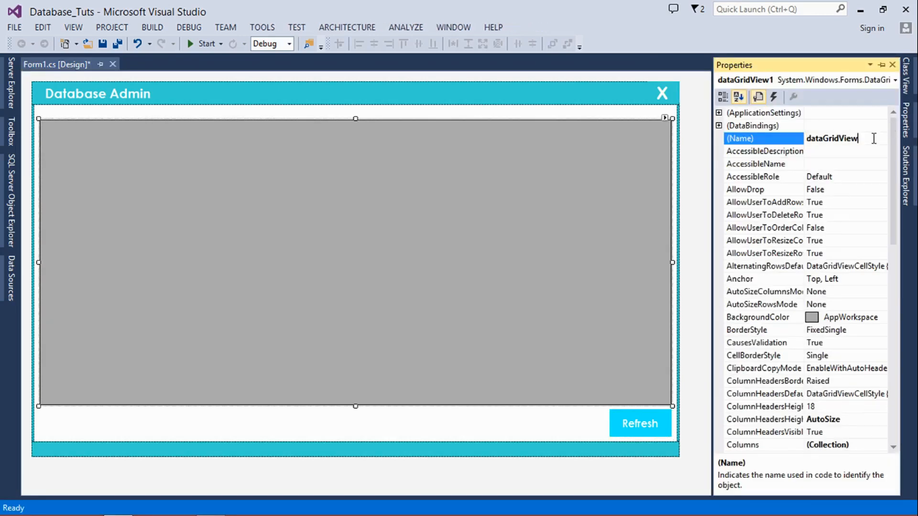
text(dgv)
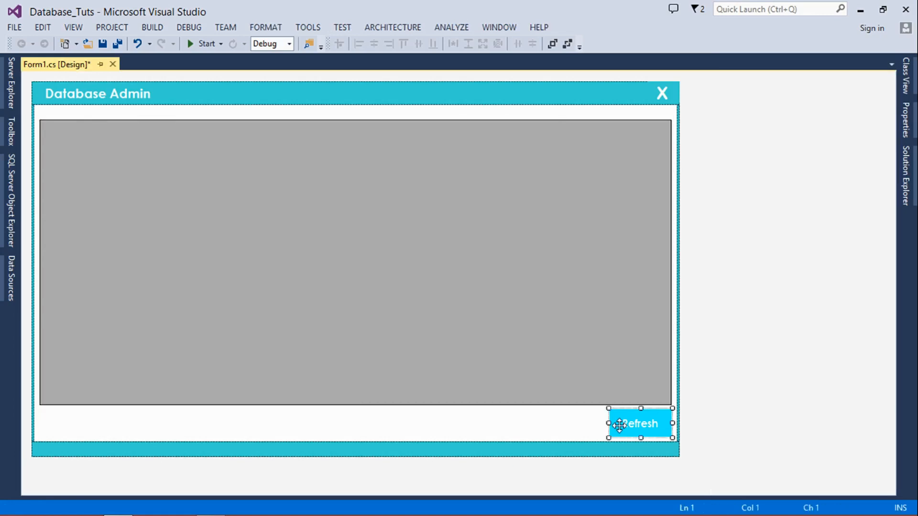
Generate the btn_Refresh_Click handler by double-clicking the Refresh button.
double_click(639, 423)
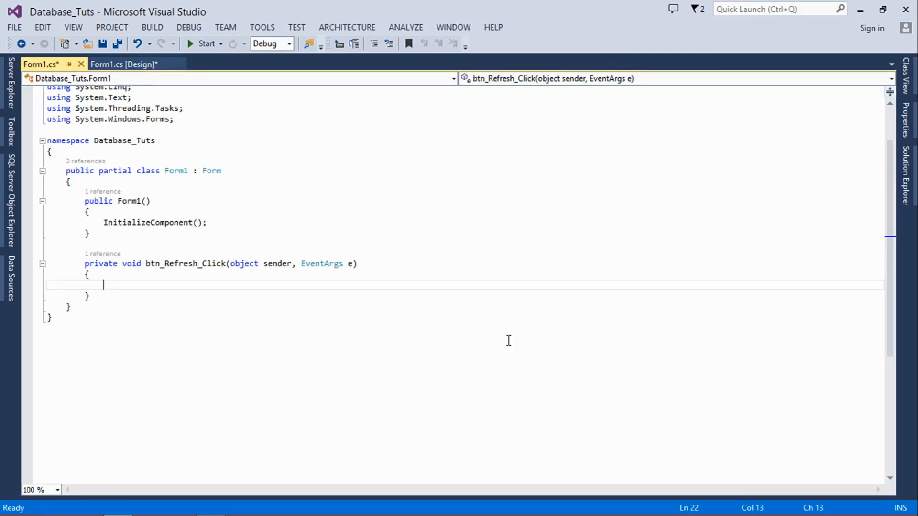
mouse_move(3, 99)
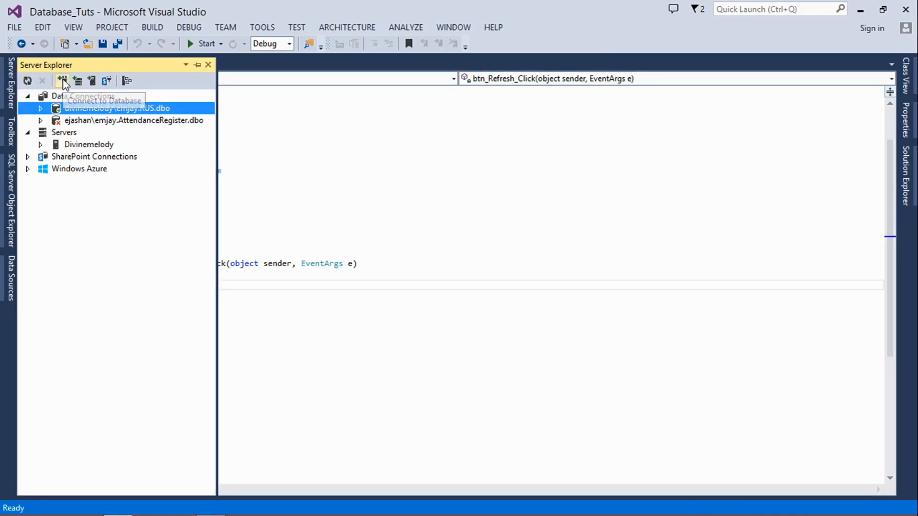
Start a new connection to server DIVINEMELODY\EMJAY and pick the RUS database.
click(62, 80)
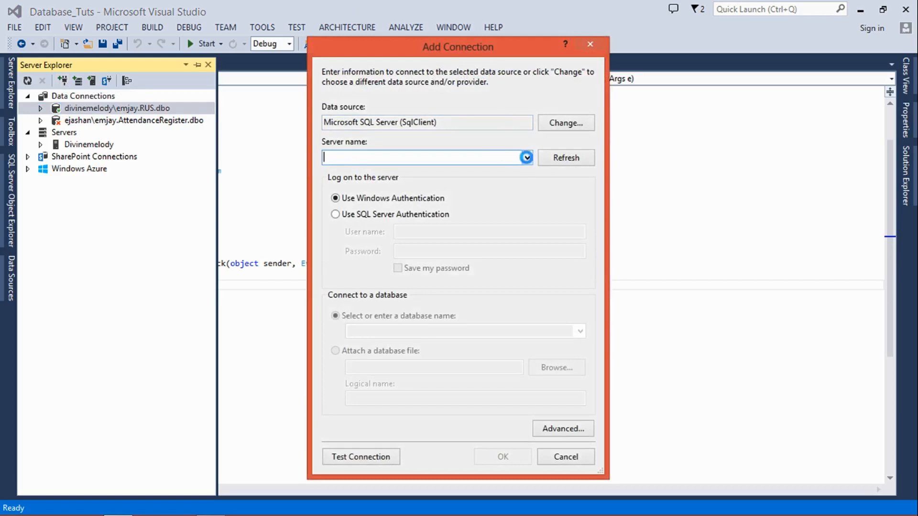
click(525, 158)
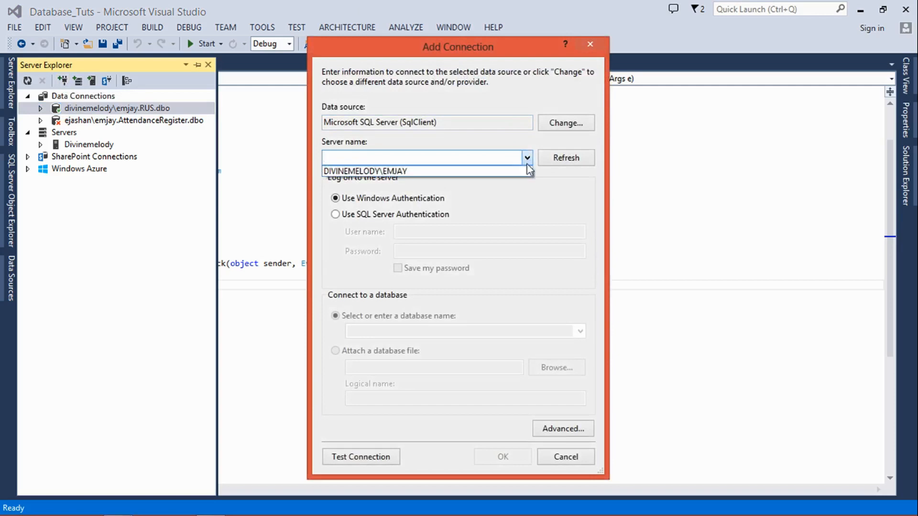
click(365, 170)
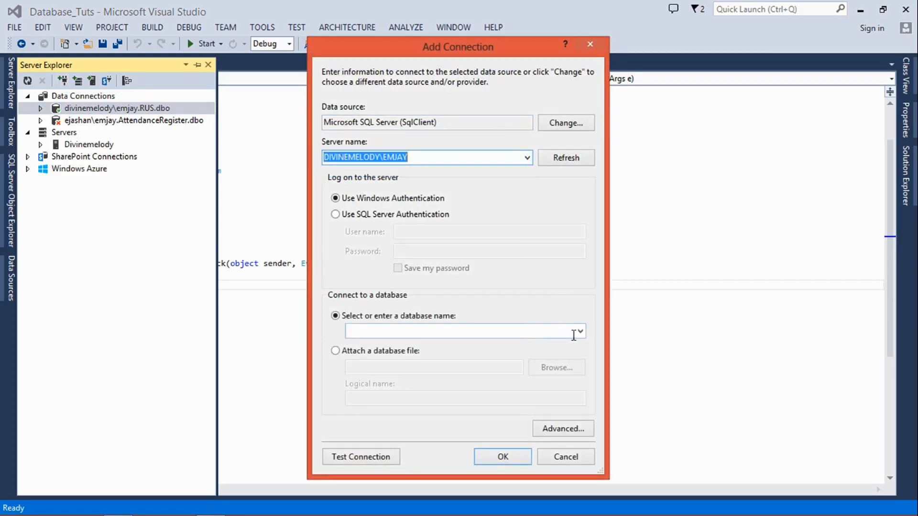
click(578, 332)
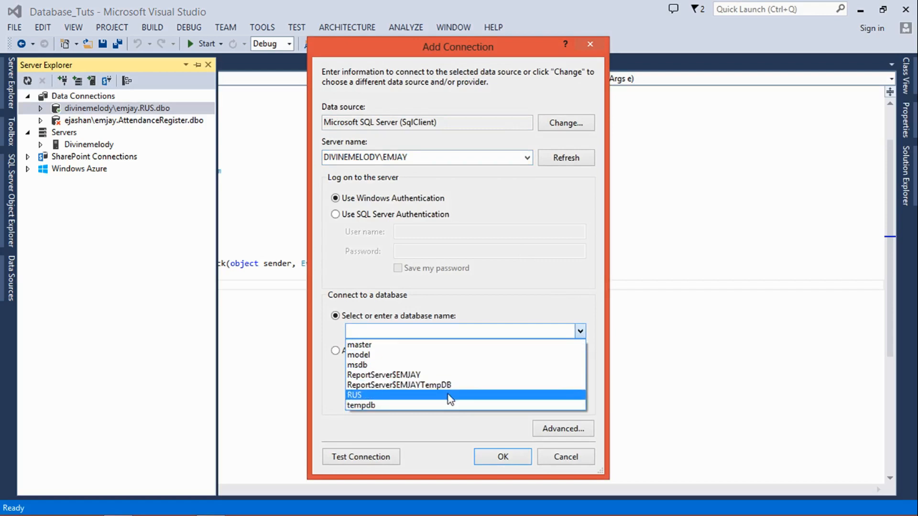
mouse_move(440, 399)
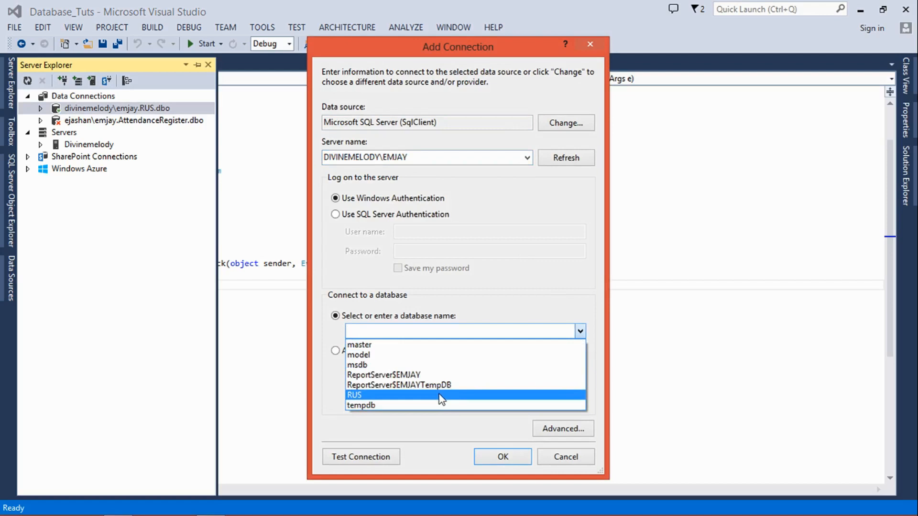
click(354, 395)
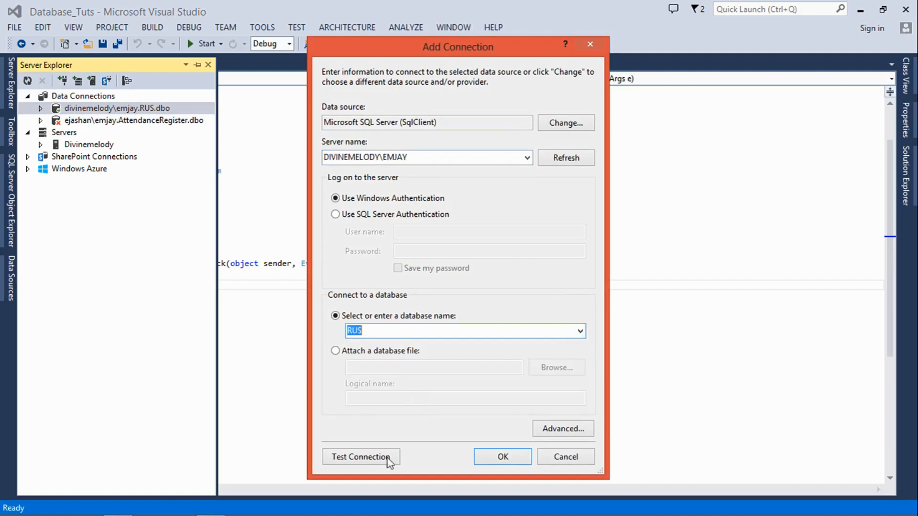
Test that the RUS connection succeeds, close the dialog and return to Form1's code.
click(360, 457)
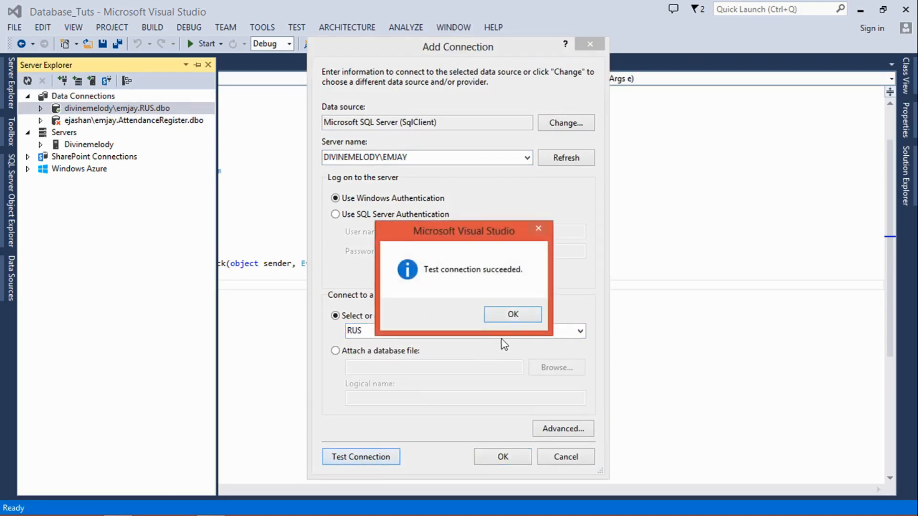
click(513, 315)
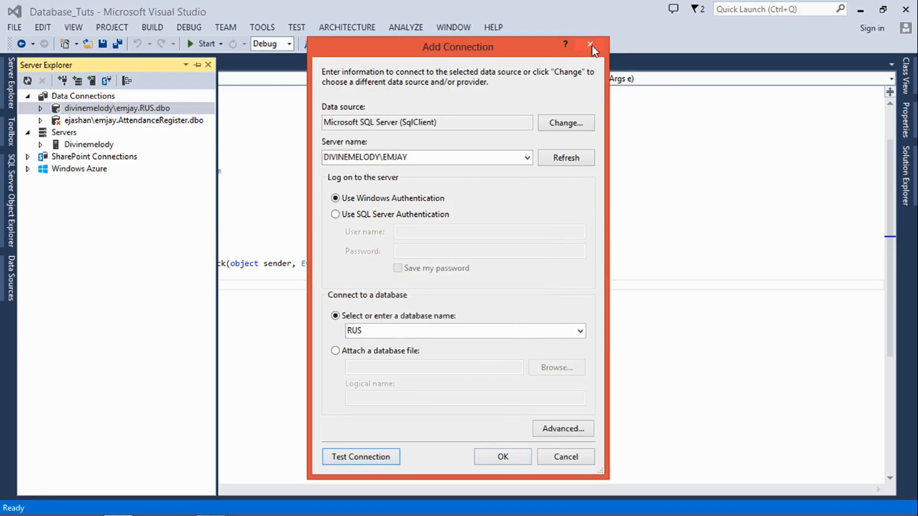
click(591, 46)
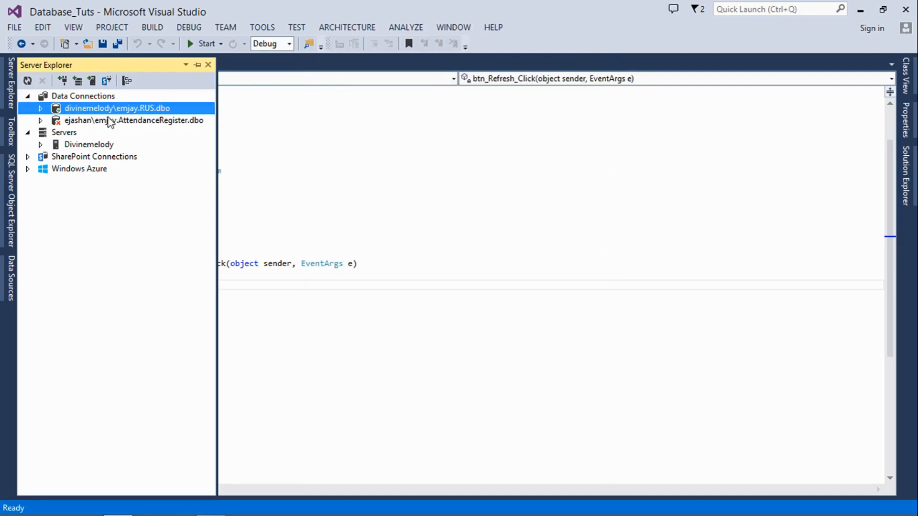
mouse_move(110, 112)
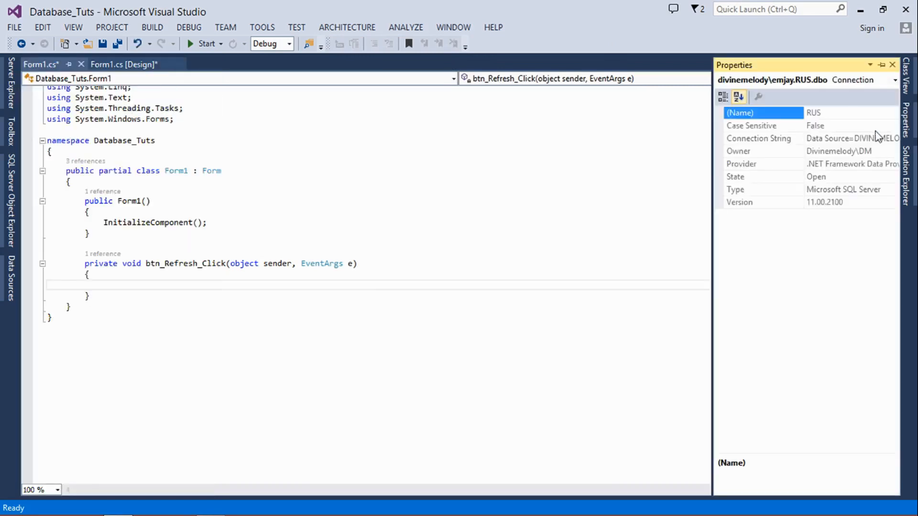
click(758, 137)
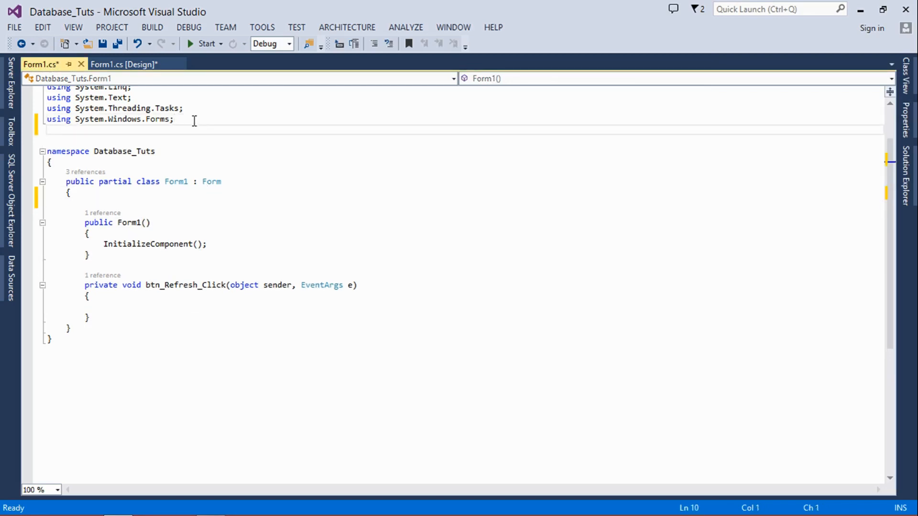
Add the using System.Data.SqlClient directive to Form1.
text(using)
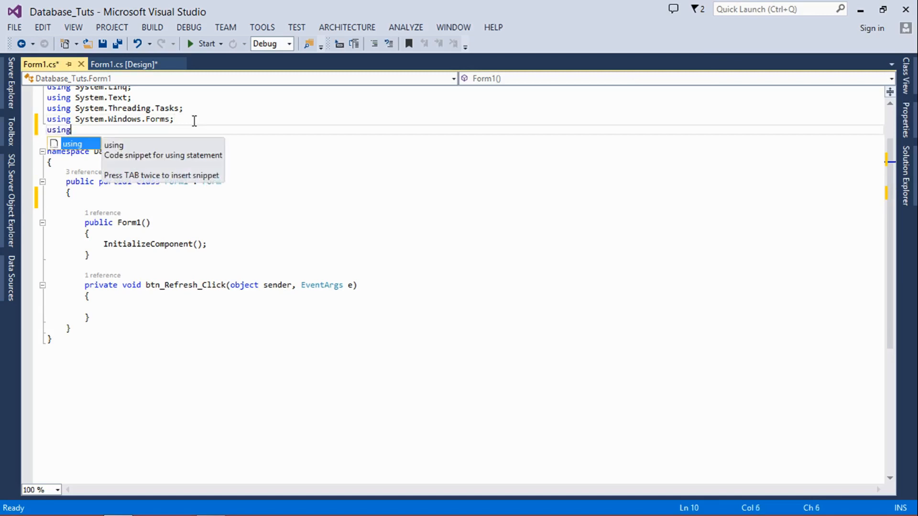
text(sys)
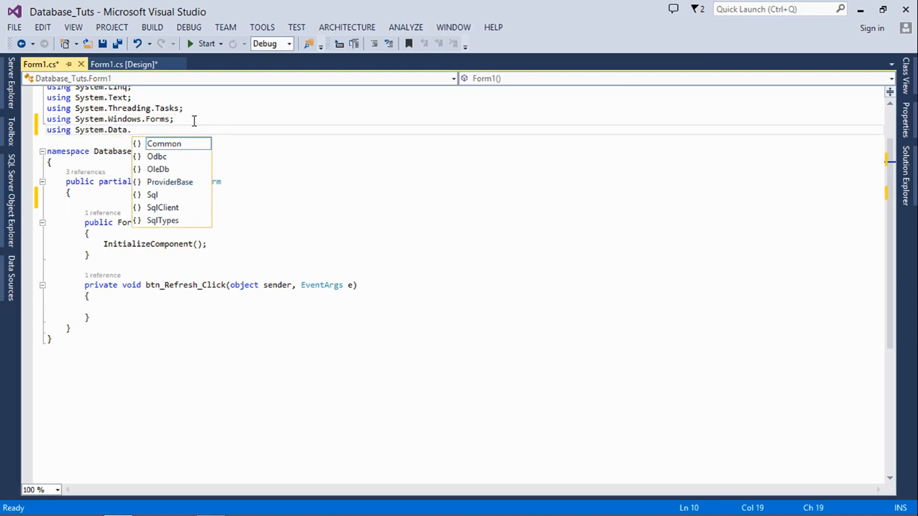
text(SqlClient;)
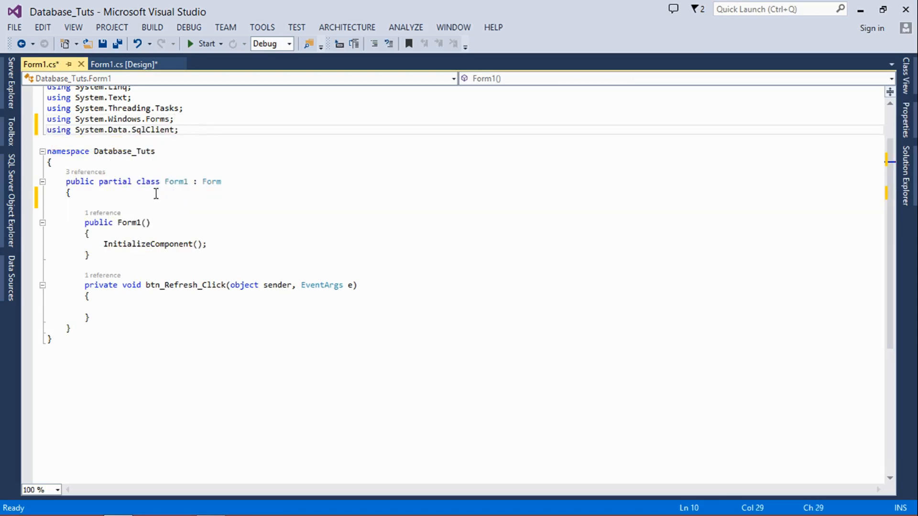
Declare SqlConnection con to DIVINEMELODY\EMJAY, catalog RUS, with integrated security.
text(s)
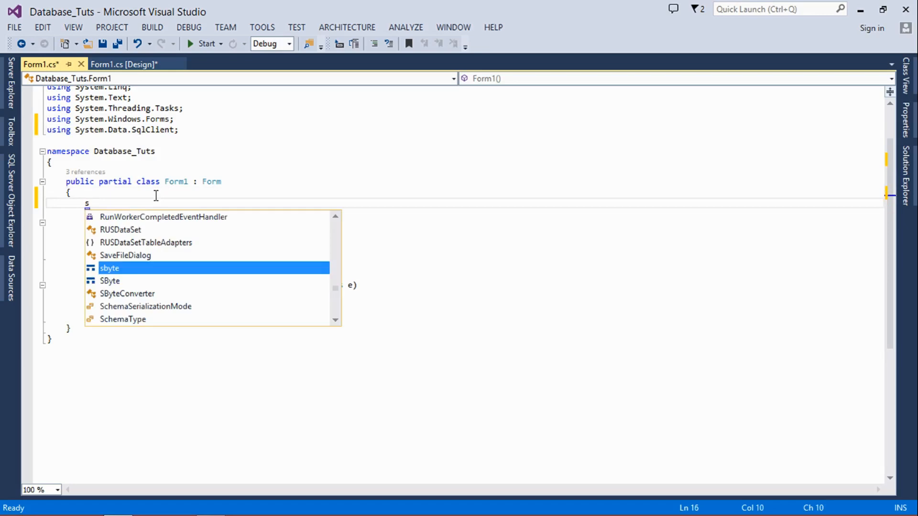
text(ql)
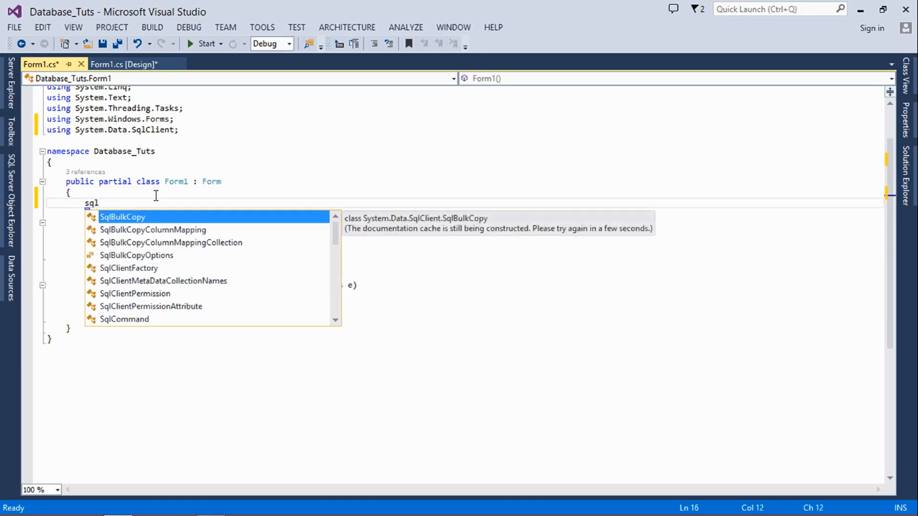
text(con)
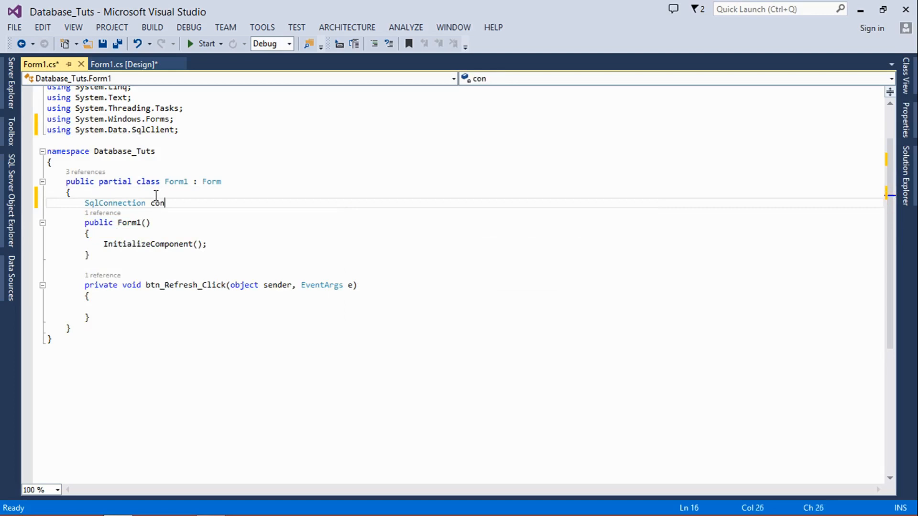
text(= new)
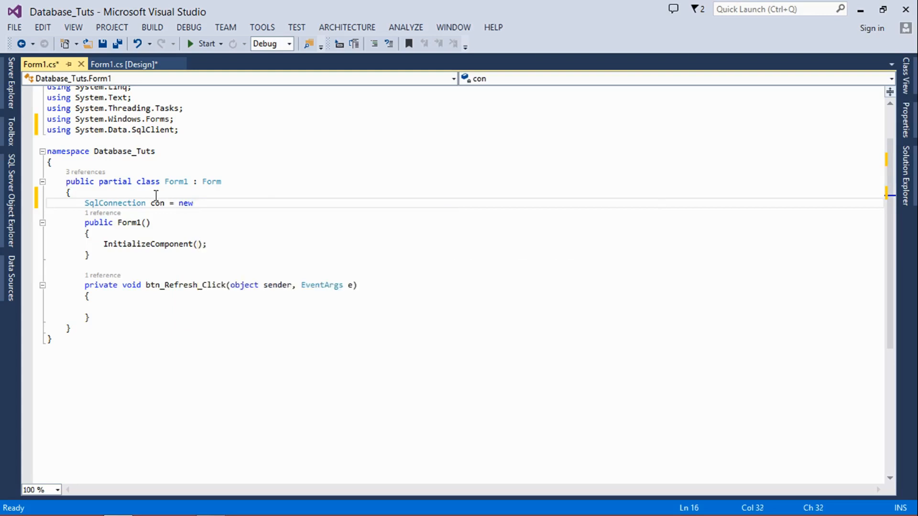
key(BackSpace)
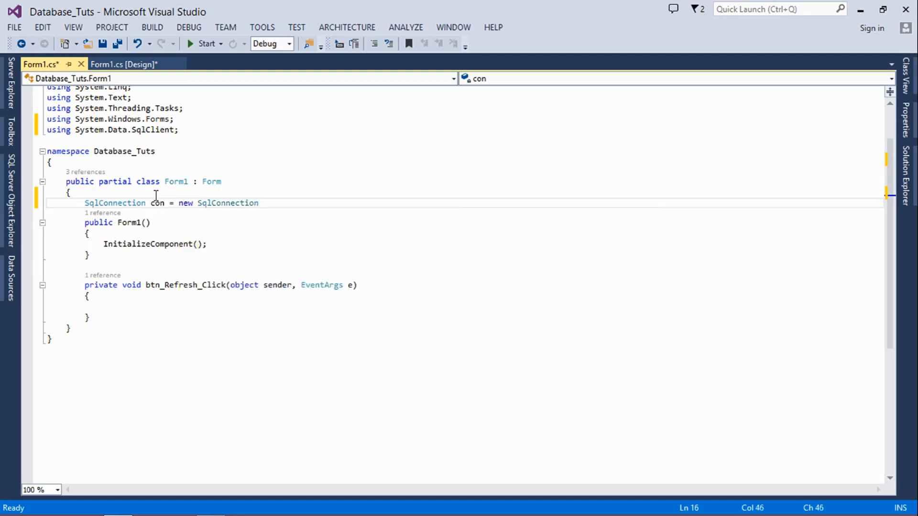
text((""))
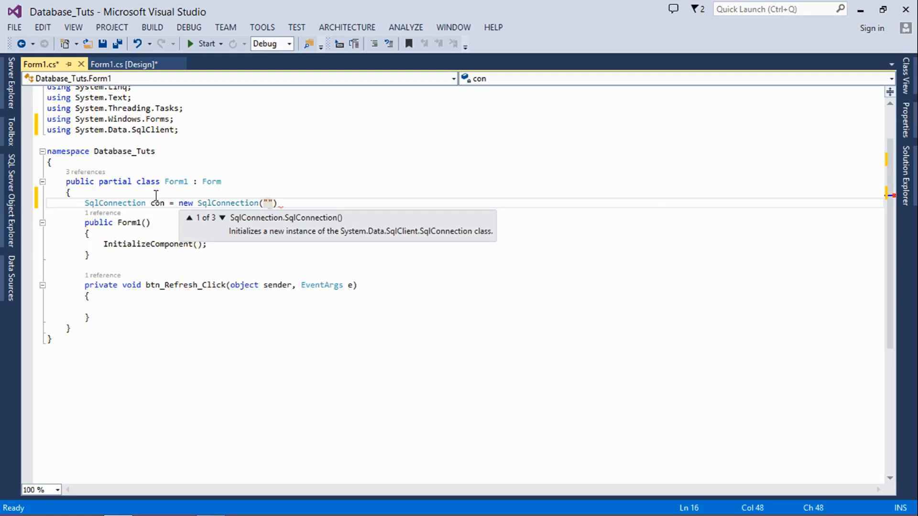
text(Data Source=DIVINEMELODY\EMJAY;Initial Catalog=RUS;Integrated Security=True)
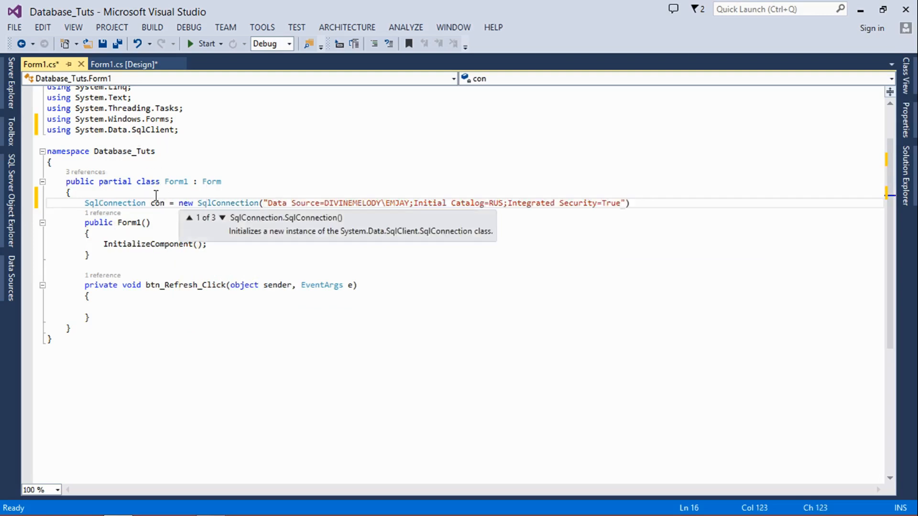
text())
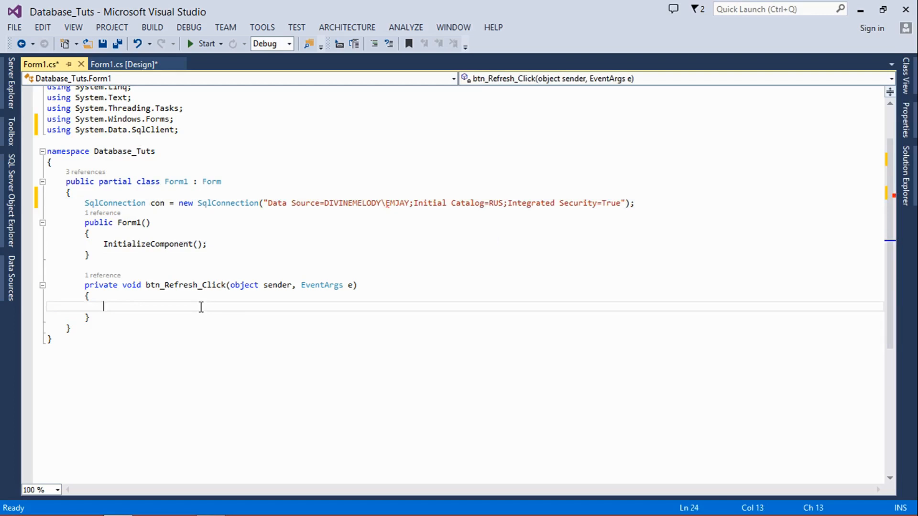
Assign string sqlstm = "Select * from Sales" inside btn_Refresh_Click.
text(strig)
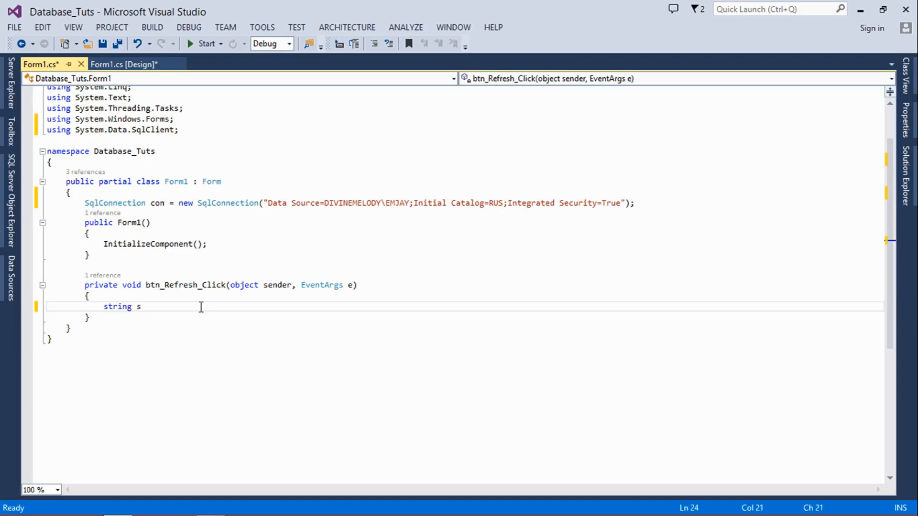
text(qlstm =)
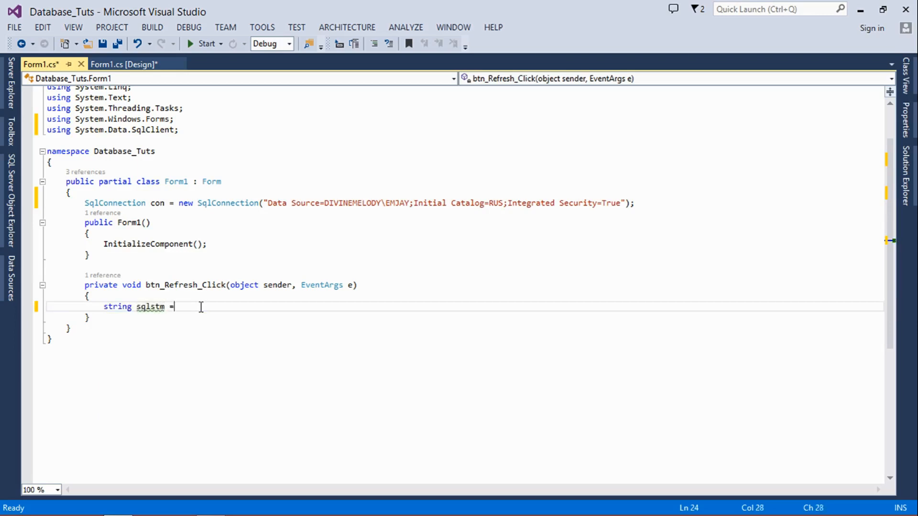
text("")
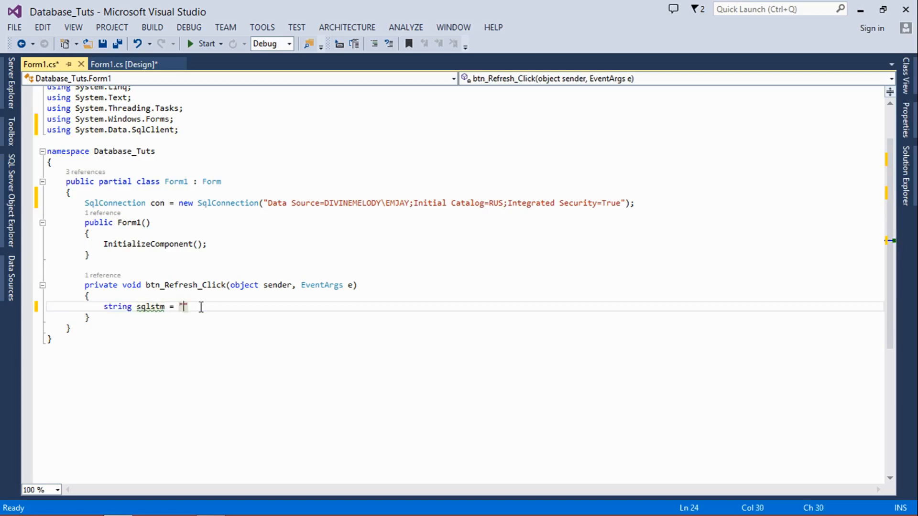
text(S)
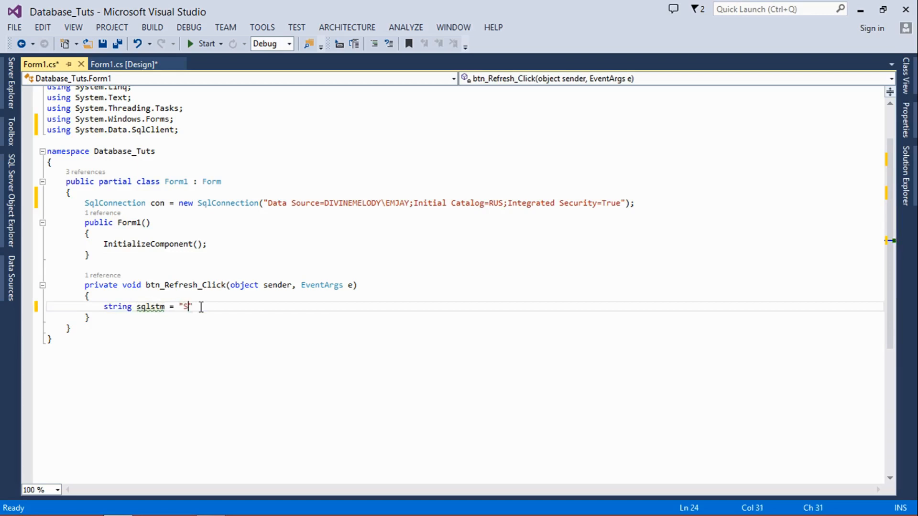
text(elect s)
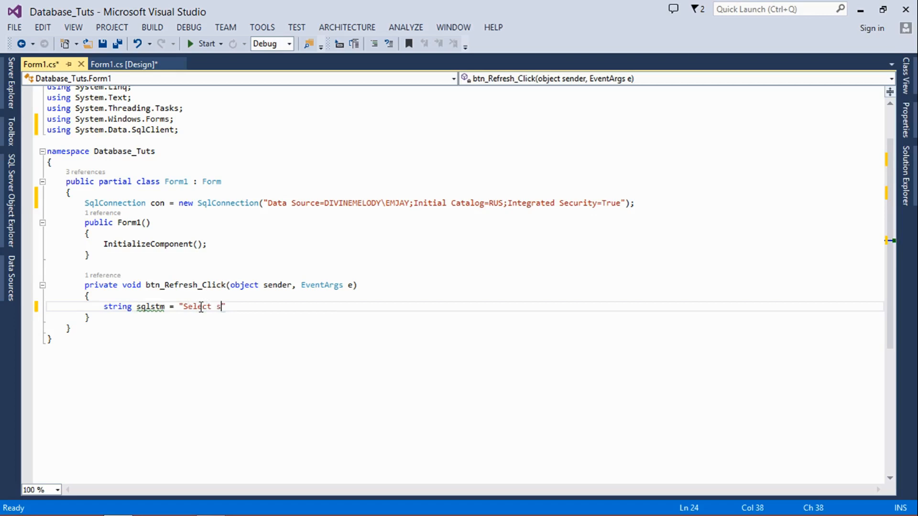
text(* fro)
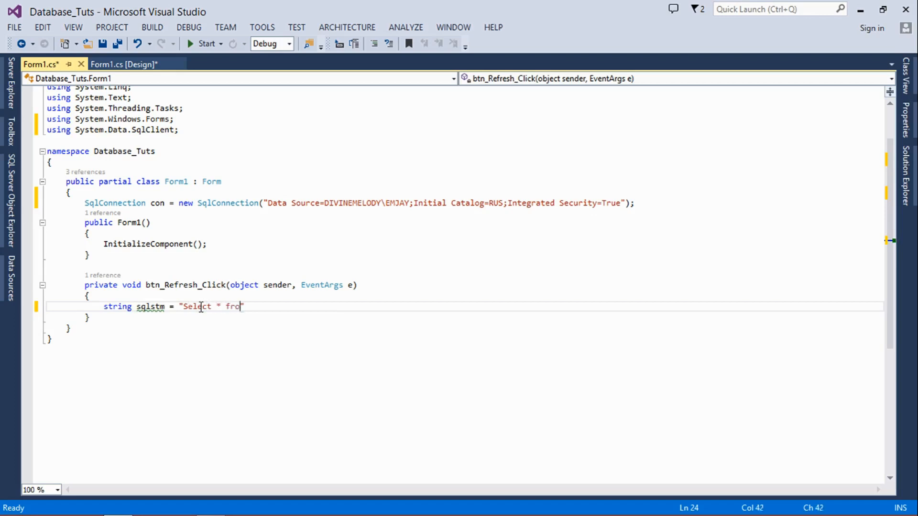
text(m)
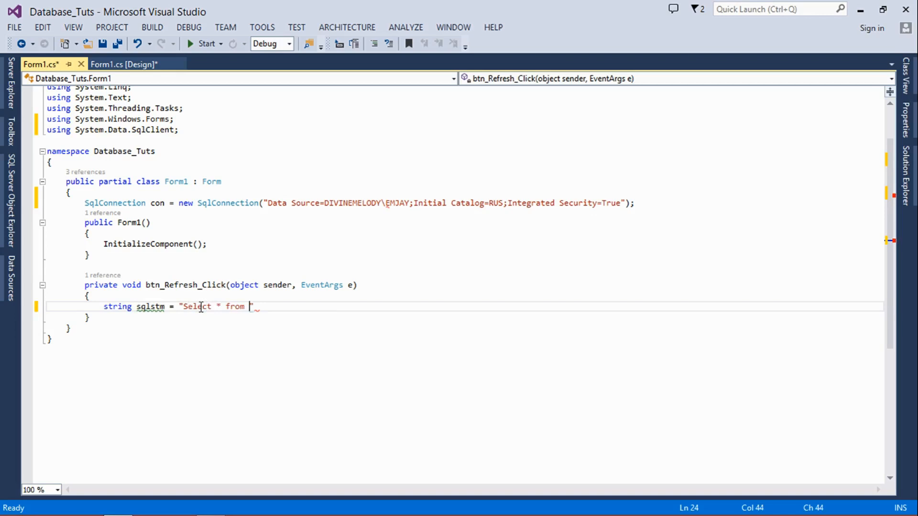
text(Sales")
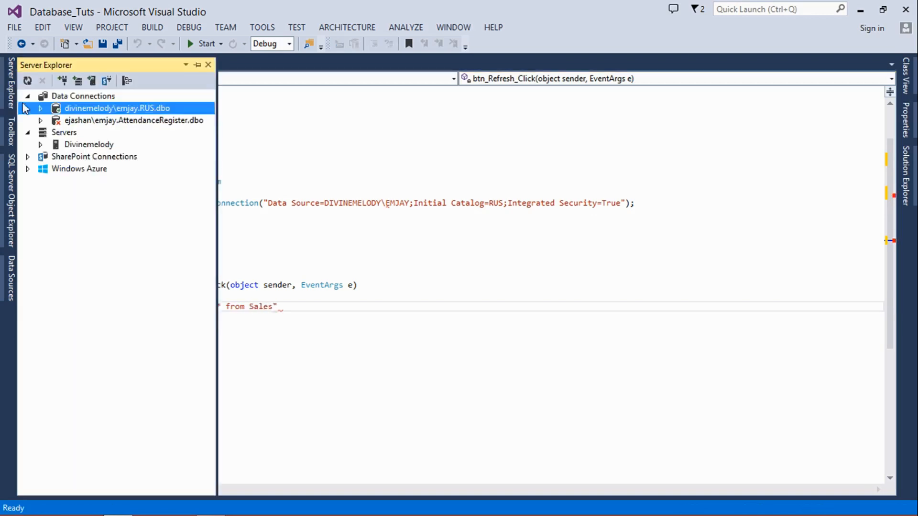
Expand the RUS connection to see the Sales table, then return to the code editor.
click(40, 108)
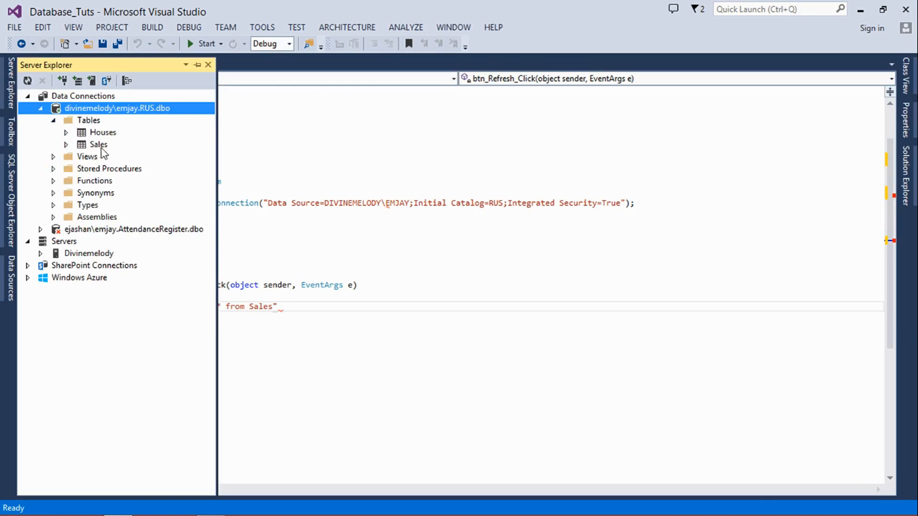
mouse_move(102, 154)
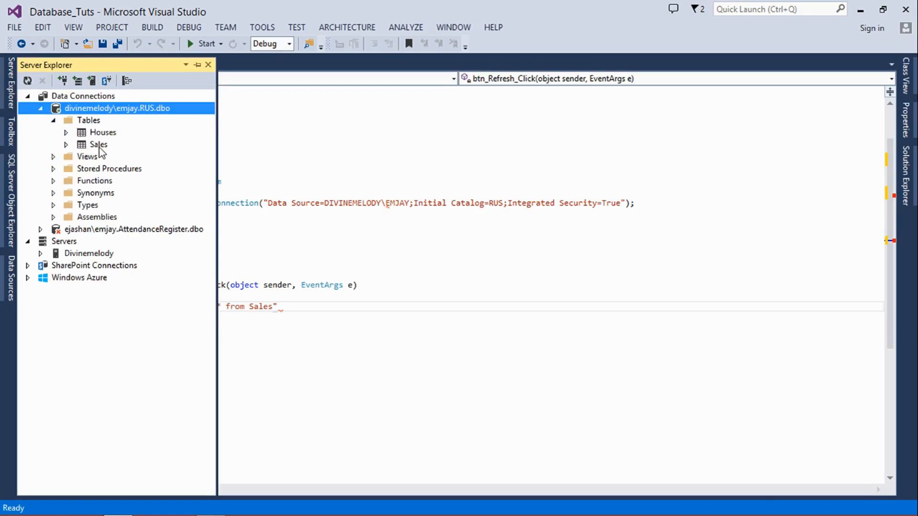
click(98, 144)
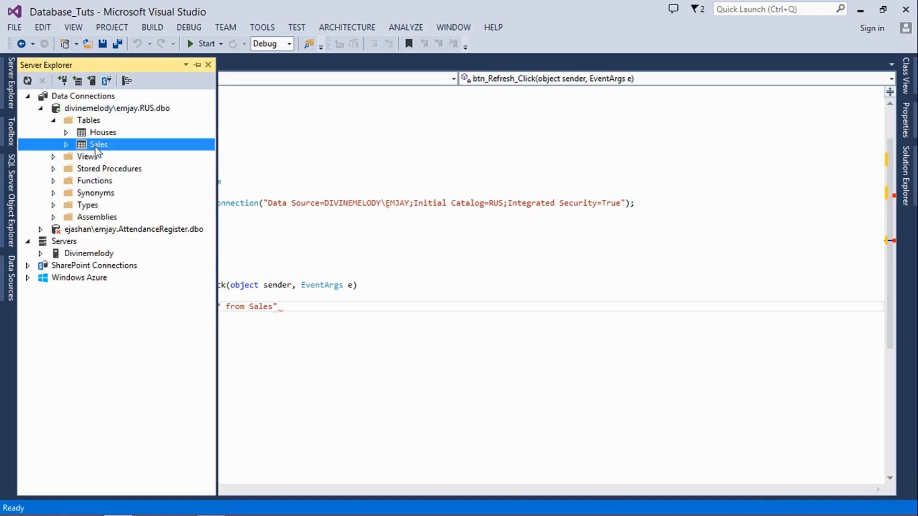
mouse_move(104, 151)
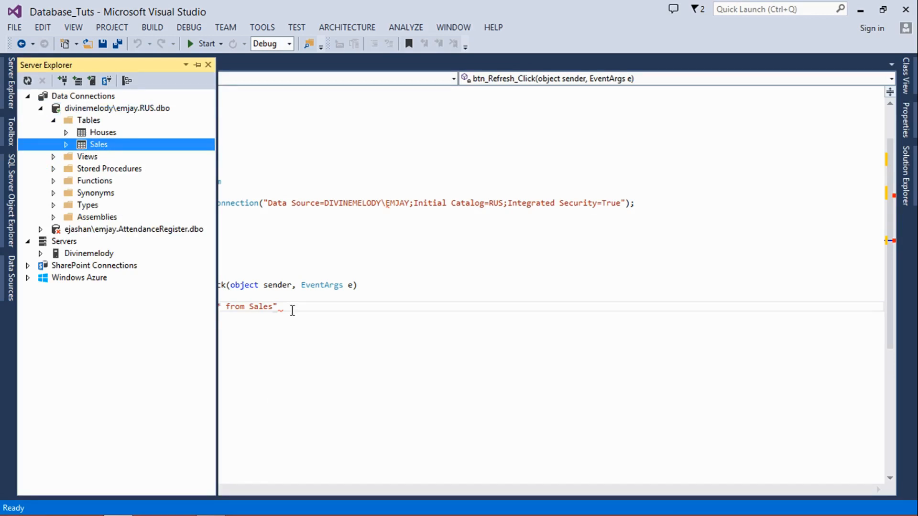
click(208, 64)
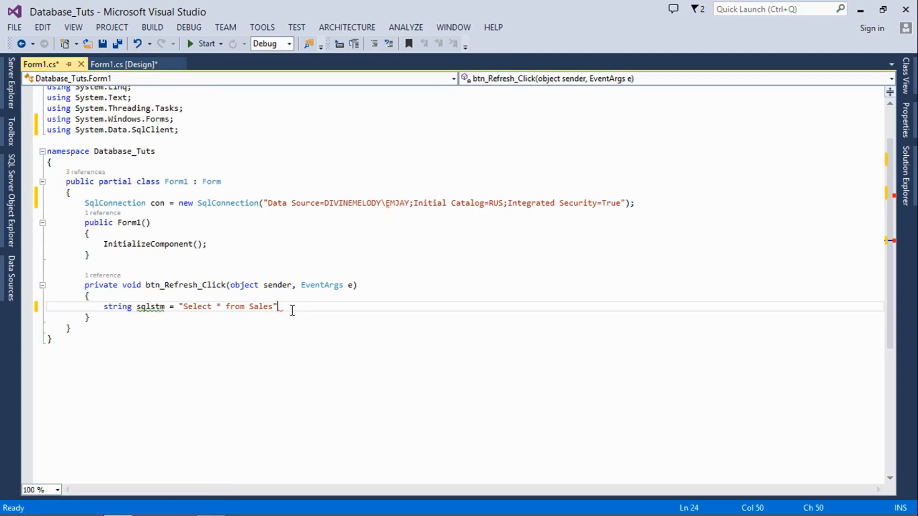
Add SqlDataAdapter SDA = new SqlDataAdapter(sqlstm, con); after the query line.
text(;)
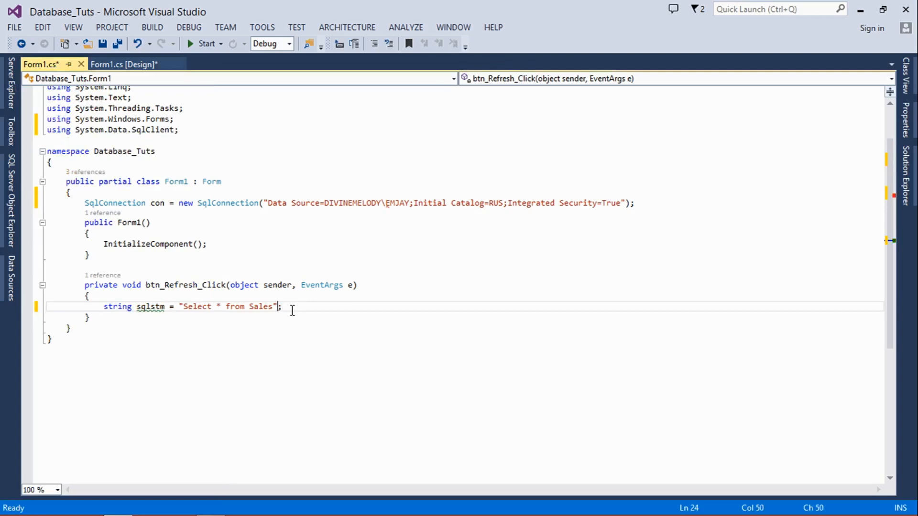
key(enter)
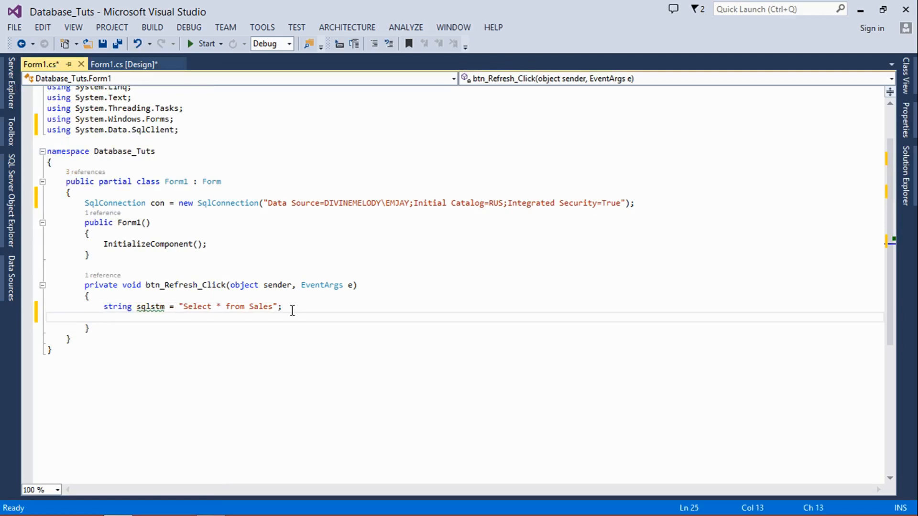
text(sw)
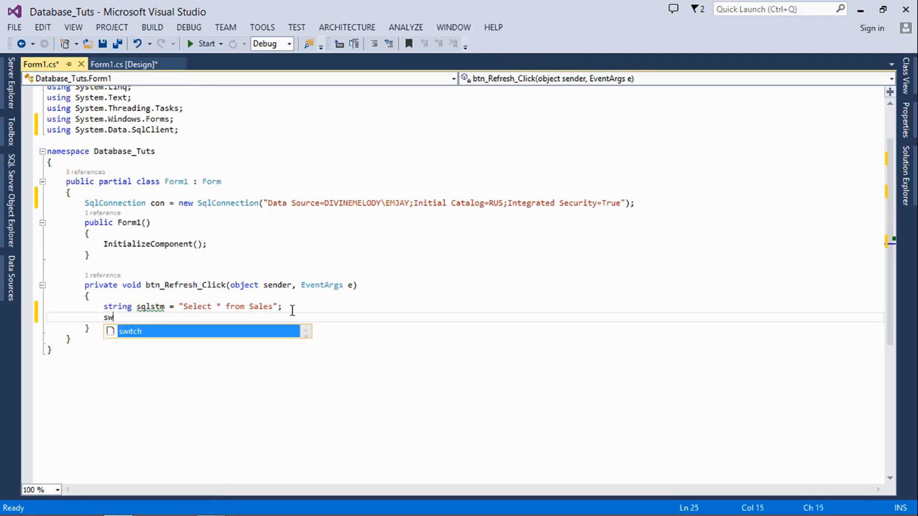
text(ql)
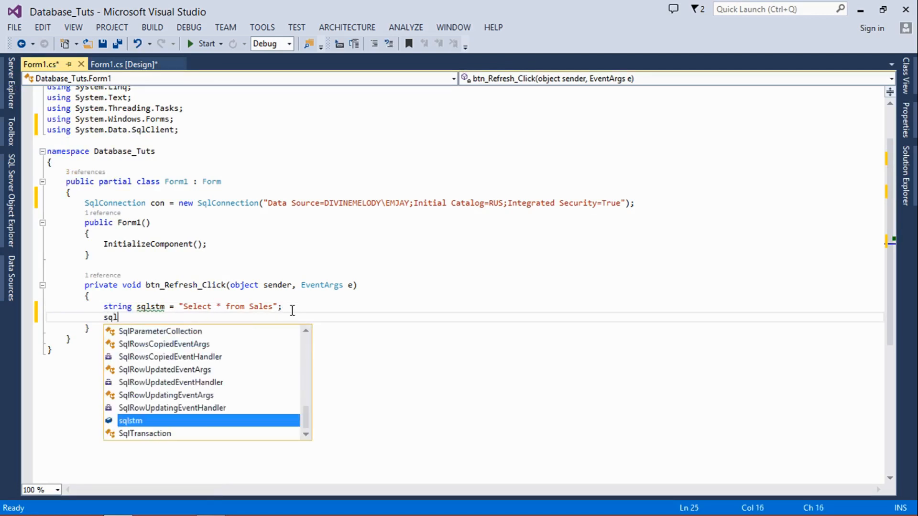
text(dapter)
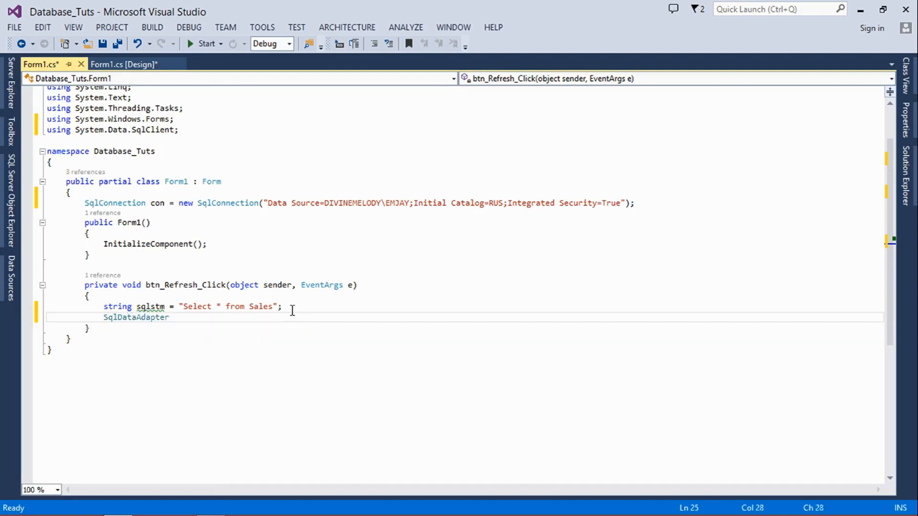
text(S)
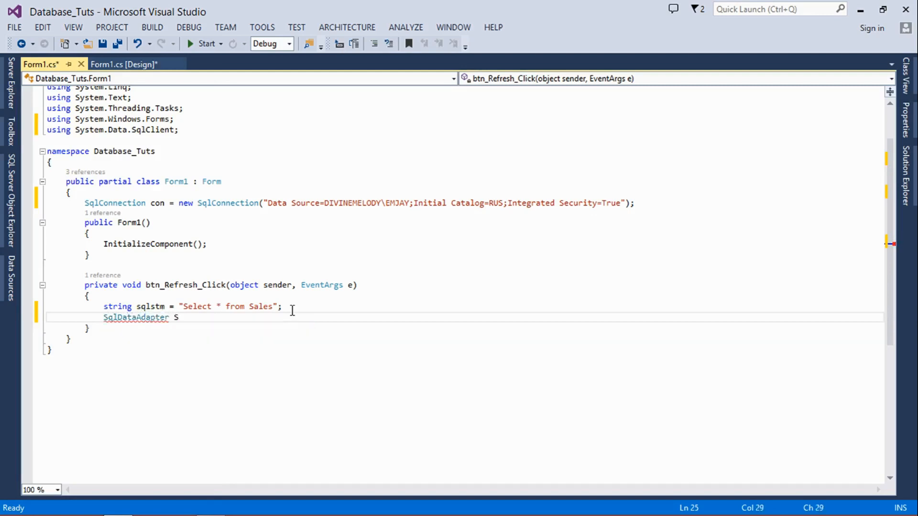
text(DA)
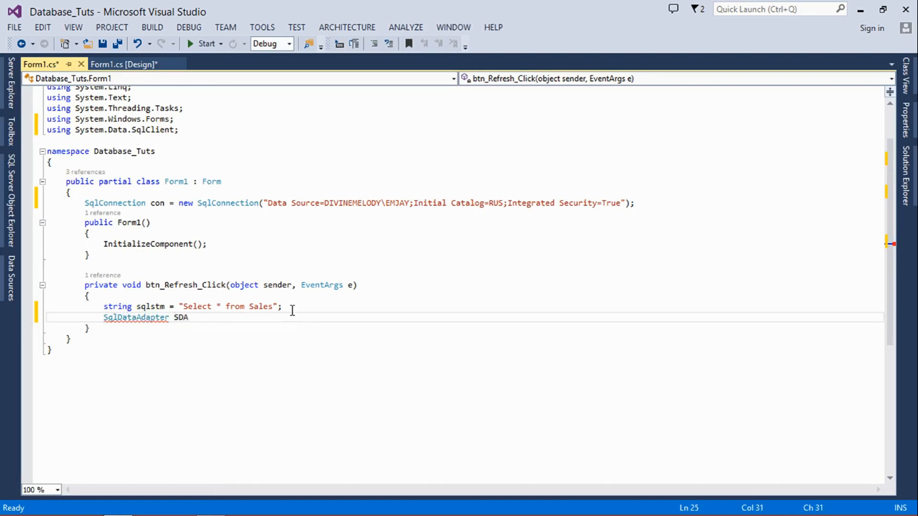
text(=)
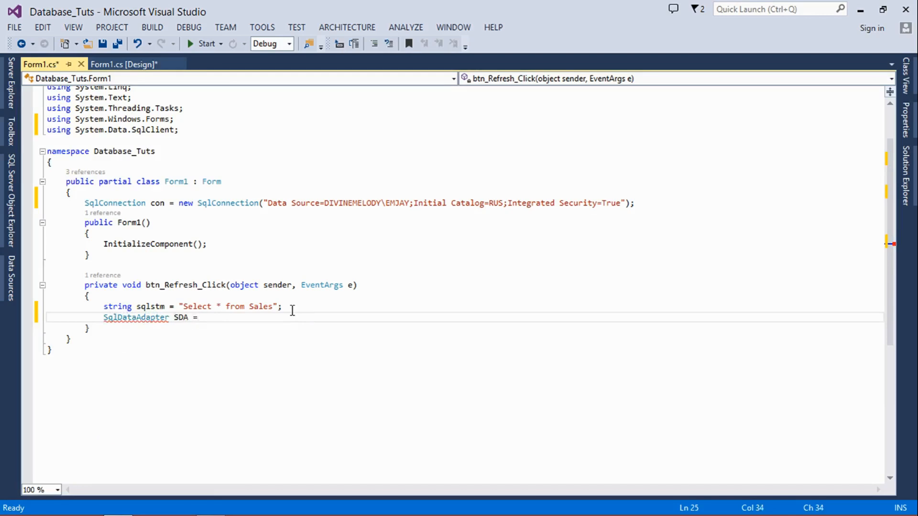
text(new s)
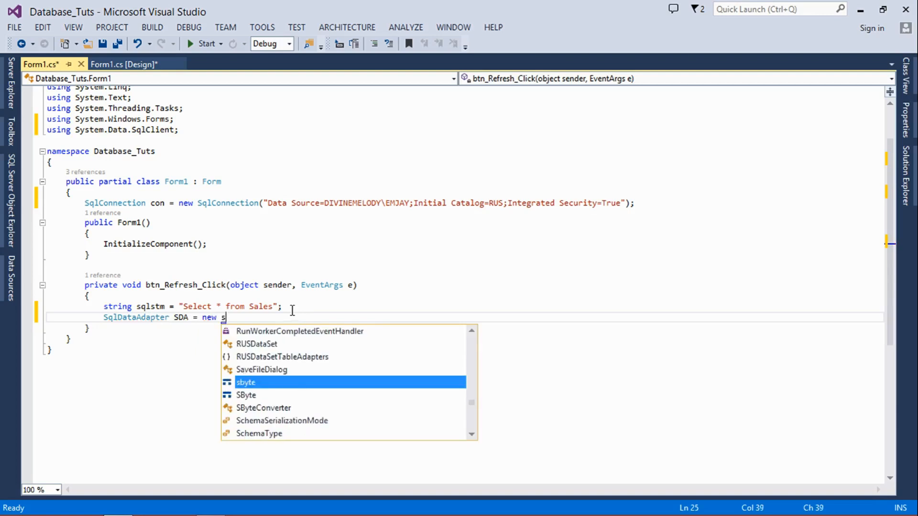
text(qlDataAdapter)
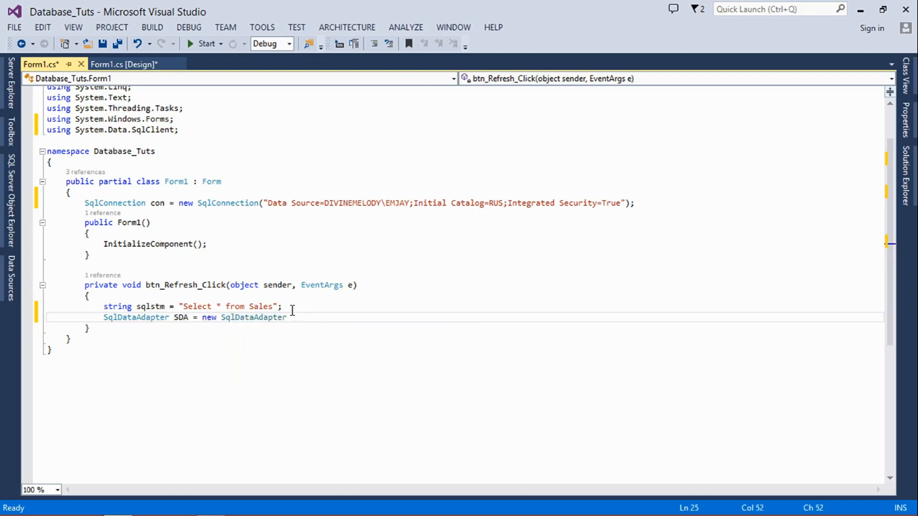
text(()
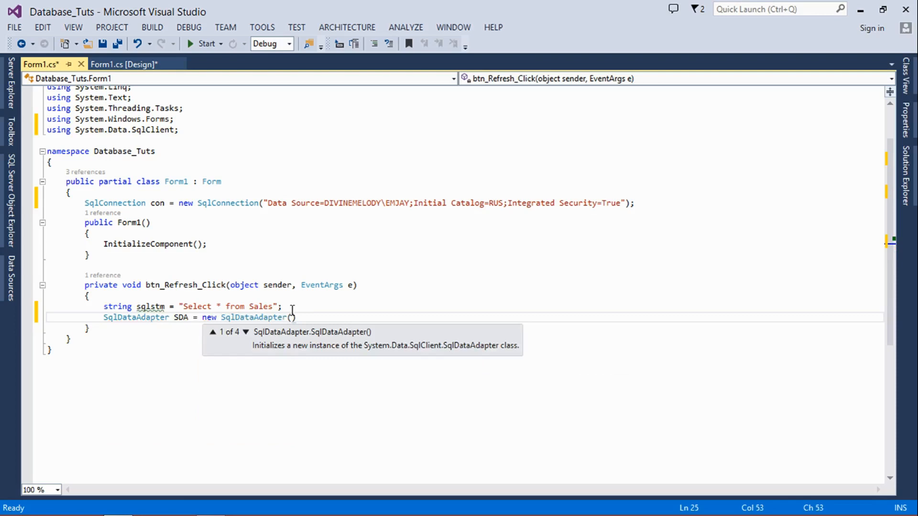
text(s)
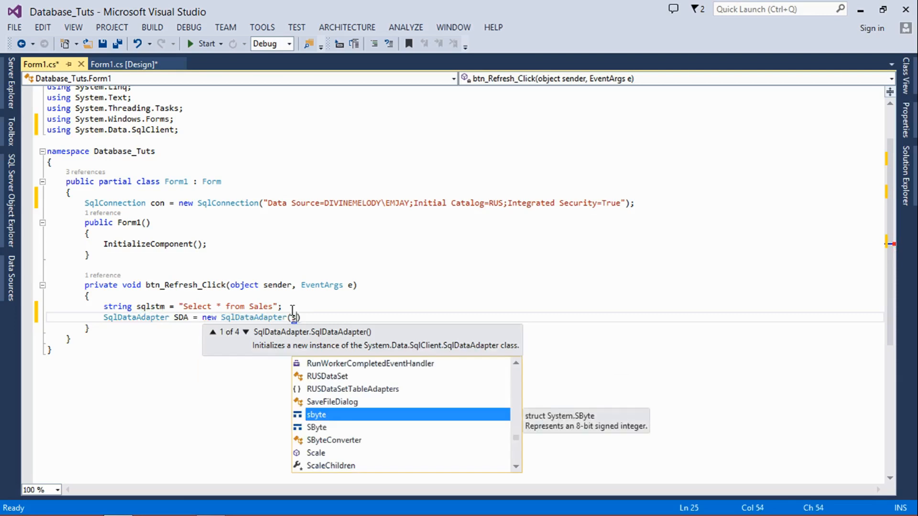
text(qlstm)
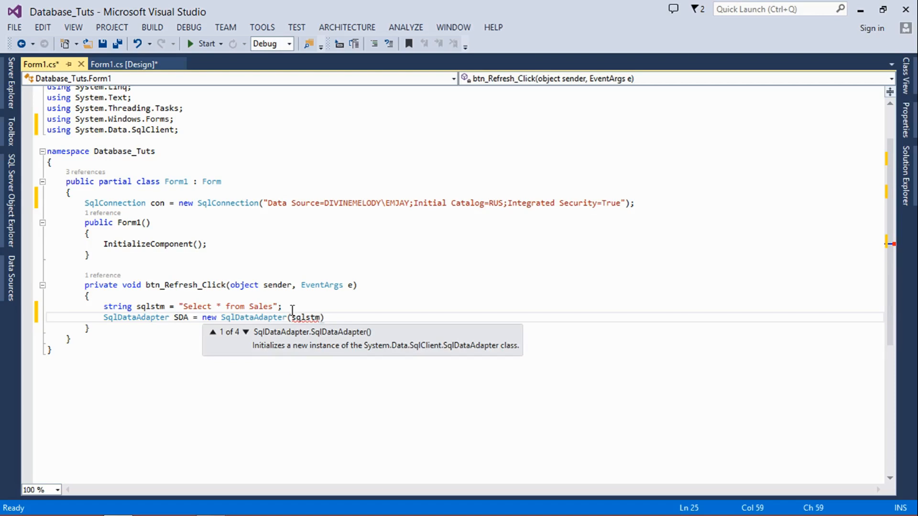
text(, con)
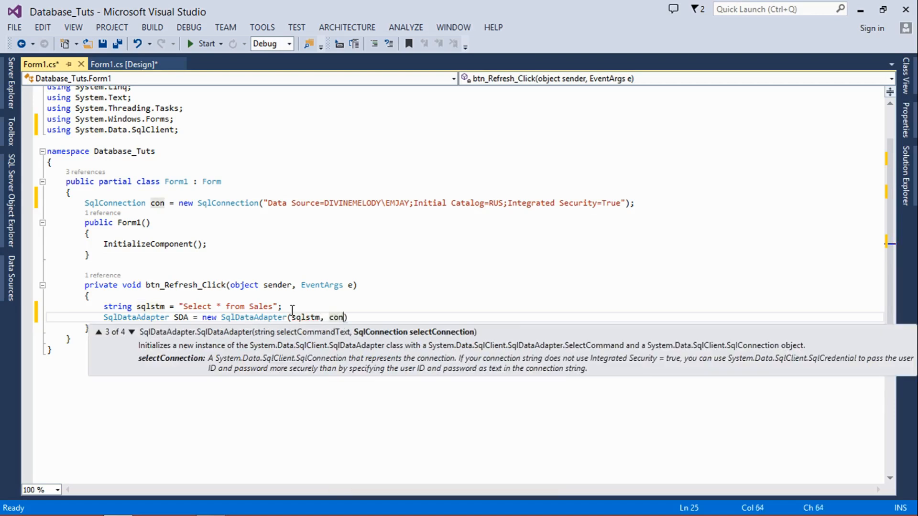
text())
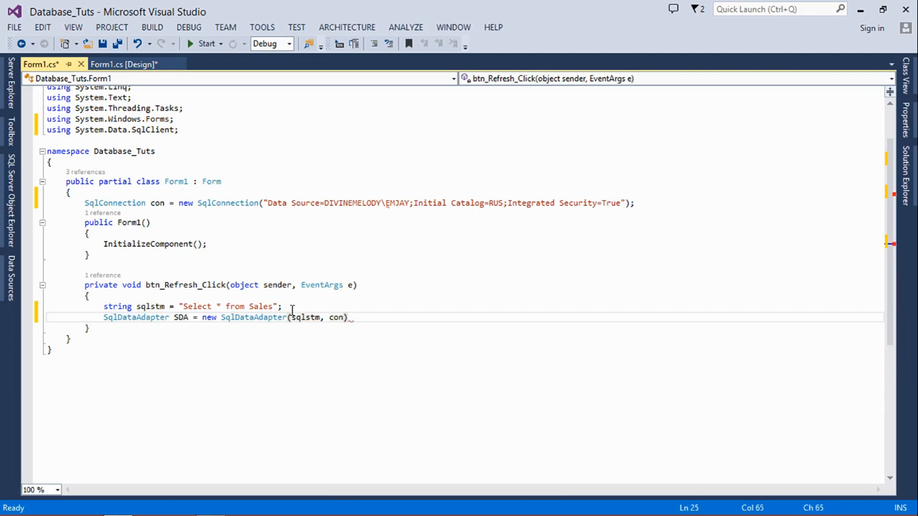
Add DataSet DS = new System.Data.DataSet(); to the handler.
text(dat)
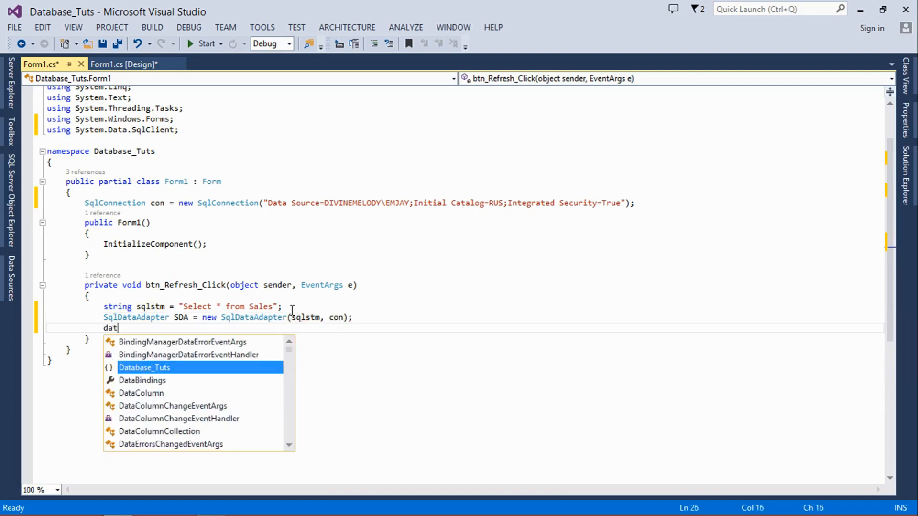
text(as)
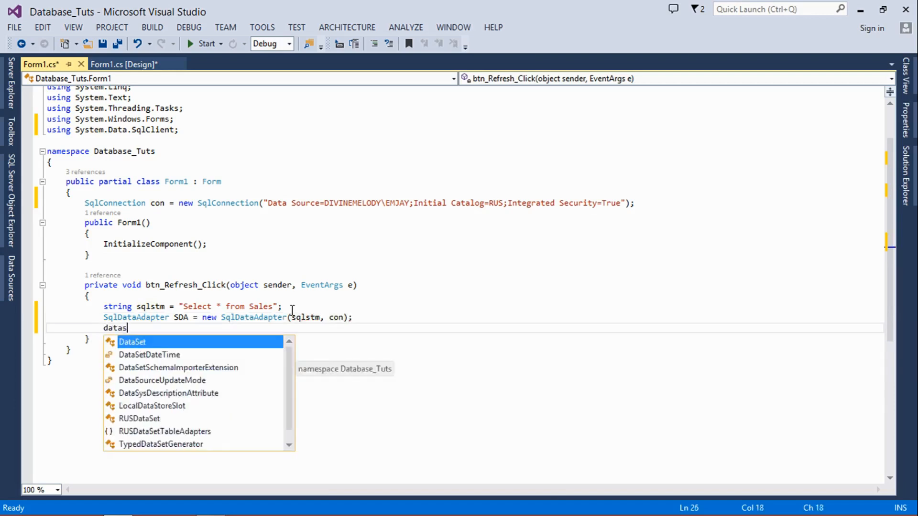
text(DataSet s)
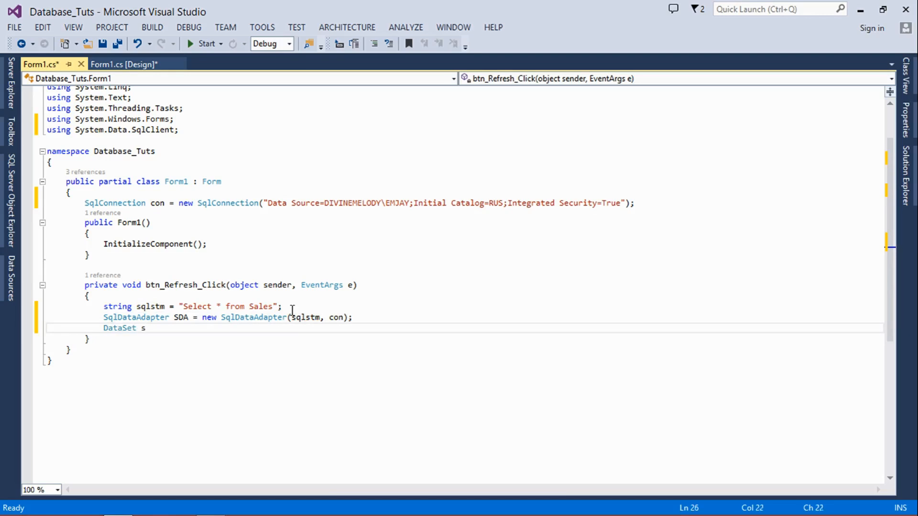
text(S)
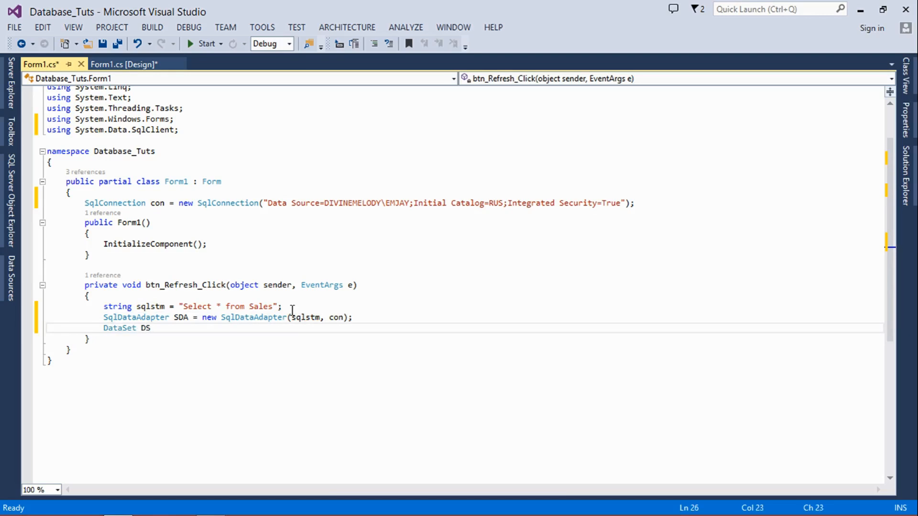
text(a)
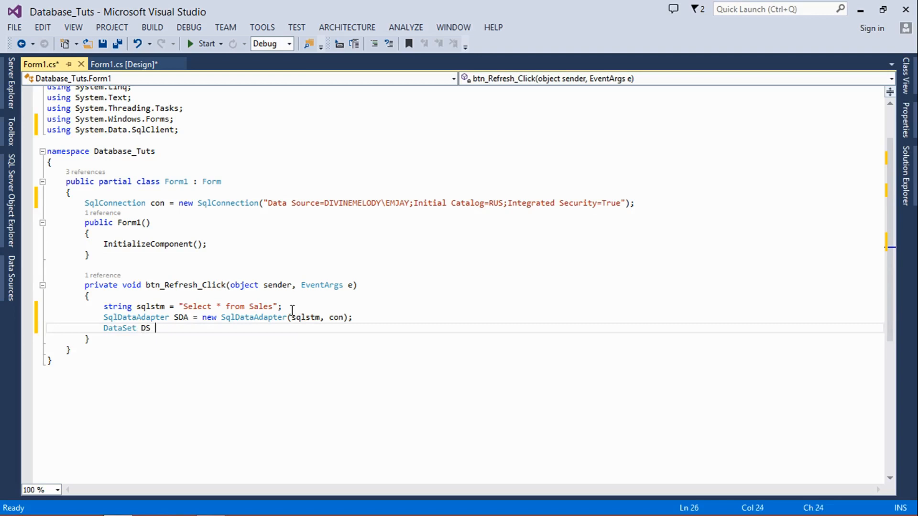
text(= new)
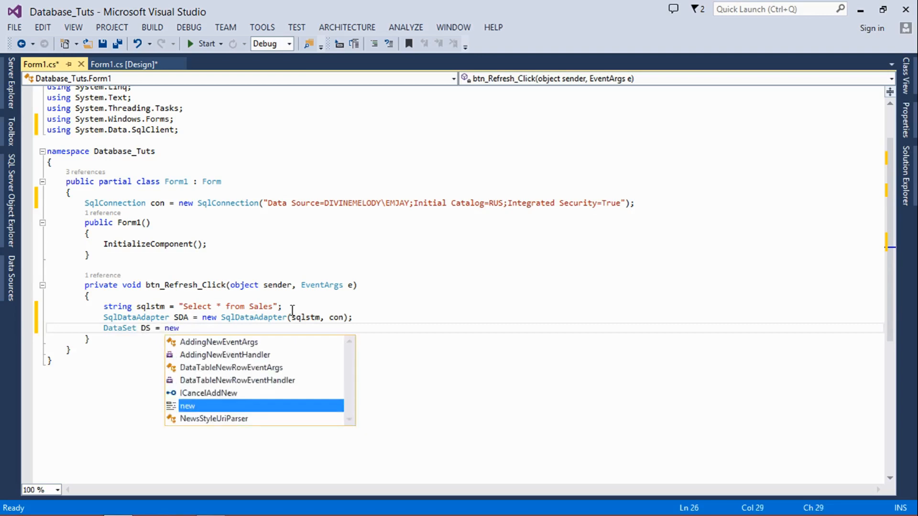
text(s)
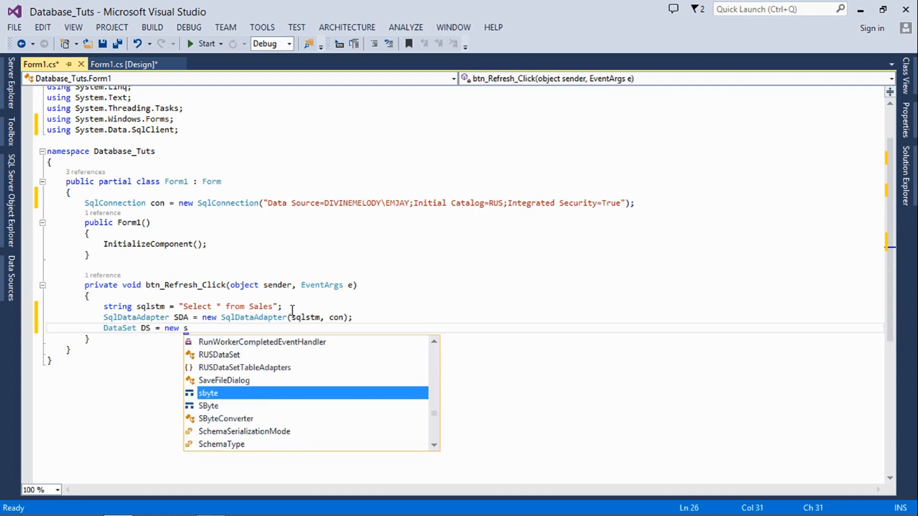
text(System.da)
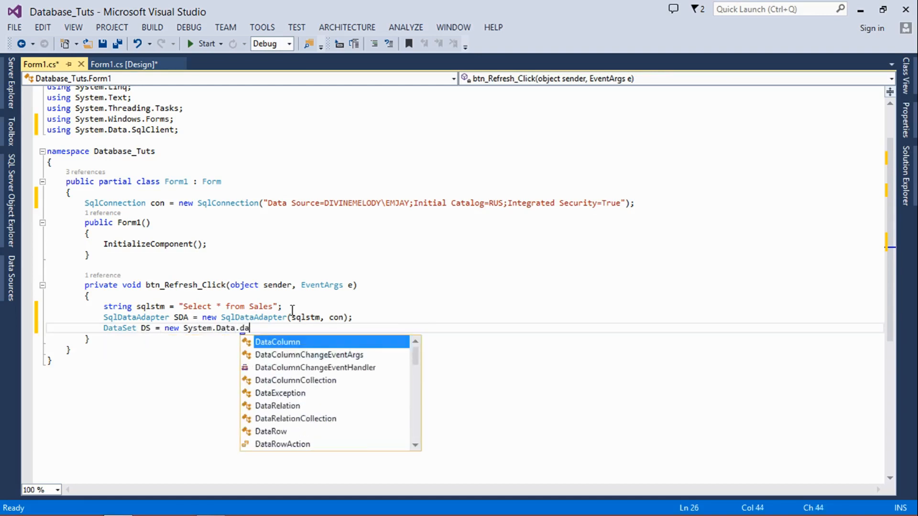
text(taSet)
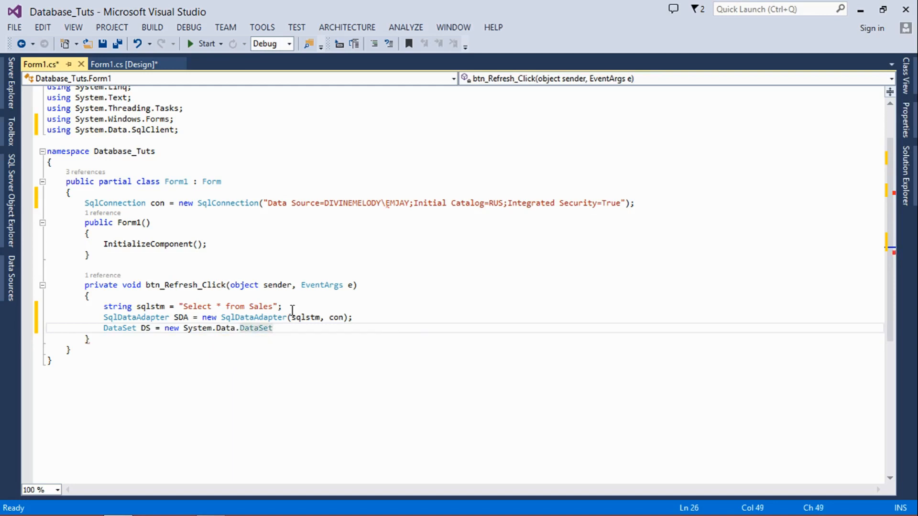
text(();)
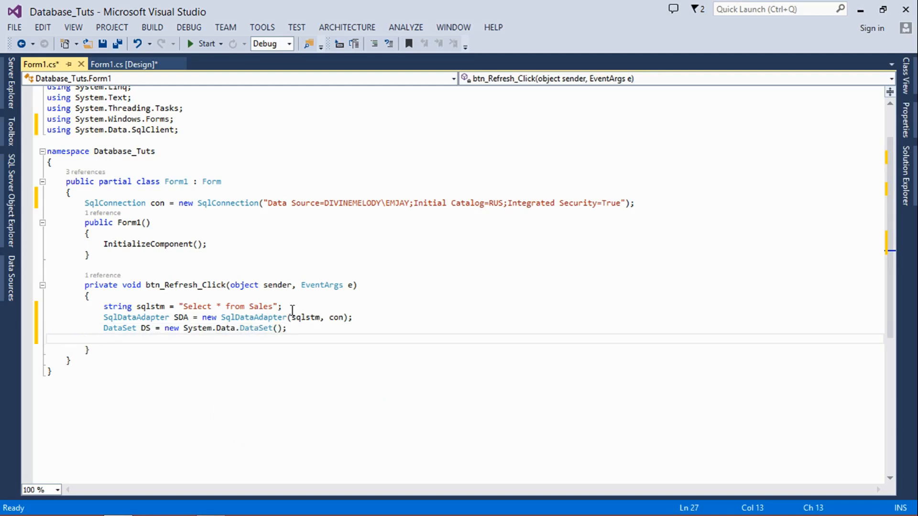
Call SDA.Fill(DS, "Sales") and go back to wrap Sales in double quotes.
text(SDA.)
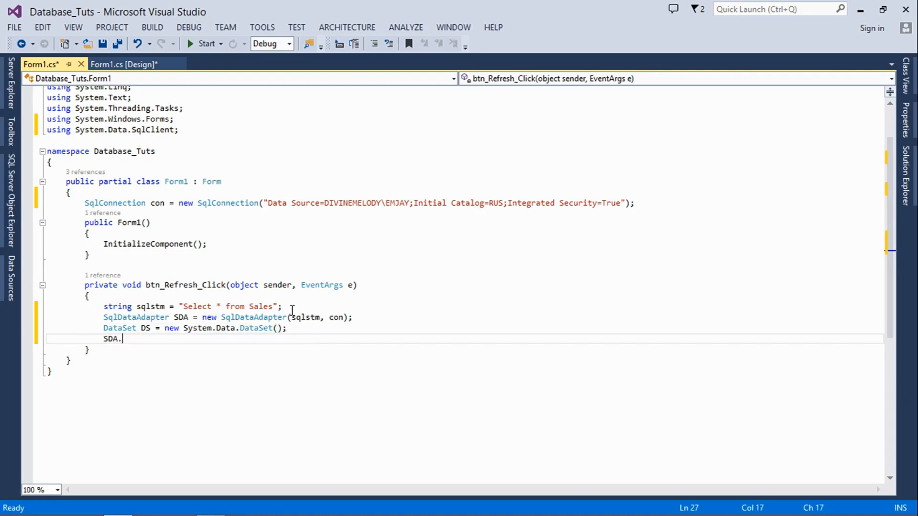
text(fill)
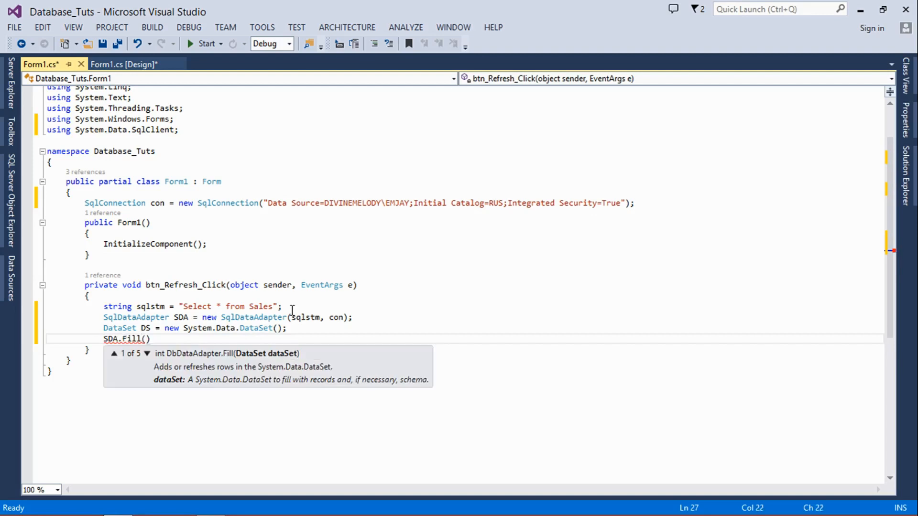
text(DS,)
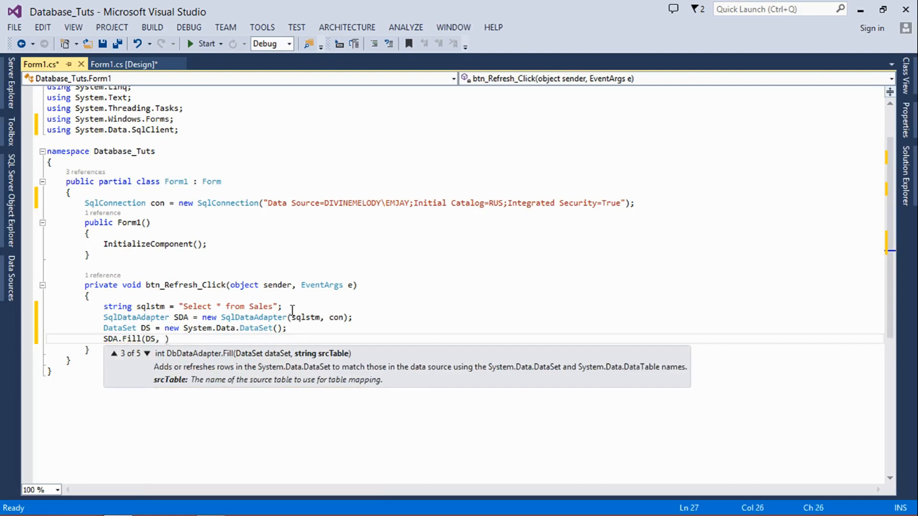
text(Sale)
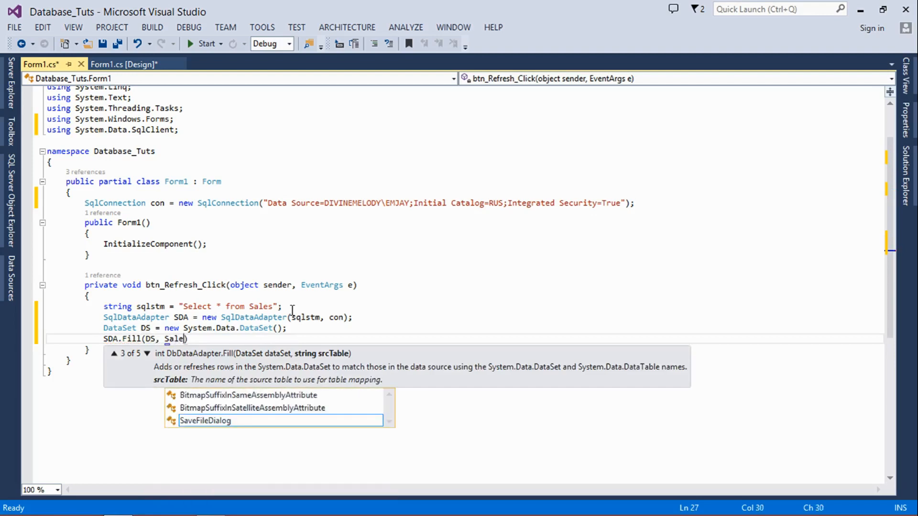
text(s)
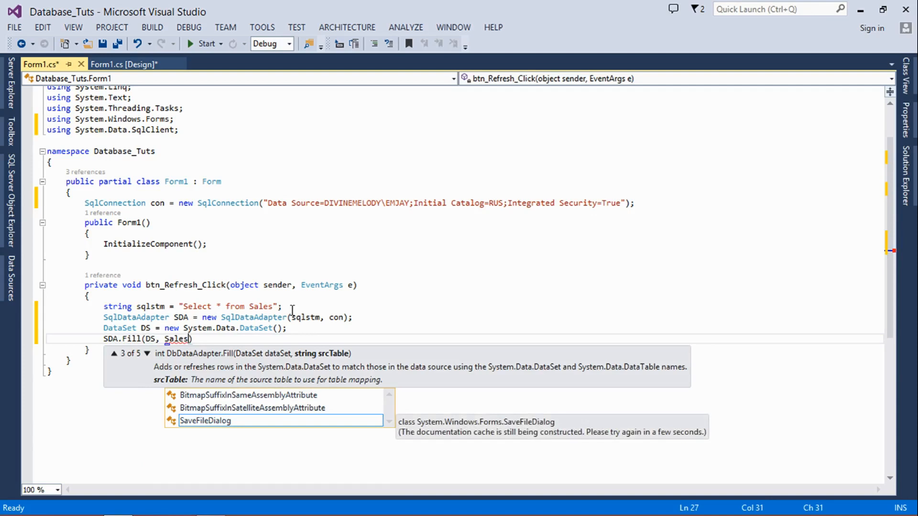
text(;)
key(enter)
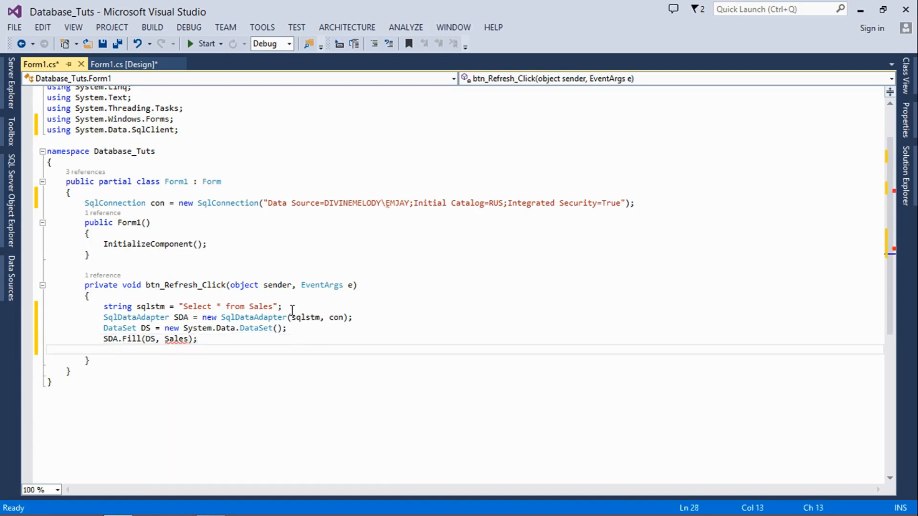
click(189, 338)
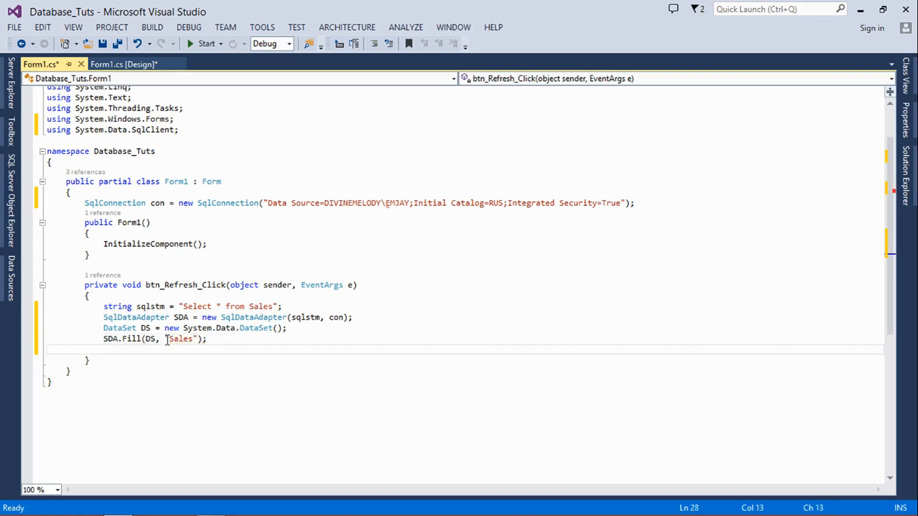
Add the line dgv.DataSource = DS.Tables[0]; to the Refresh handler.
text(da)
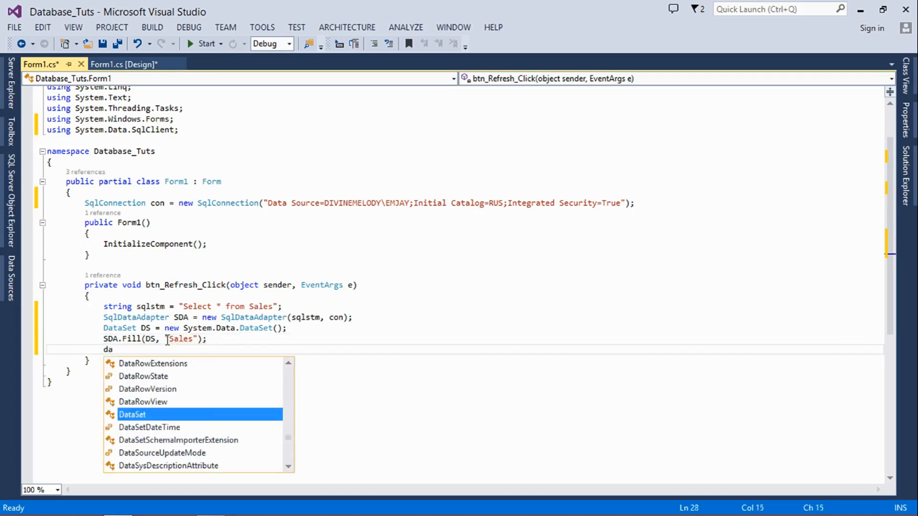
text(gv.)
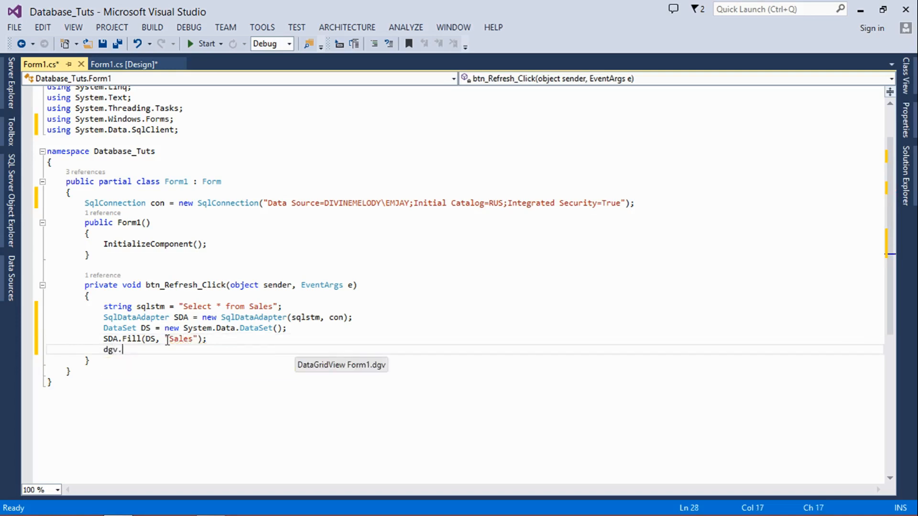
text(data)
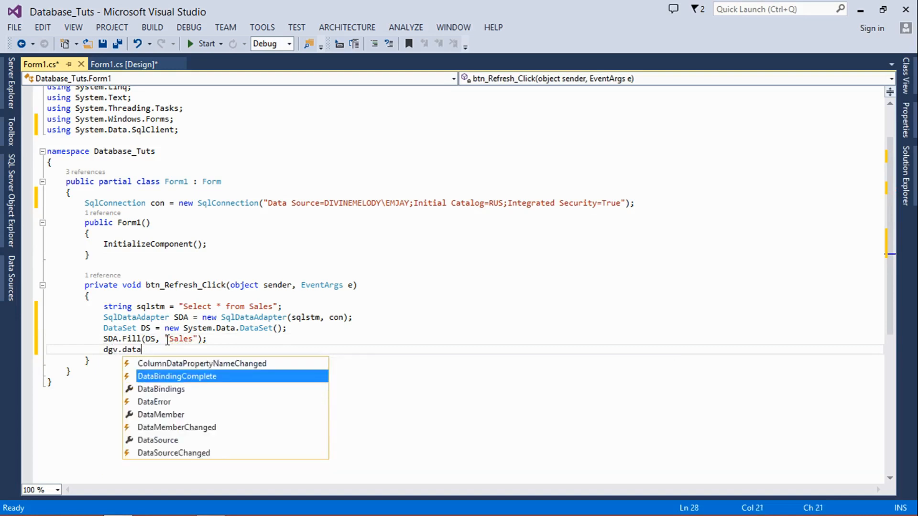
text(sous)
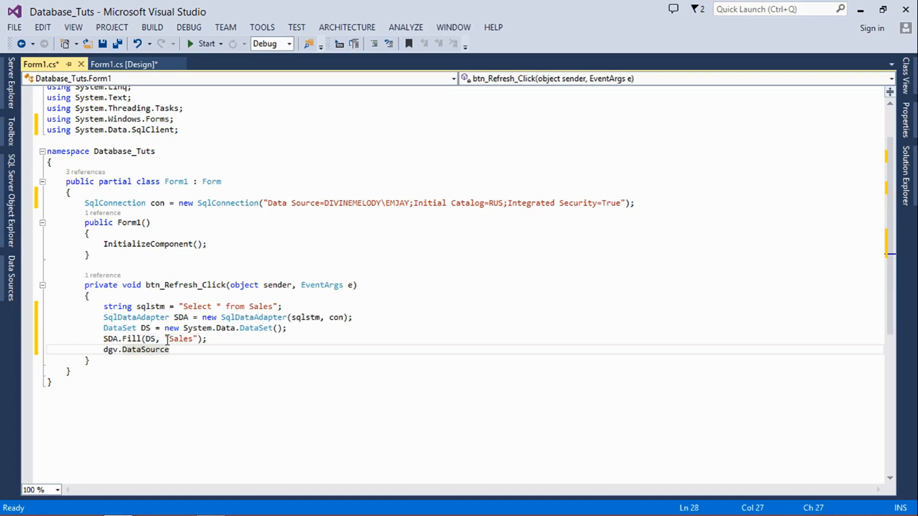
text(= d)
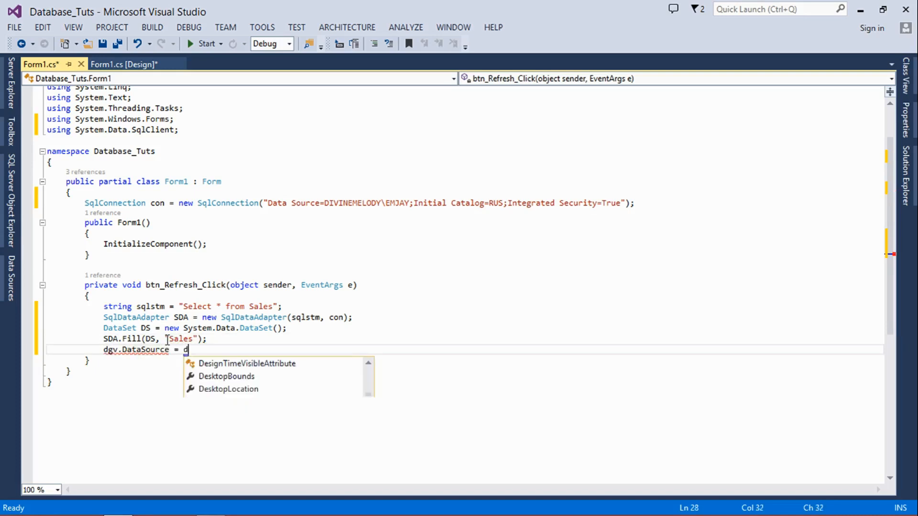
text(S.)
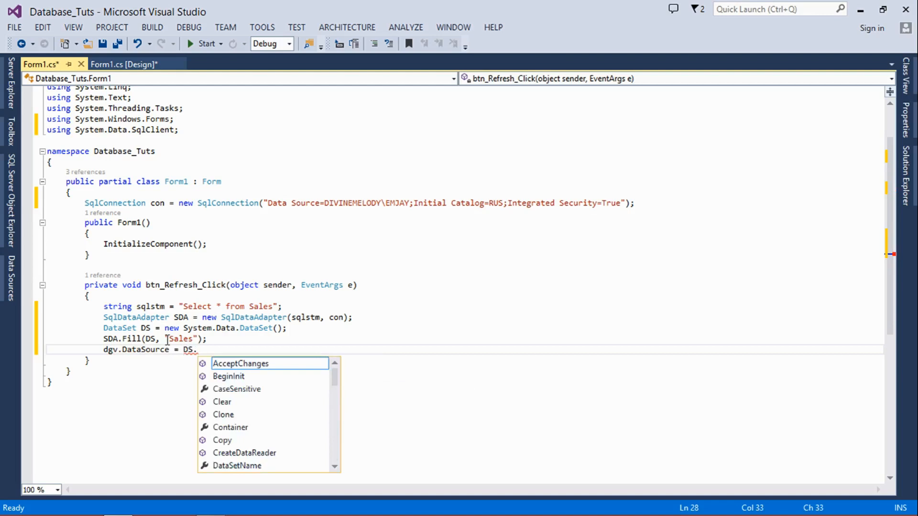
text(Tables[])
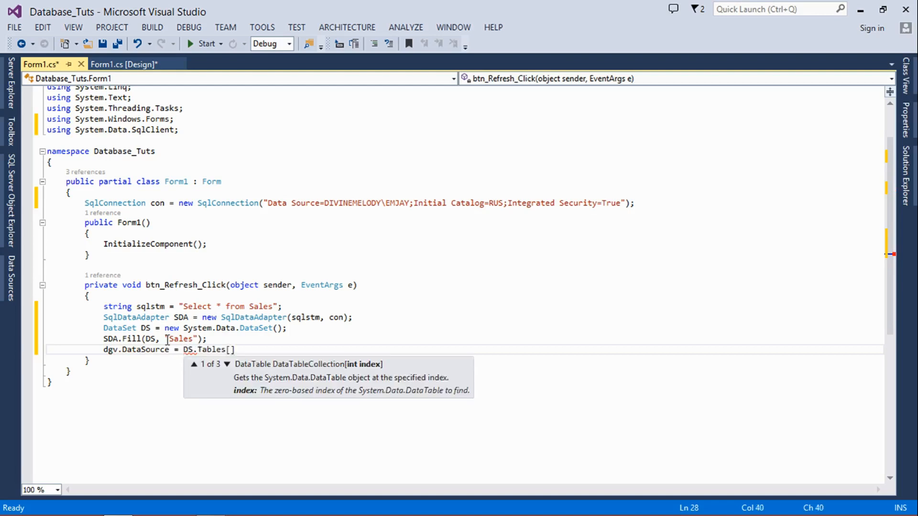
text(0)
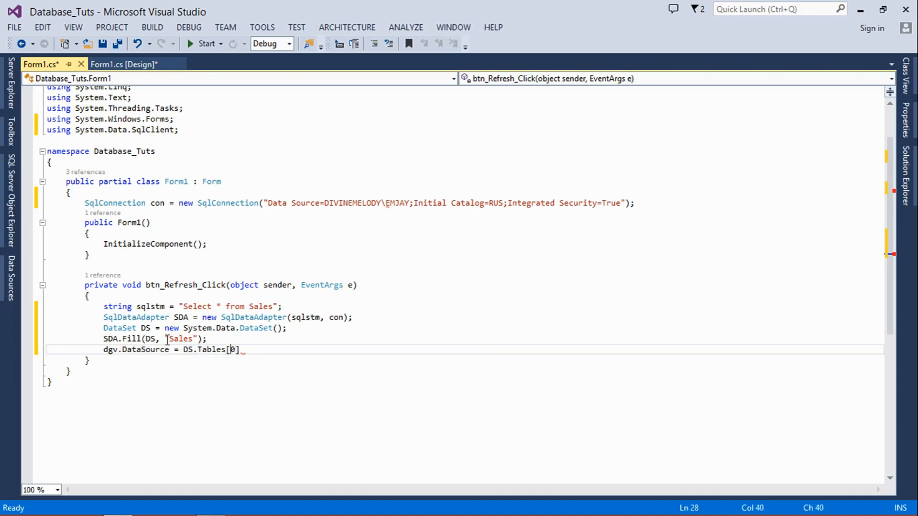
text(;)
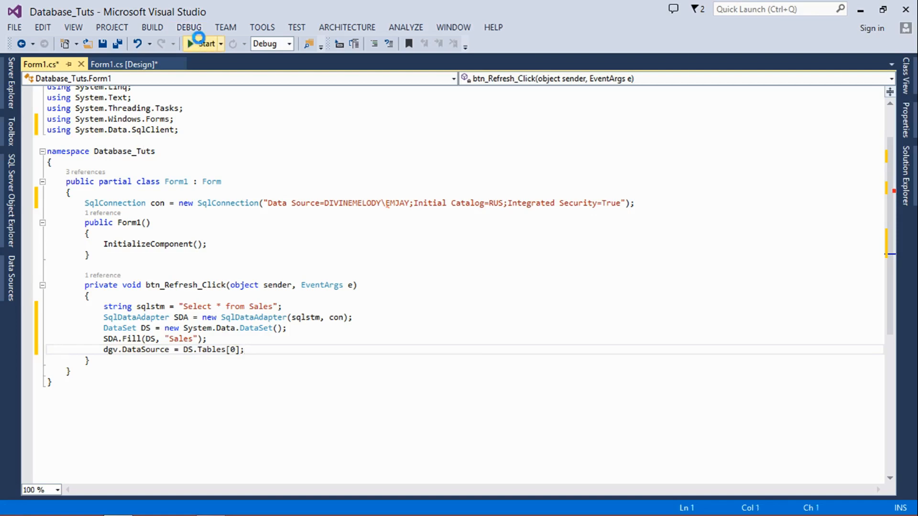
Escape the connection string's Data Source as DIVINEMELODY\\EMJAY so the build succeeds and the app runs.
click(202, 43)
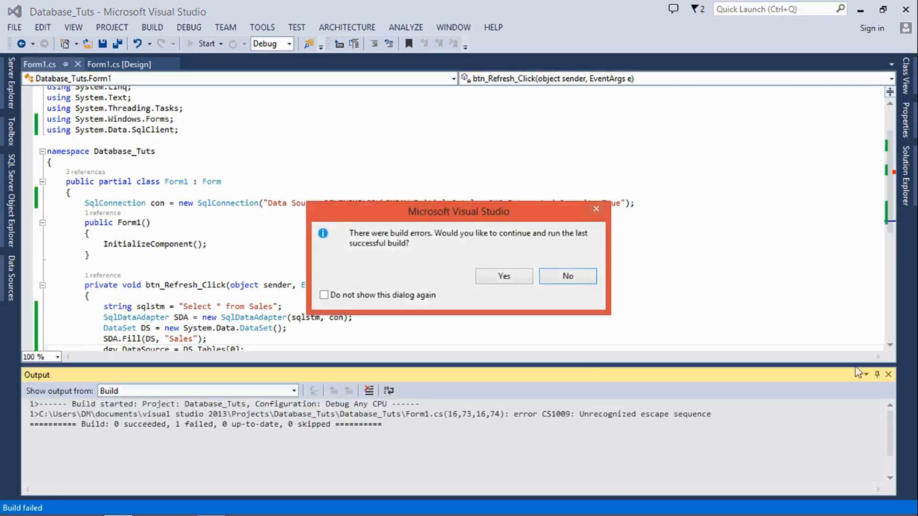
click(567, 275)
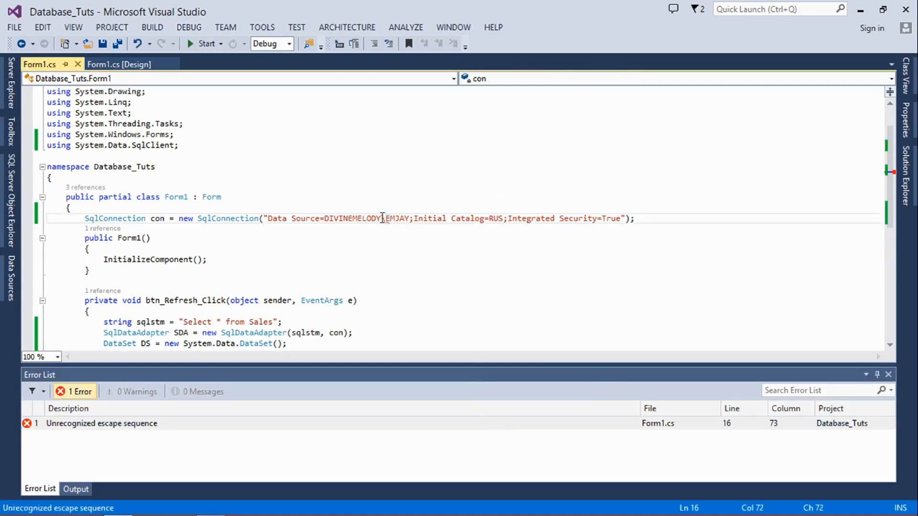
text(\)
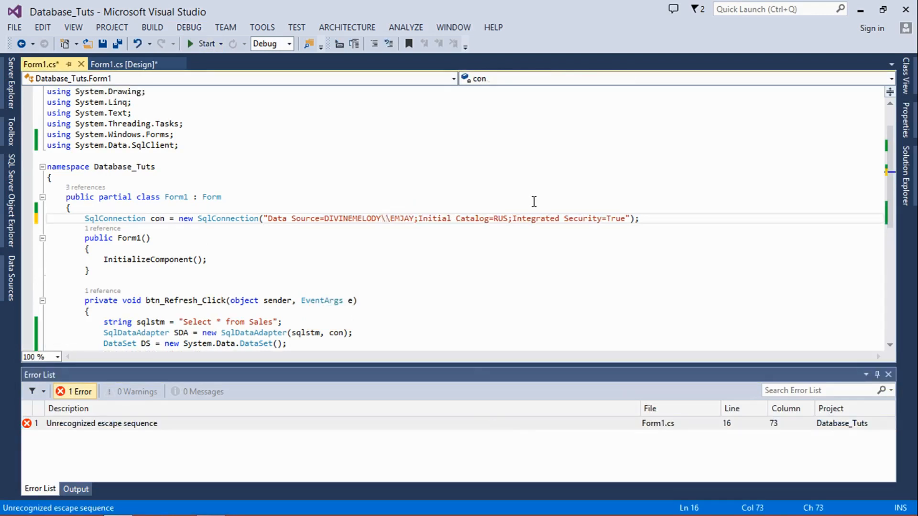
click(202, 43)
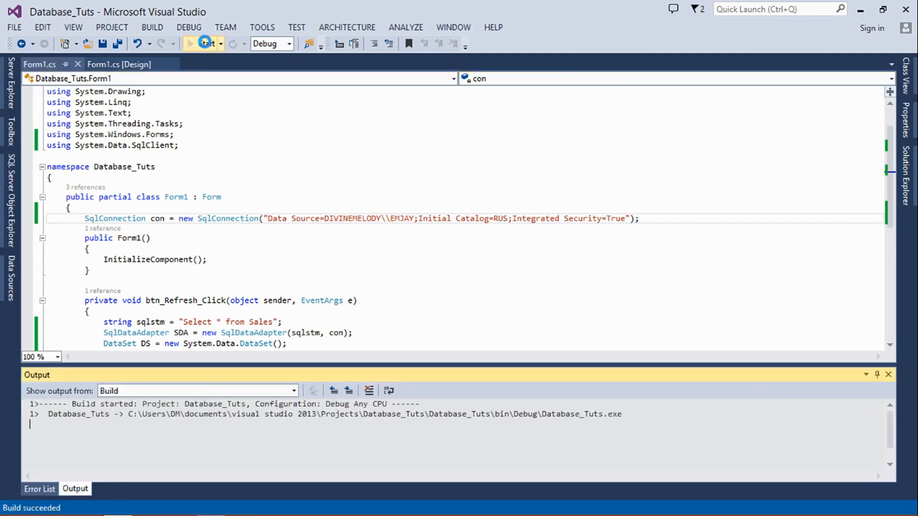
click(189, 44)
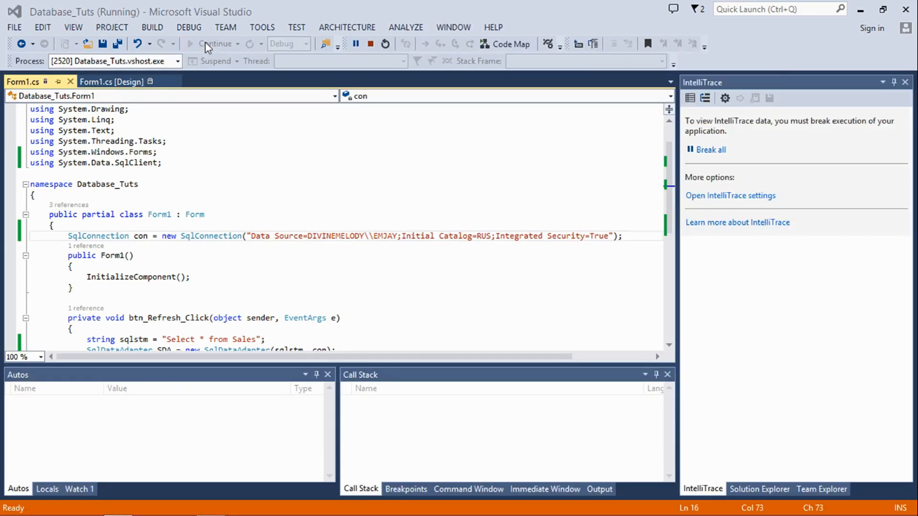
Refresh the running Database Admin form to show the empty Sales columns sn, Customer, Goods, Quantity, Amounts.
click(216, 43)
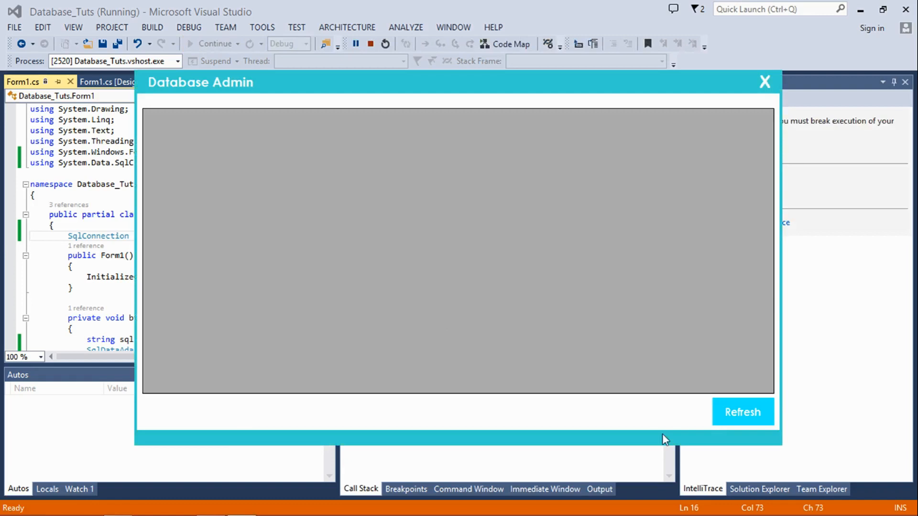
click(743, 412)
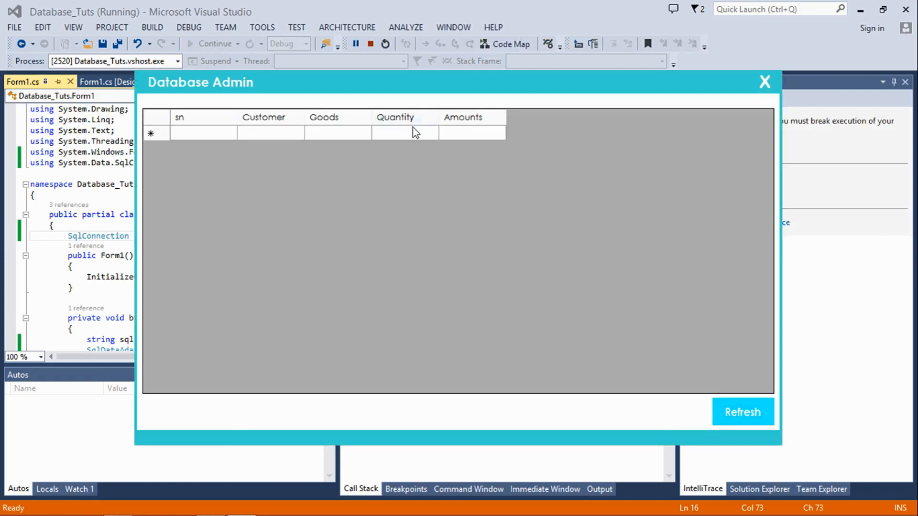
click(271, 132)
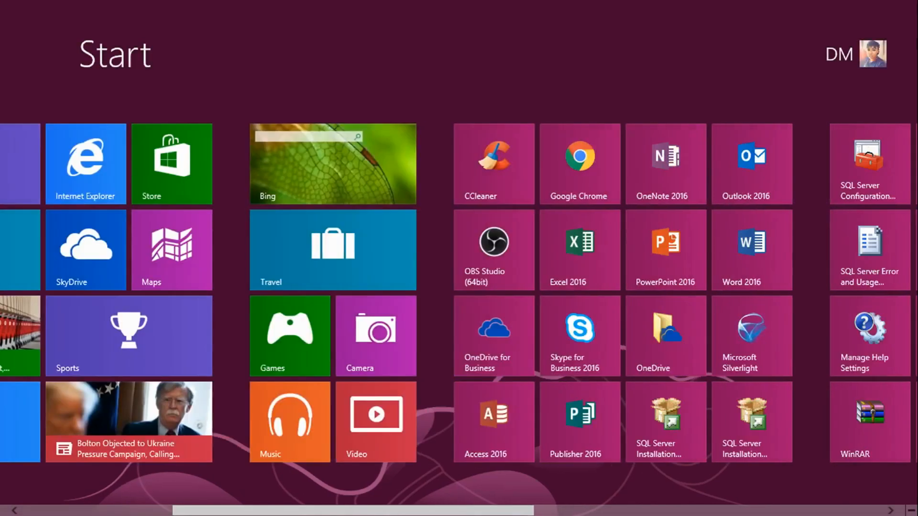
Connect to the SQL server and edit the dbo.Sales table's rows in Management Studio.
scroll(right, 3)
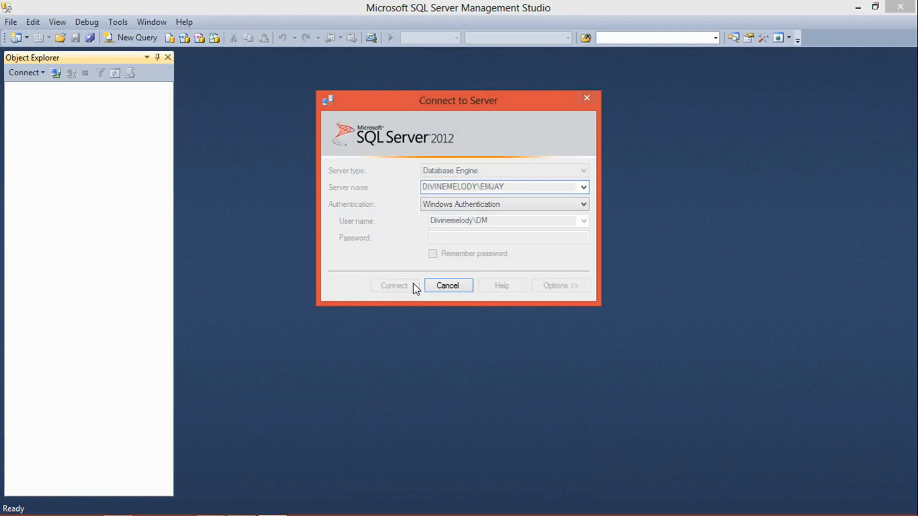
click(393, 286)
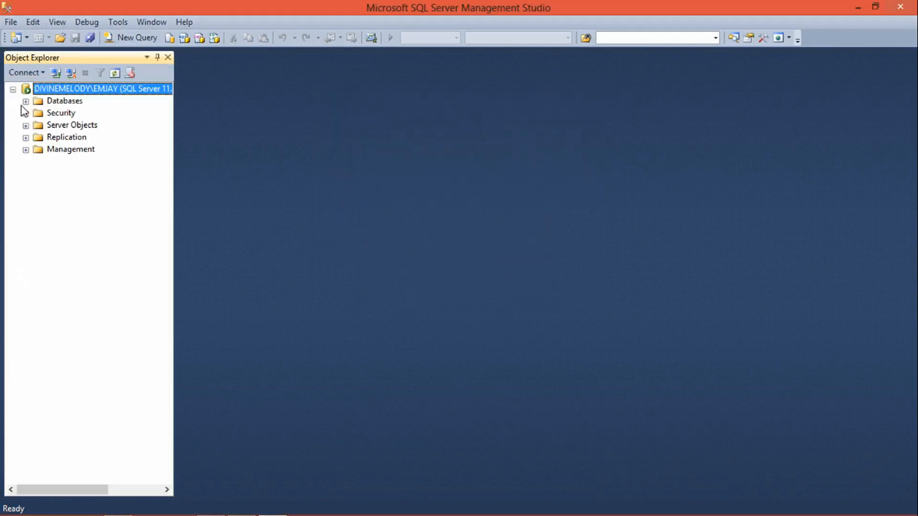
click(26, 100)
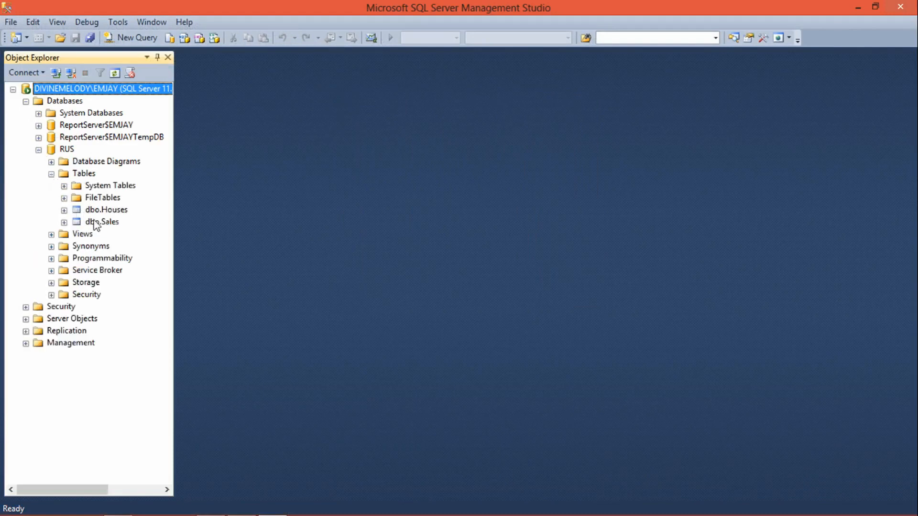
right_click(101, 221)
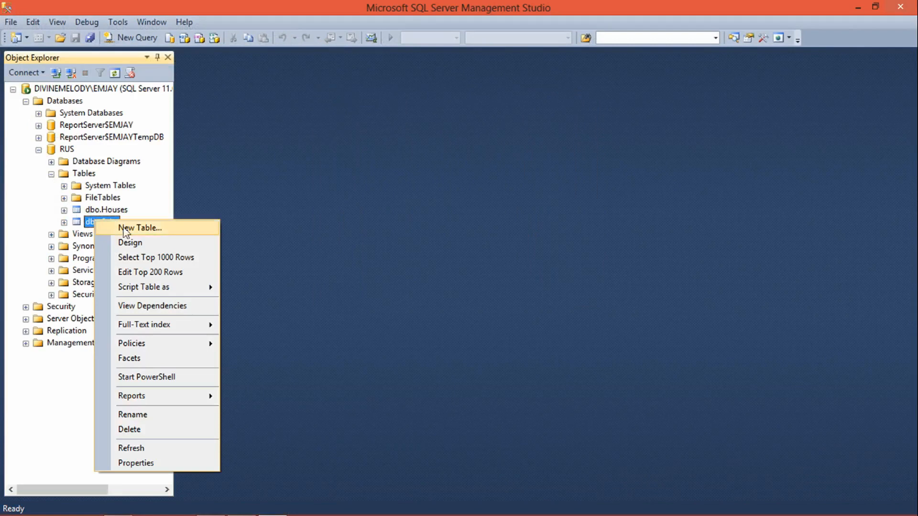
click(130, 242)
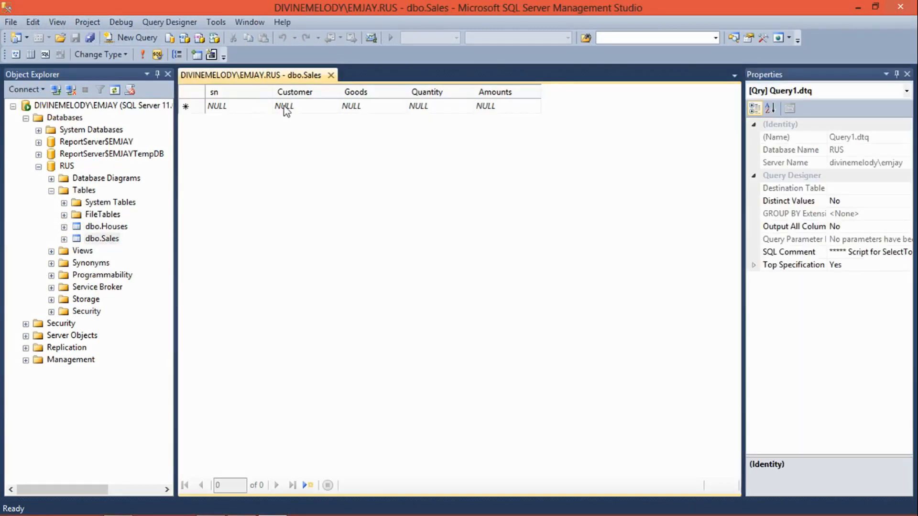
Enter a first Sales row: sn 1, customer Emjay, Bread, quantity 12, amount 2000, and commit it.
click(283, 106)
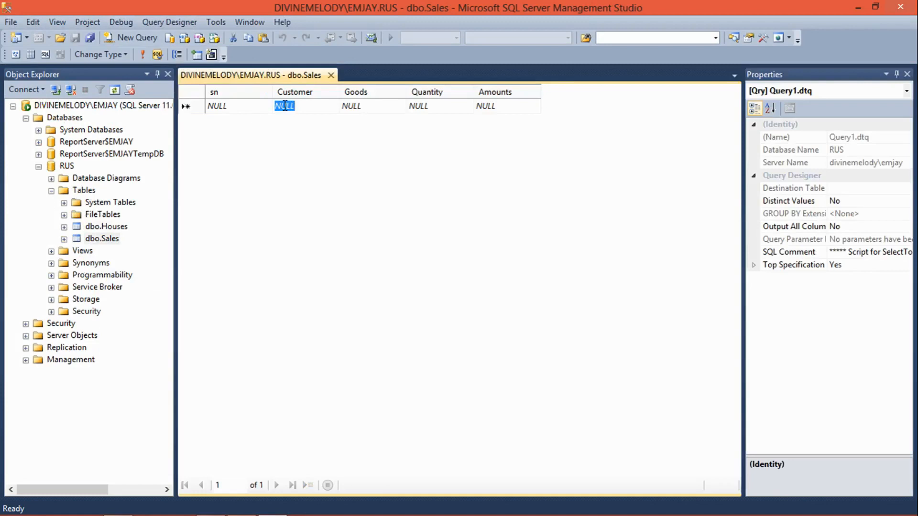
text(ERm)
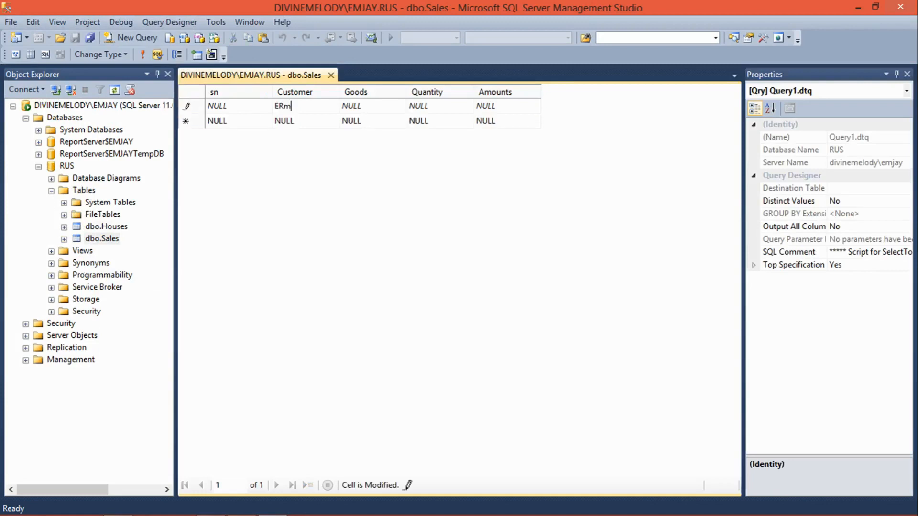
text(Emjay Jesty)
click(372, 106)
text(B)
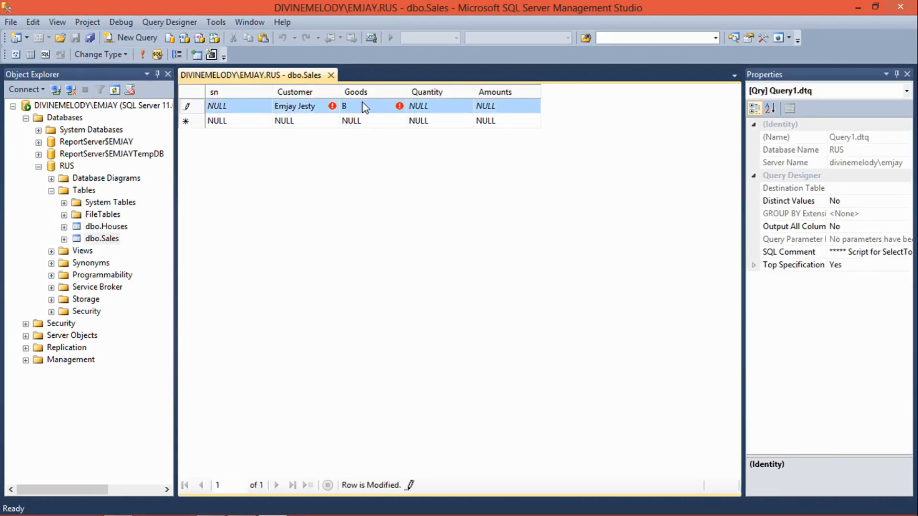
click(344, 106)
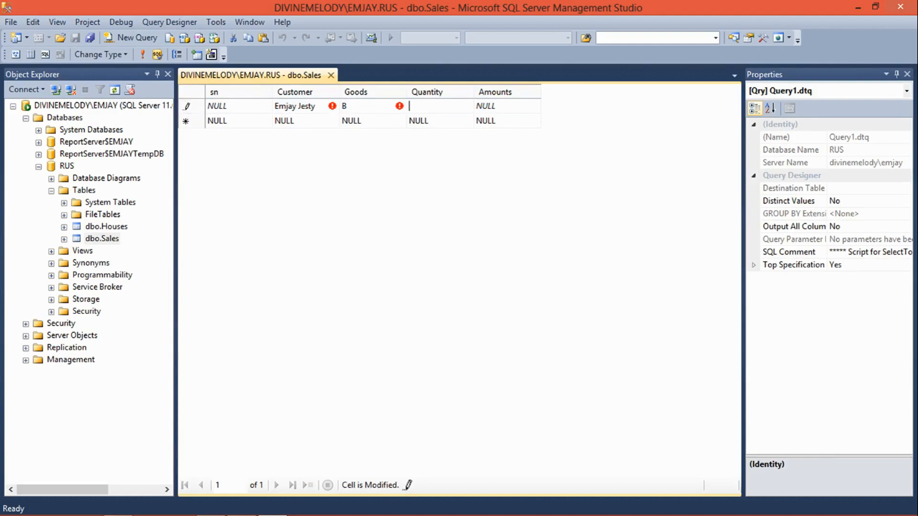
click(345, 106)
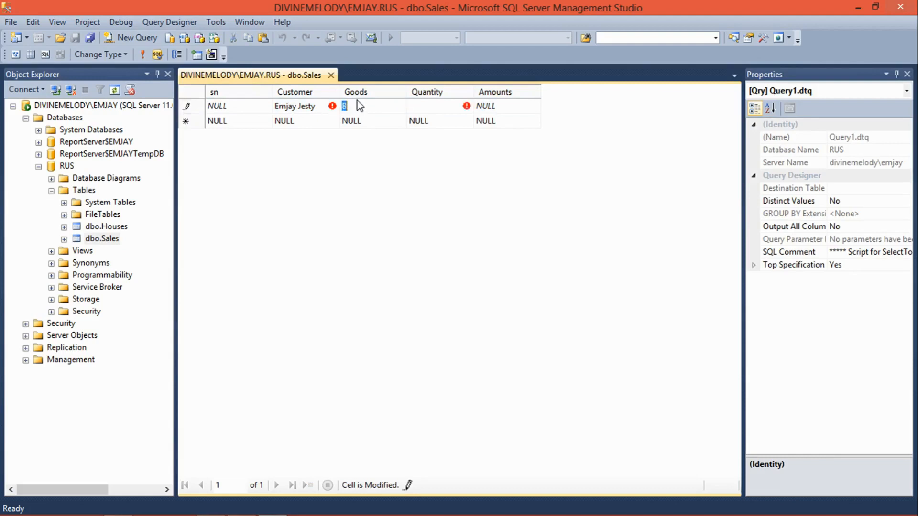
text(Bread)
click(439, 107)
text(1)
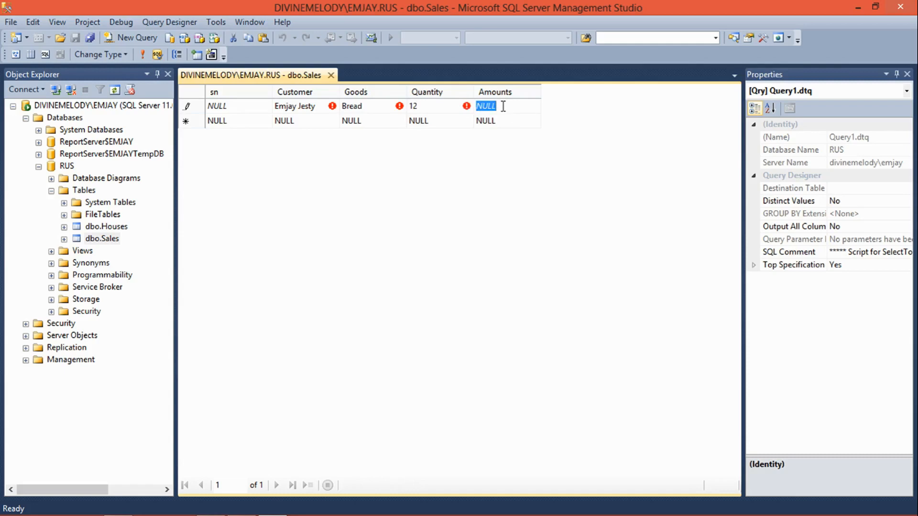
text(2000)
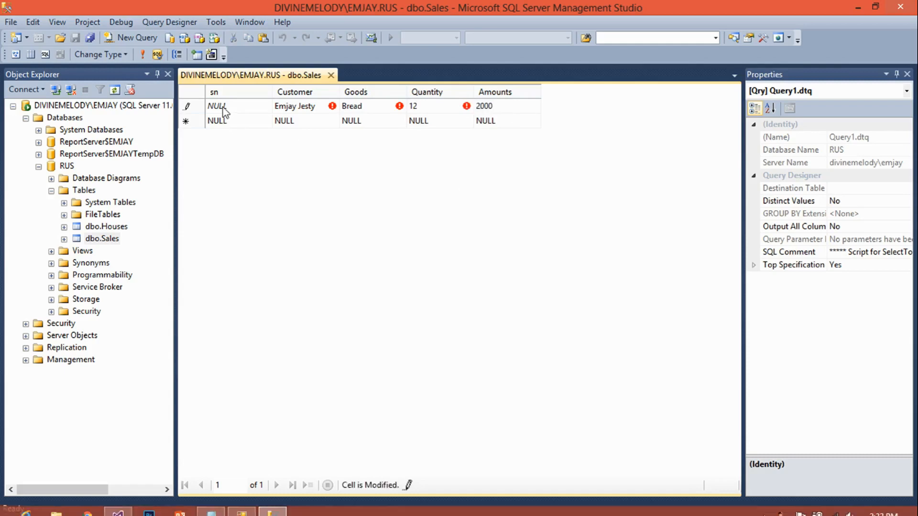
text(1)
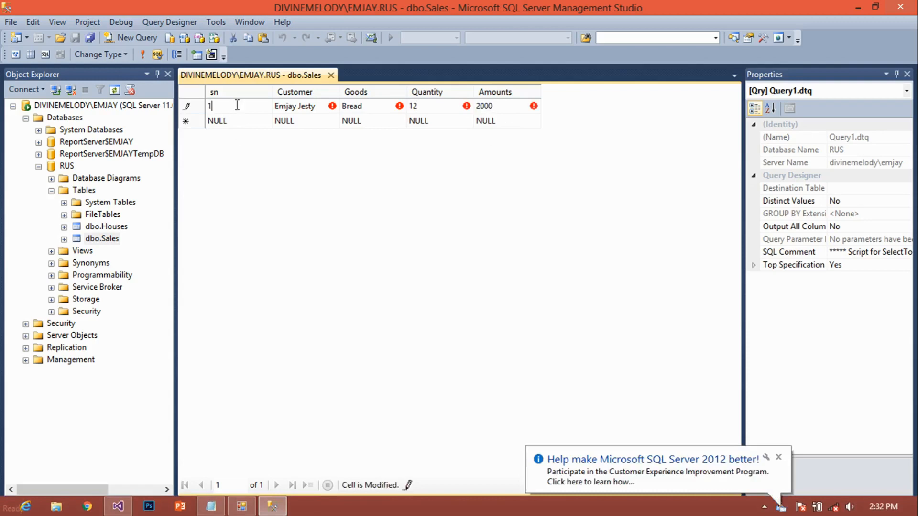
mouse_move(310, 115)
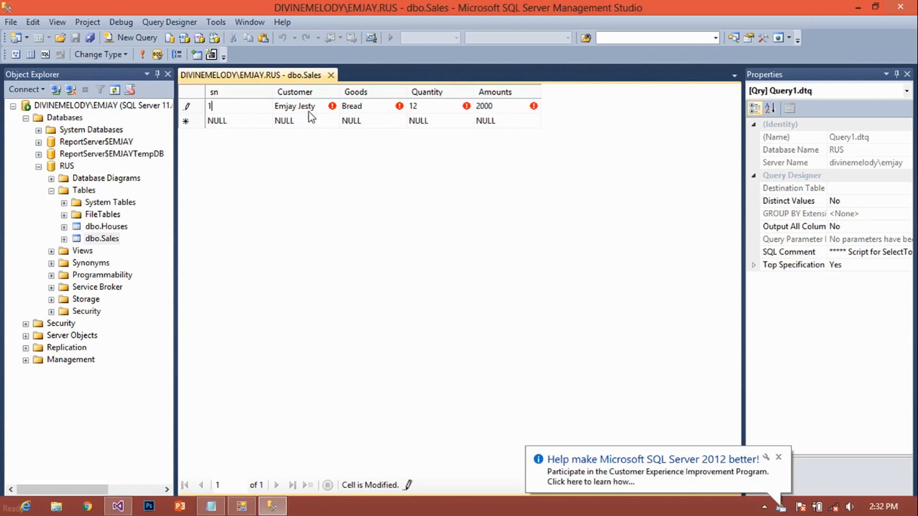
click(285, 120)
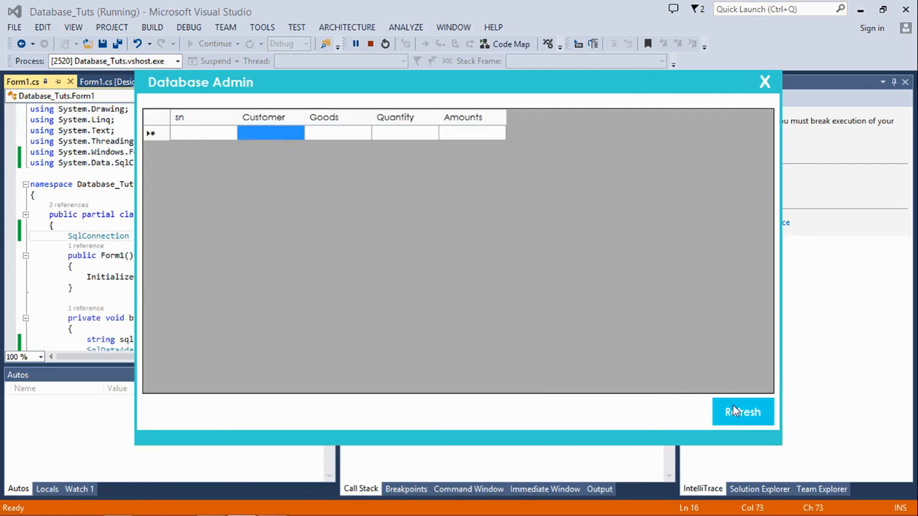
Refresh the running Database Admin form so its grid shows the new Sales row.
click(742, 411)
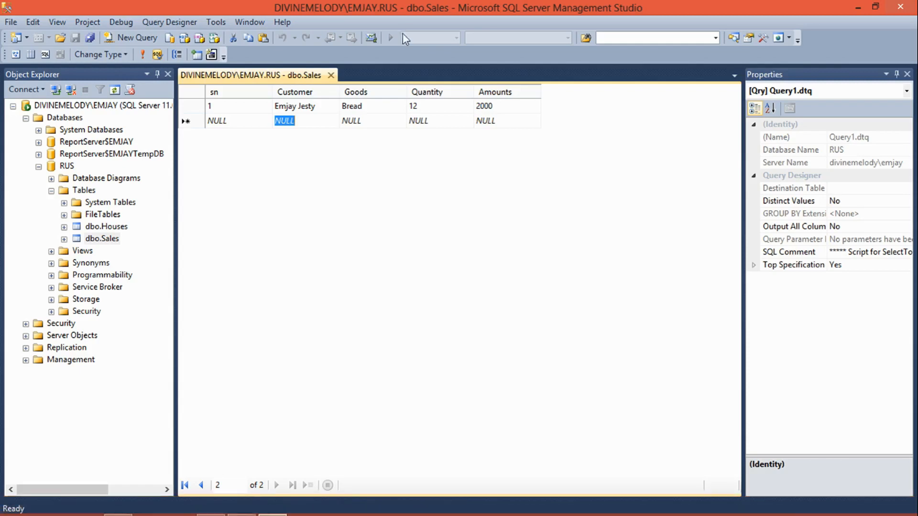
Edit the Sales row to quantity 13 and amount 2300, then refresh the form's grid to show it.
click(413, 106)
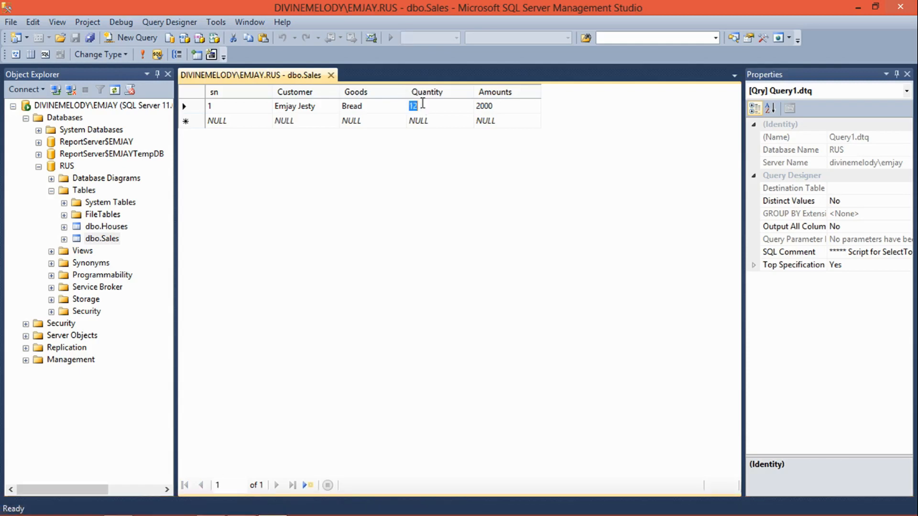
text(13)
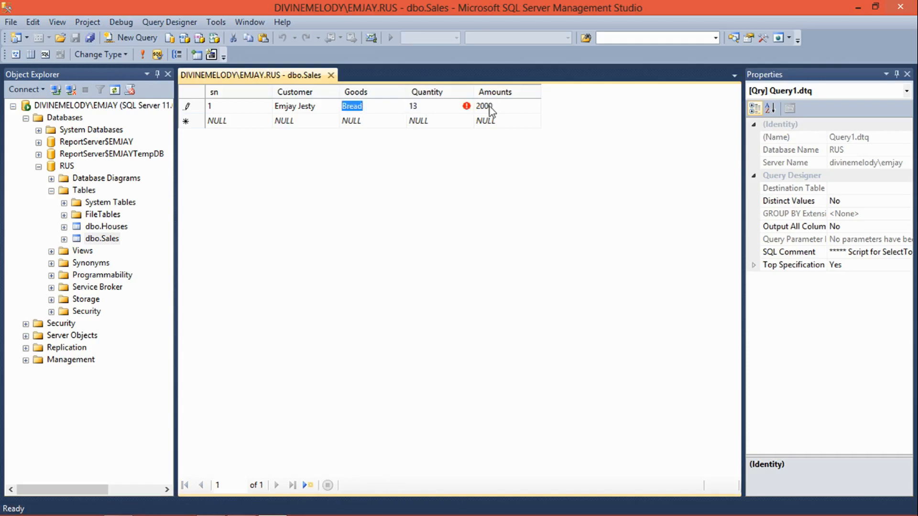
text(2300)
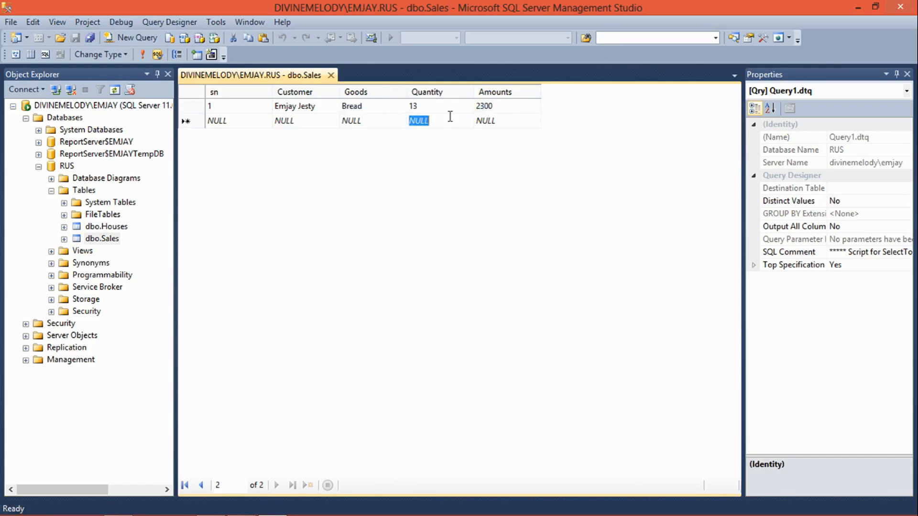
mouse_move(858, 8)
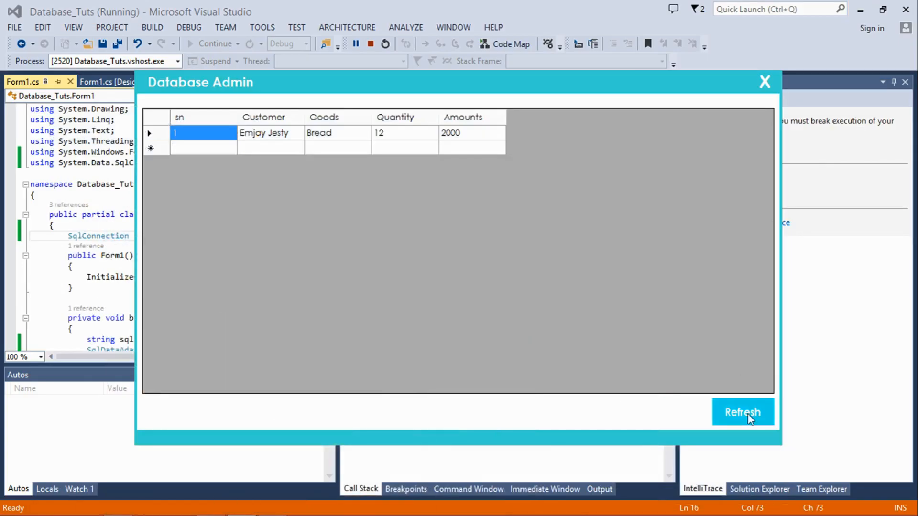
click(742, 411)
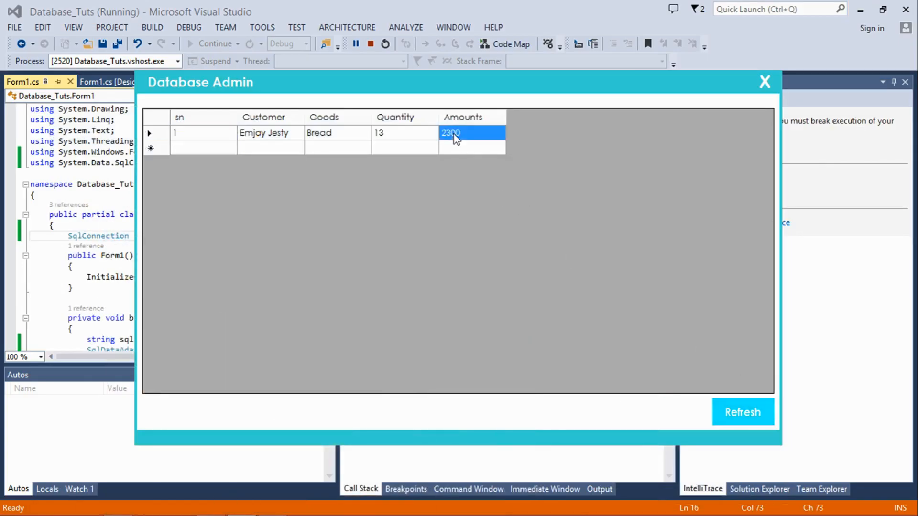
mouse_move(566, 324)
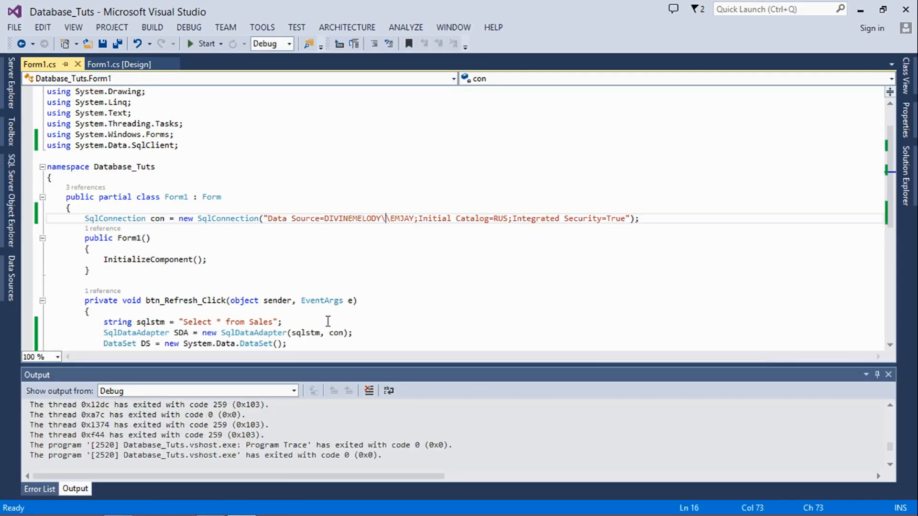
mouse_move(895, 303)
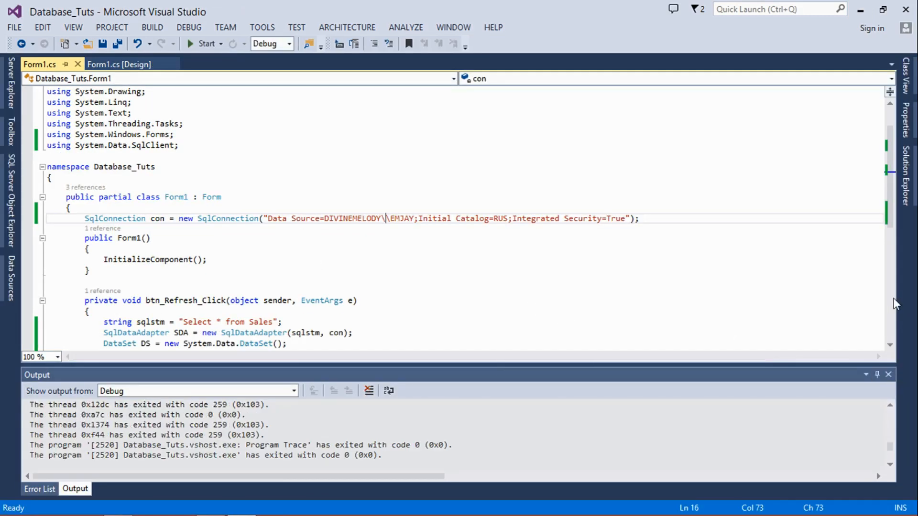
Move the Sales-loading code from btn_Refresh_Click into a new public void refr() method.
scroll(down, 3)
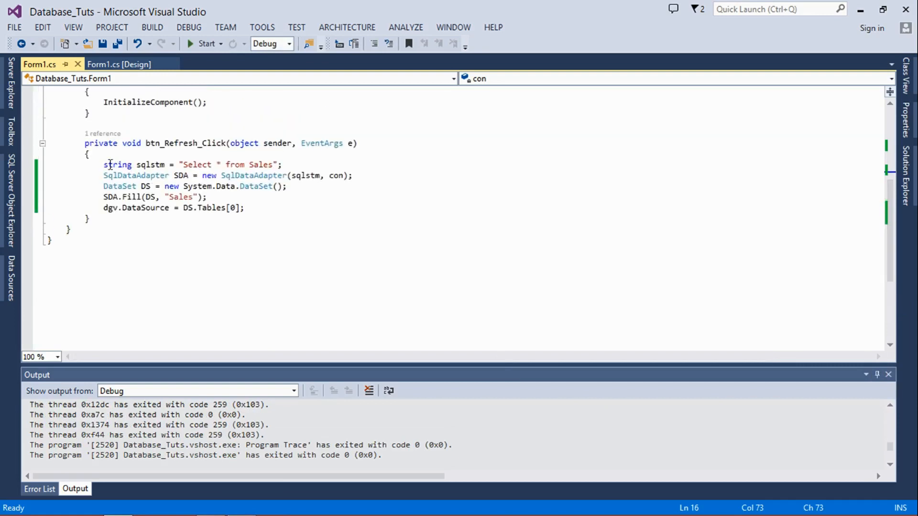
drag(104, 165, 244, 207)
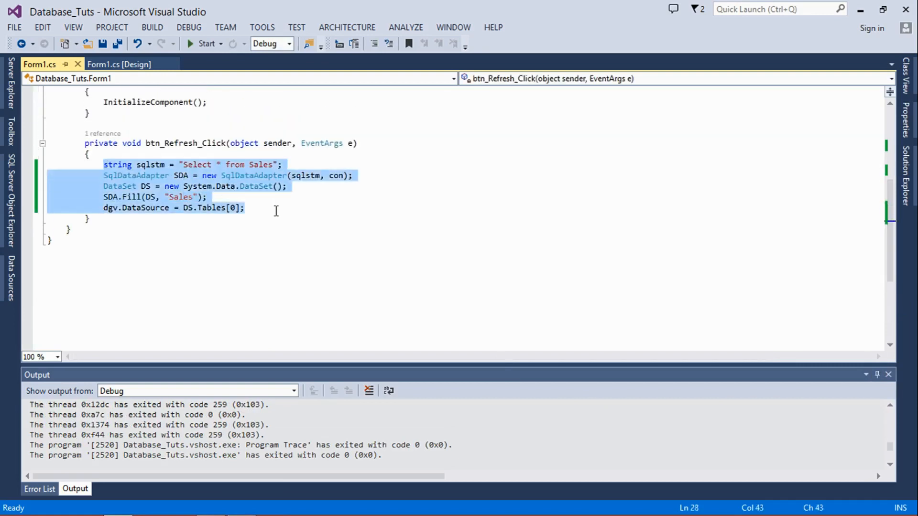
key(Delete)
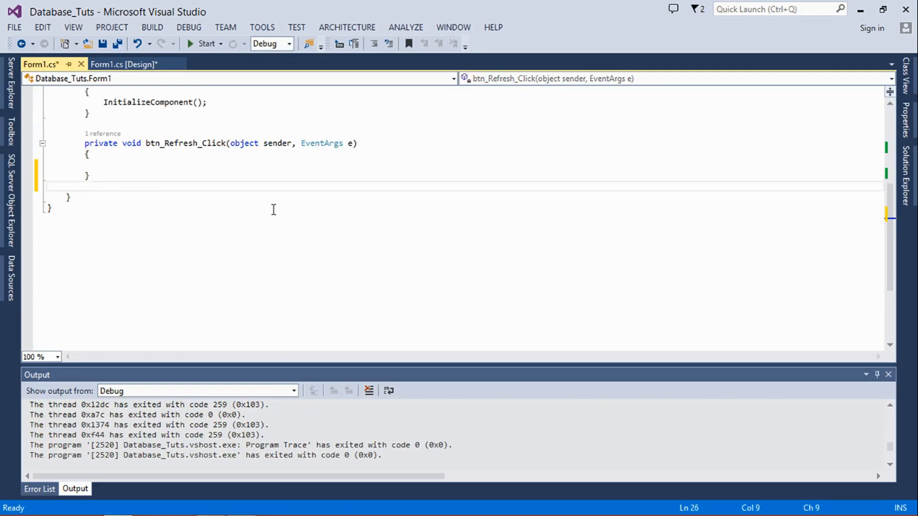
text(public)
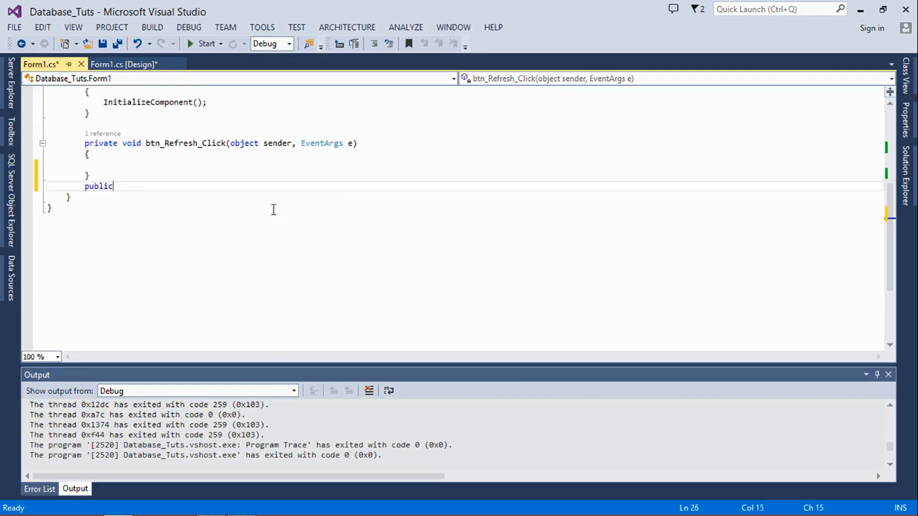
text(void)
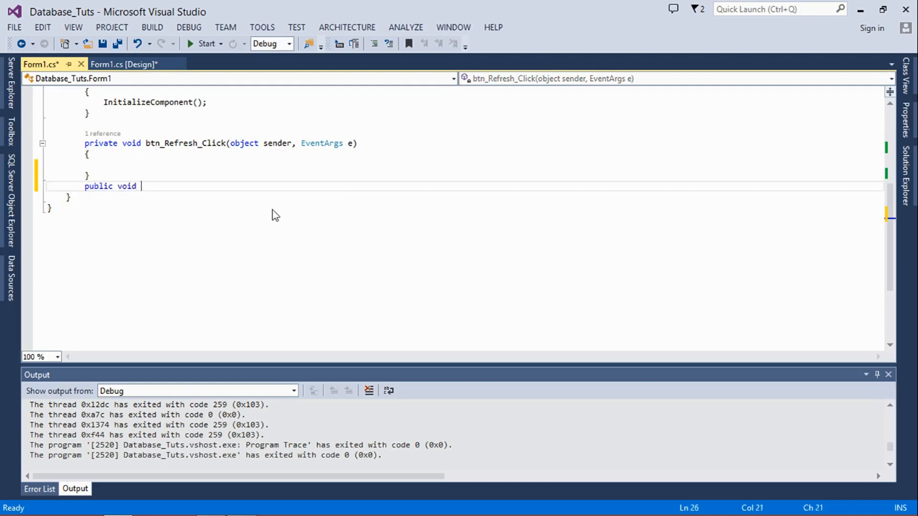
text(refr)
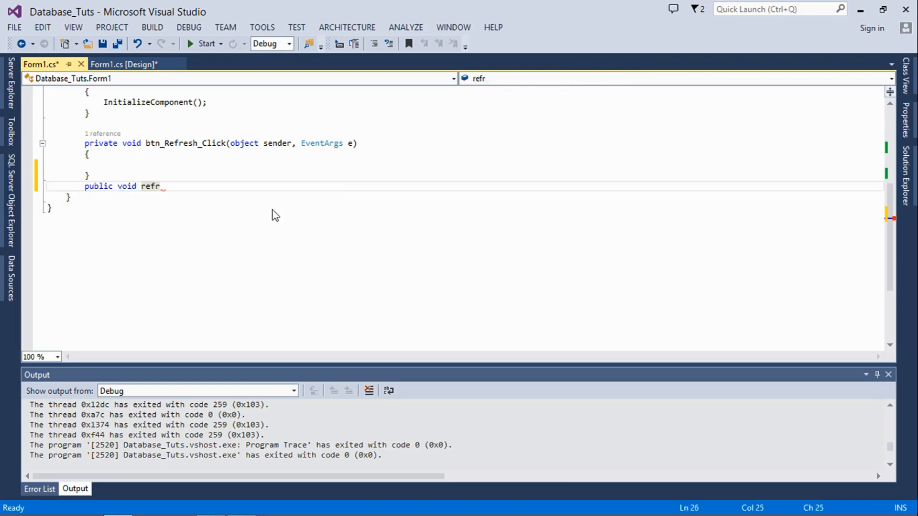
text(())
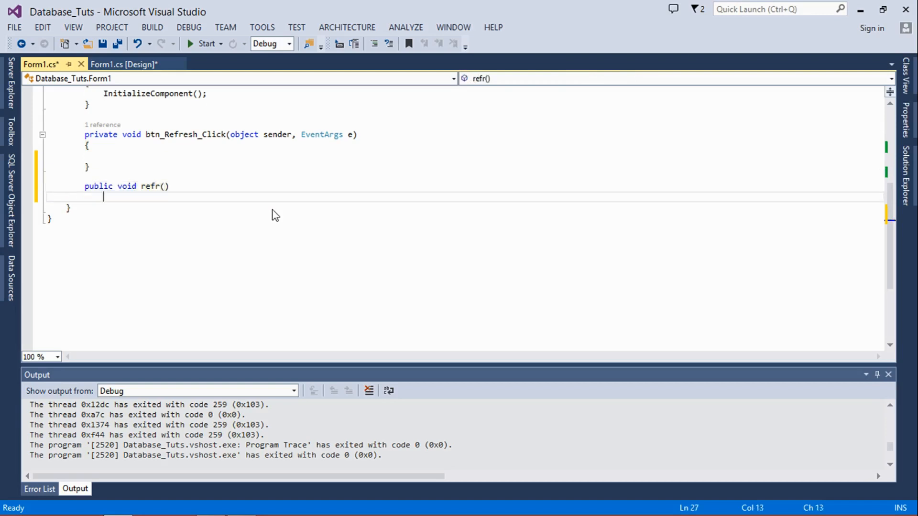
text(string sqlstm = "Select * from Sales";)
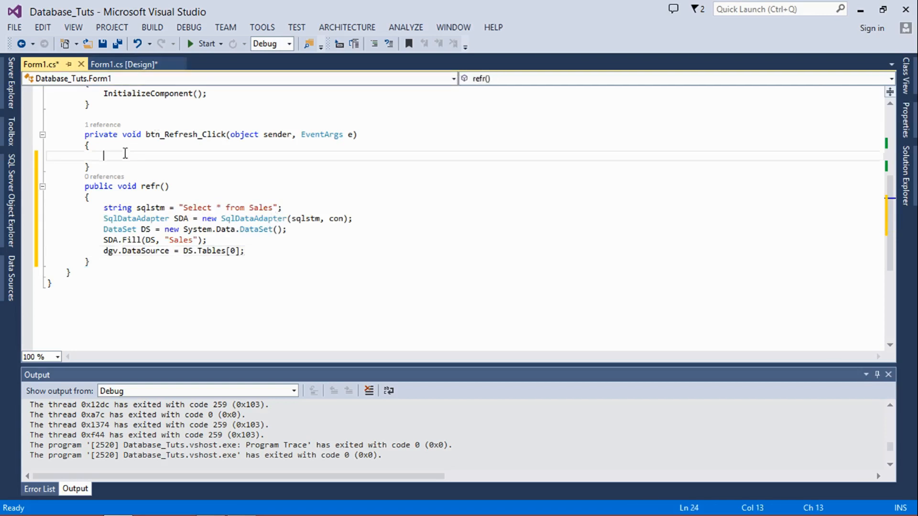
Make btn_Refresh_Click simply call refr();.
text(ref)
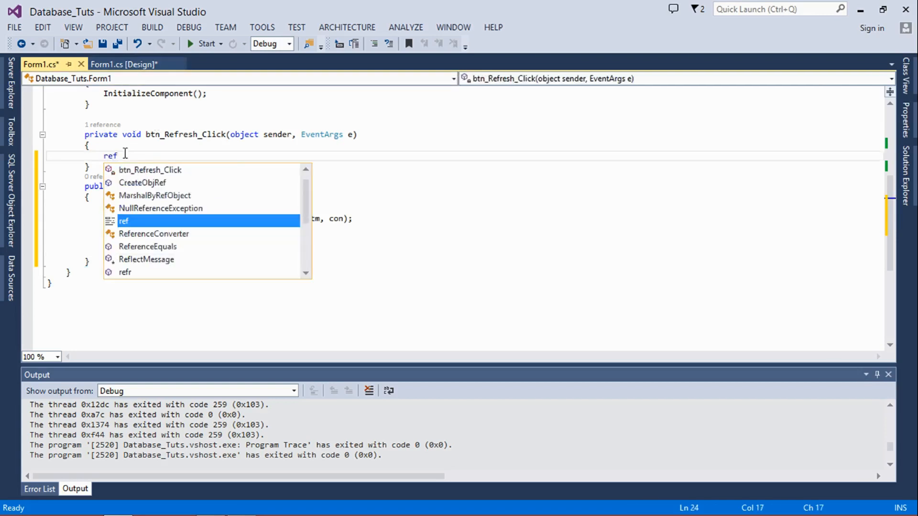
text(r)
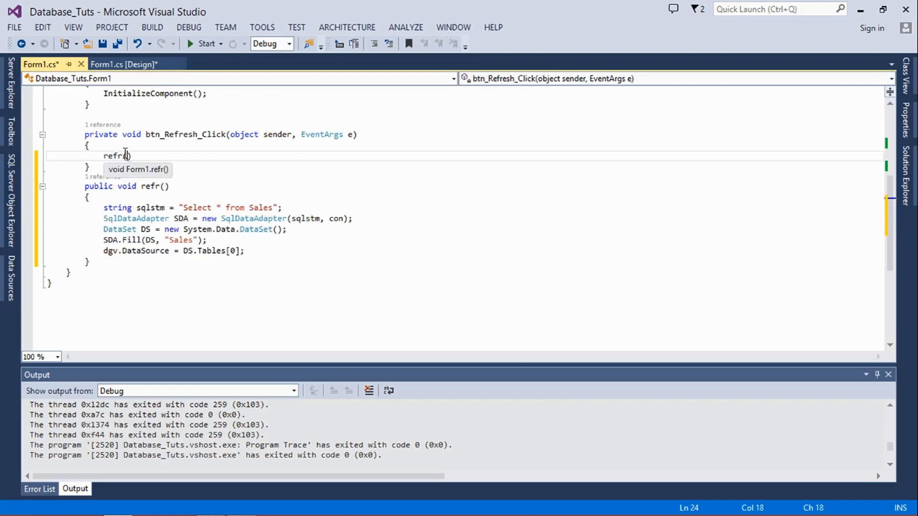
text(();)
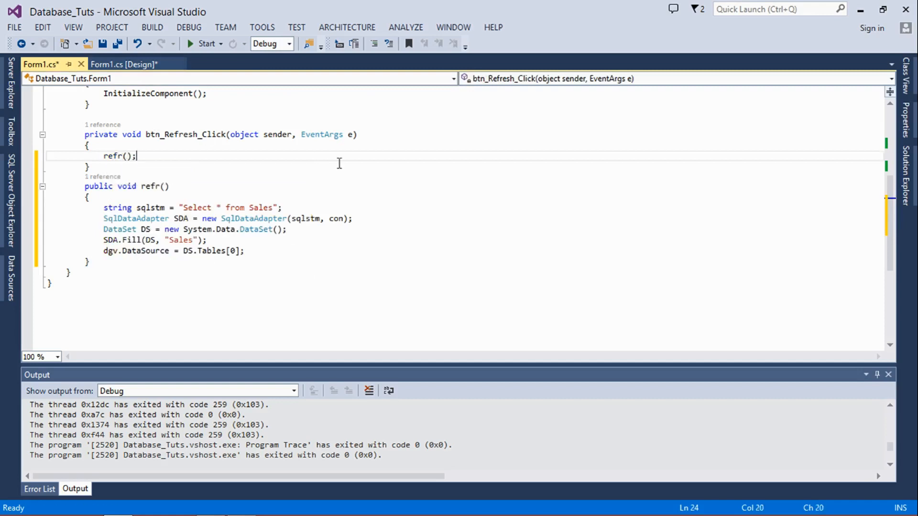
double_click(185, 134)
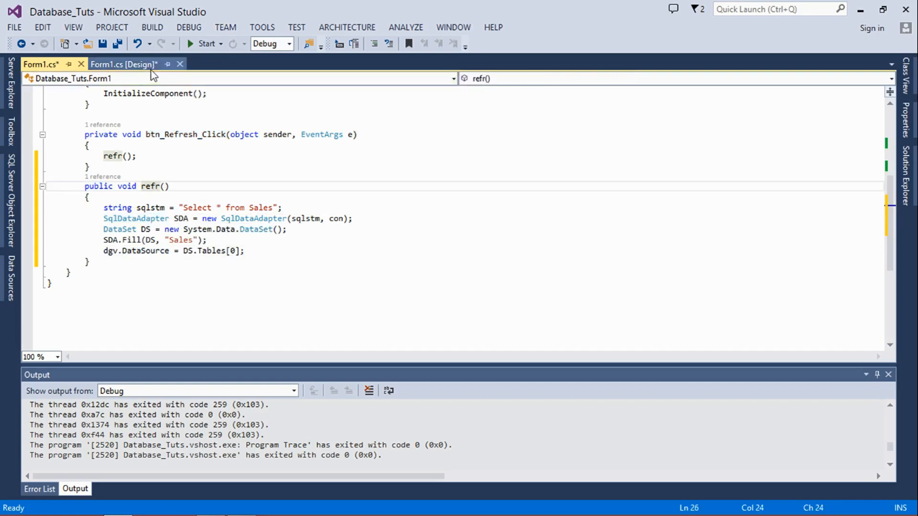
Create Form1_Load calling refr(), then run the app showing the Bread, 13, 2300 row at startup.
click(124, 64)
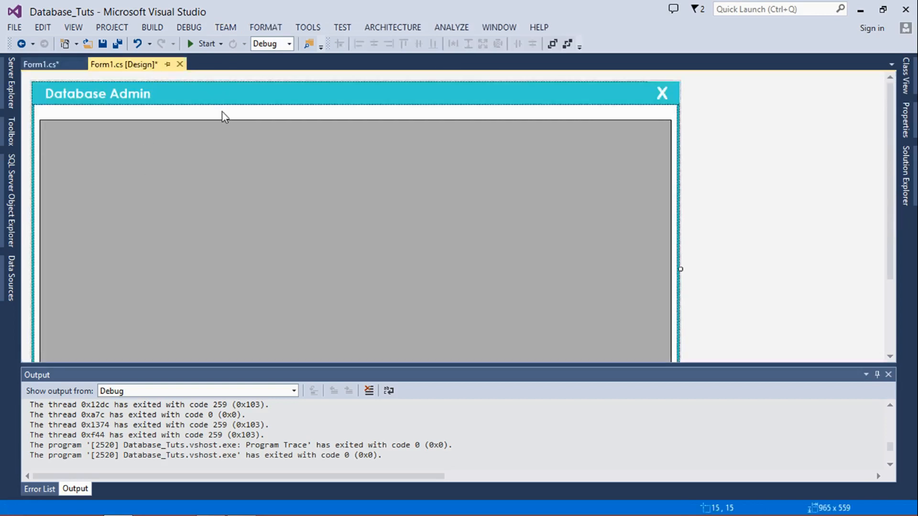
click(41, 64)
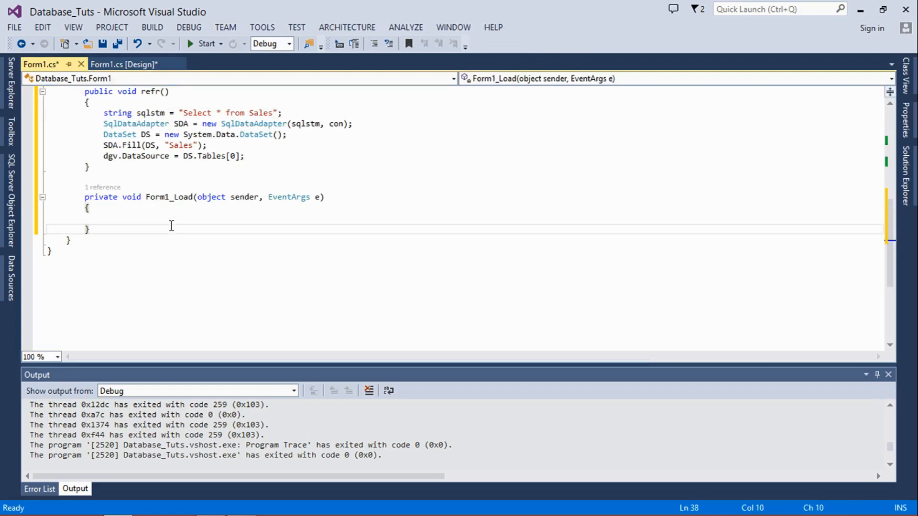
text(refr()
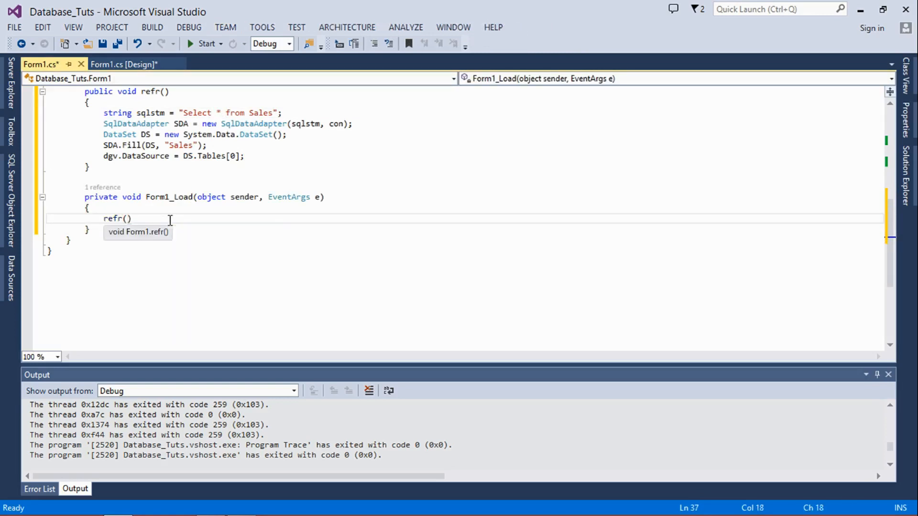
text(;)
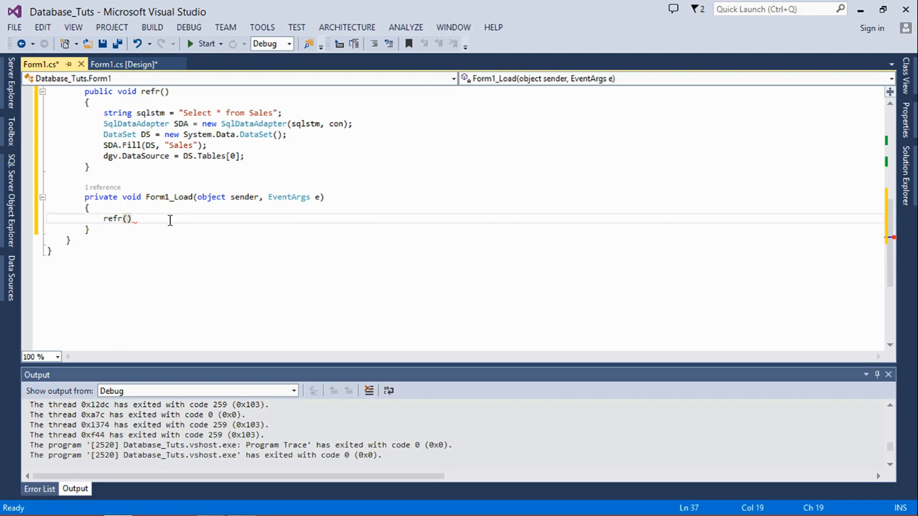
text(;)
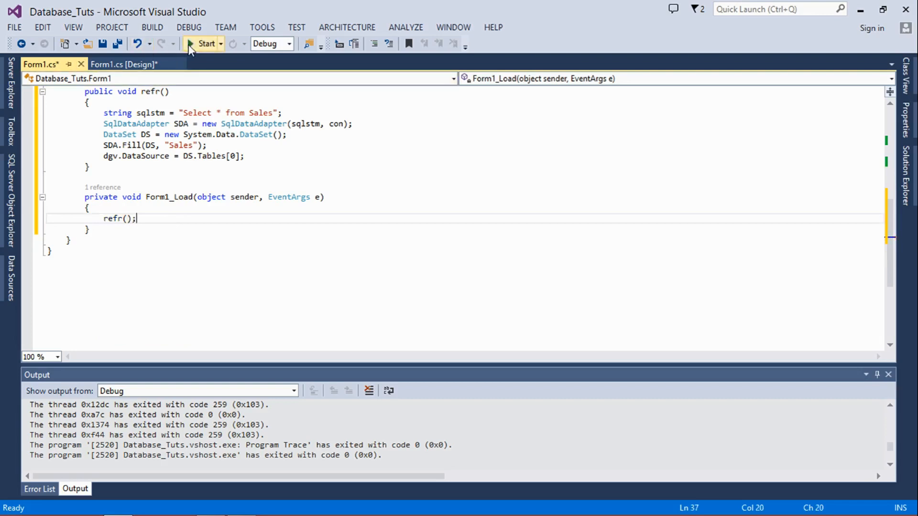
click(202, 43)
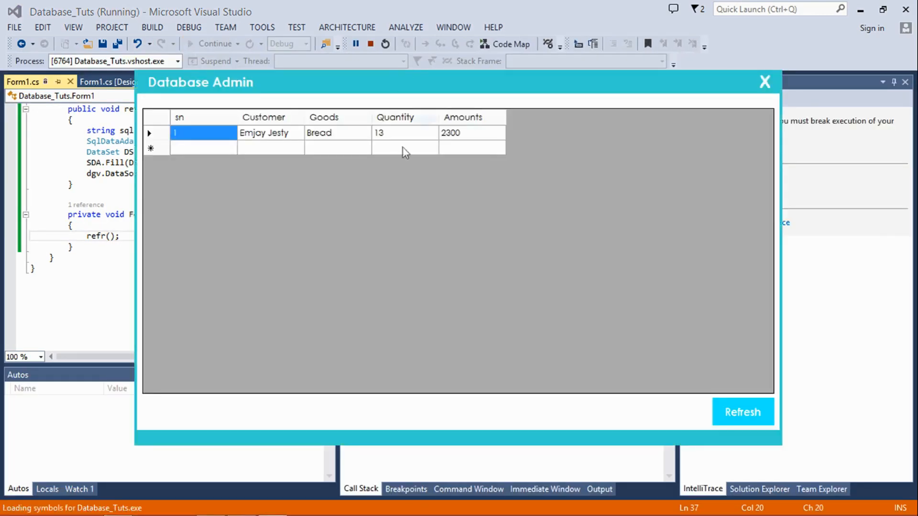
click(404, 132)
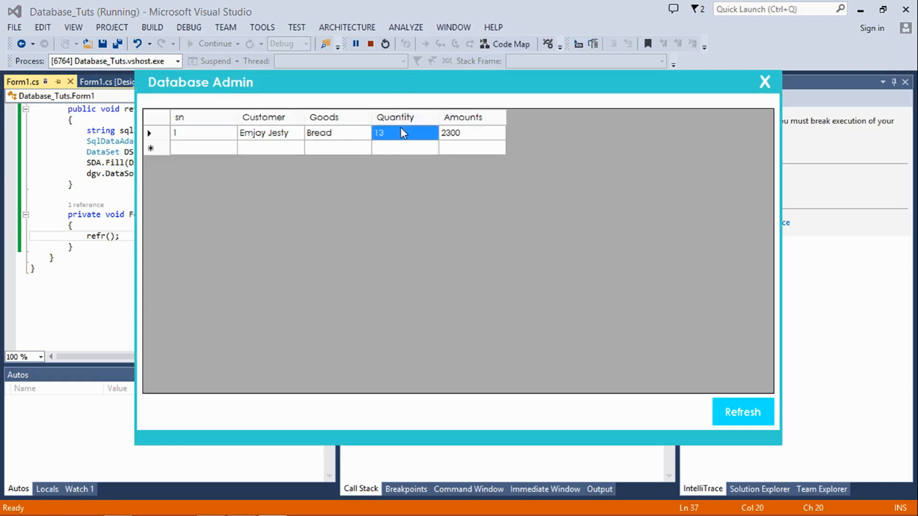